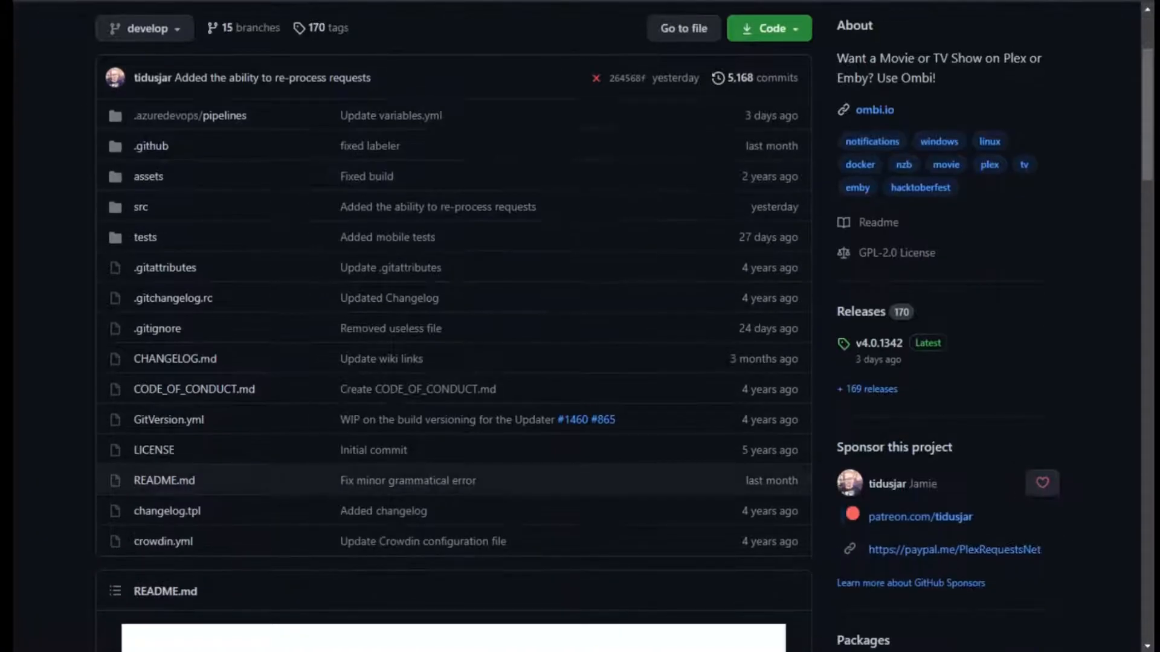
# Download the win10-x64.zip asset from the latest Ombi release on GitHub
pyautogui.click(875, 110)
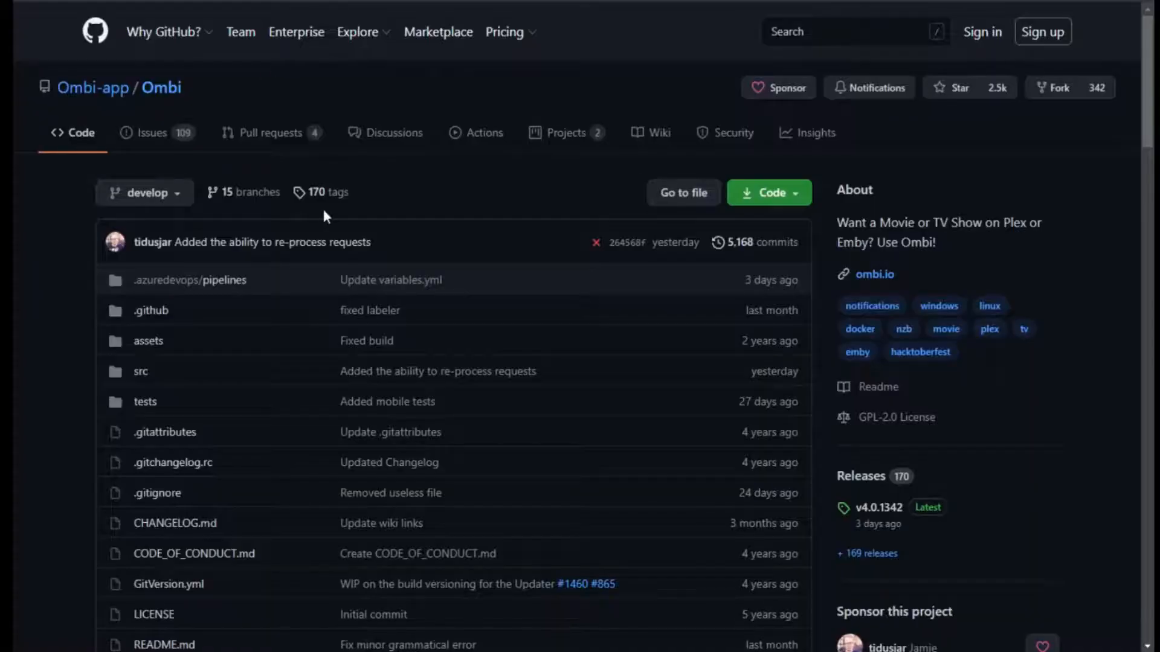
pyautogui.moveTo(443, 226)
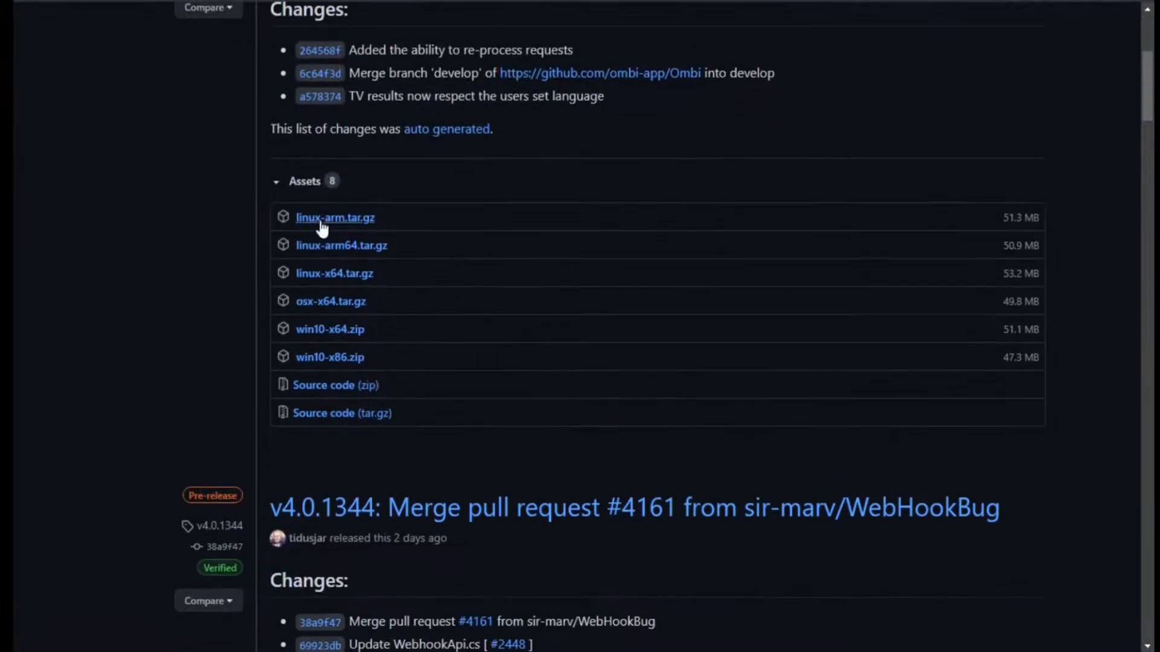
pyautogui.moveTo(329, 358)
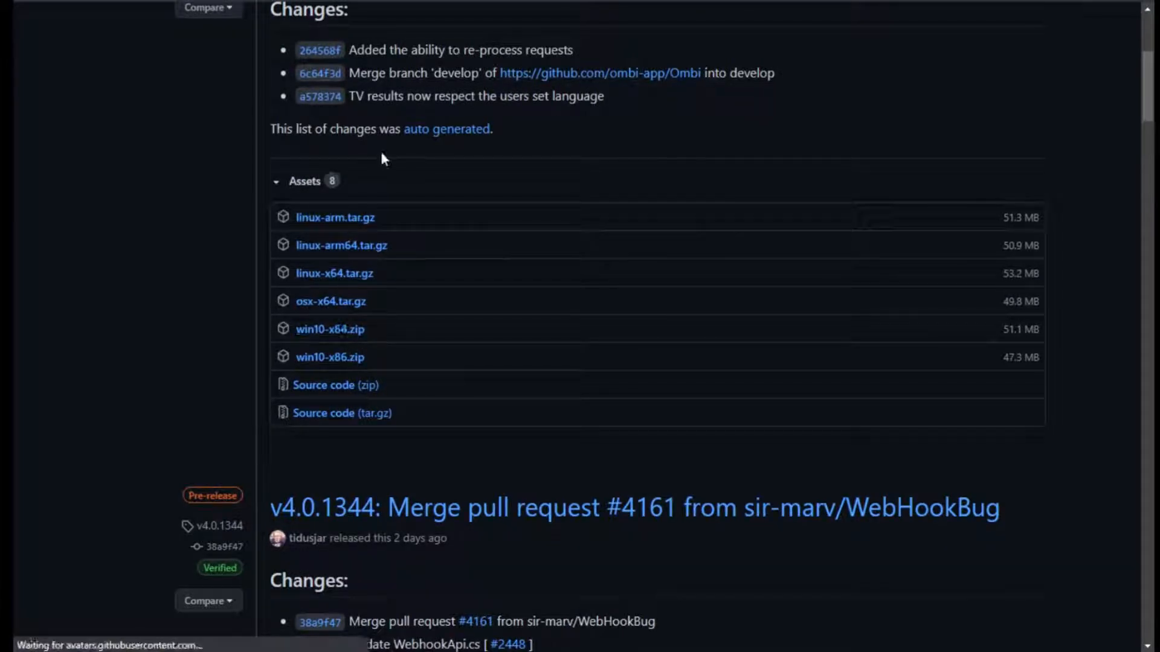
pyautogui.click(330, 328)
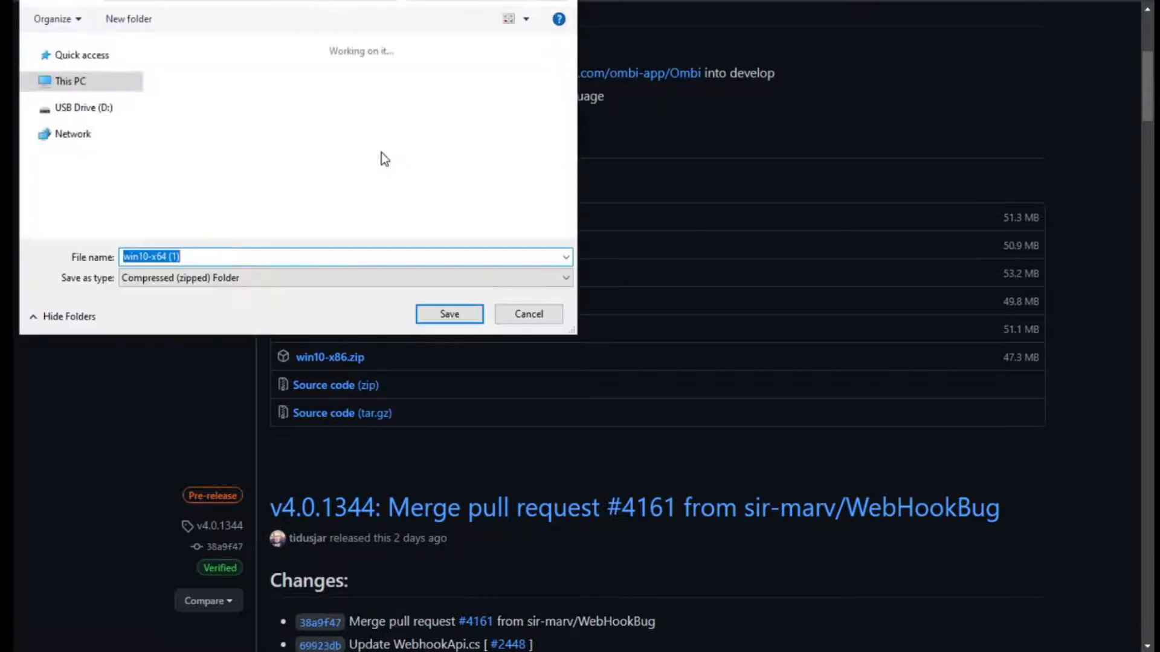
pyautogui.click(449, 314)
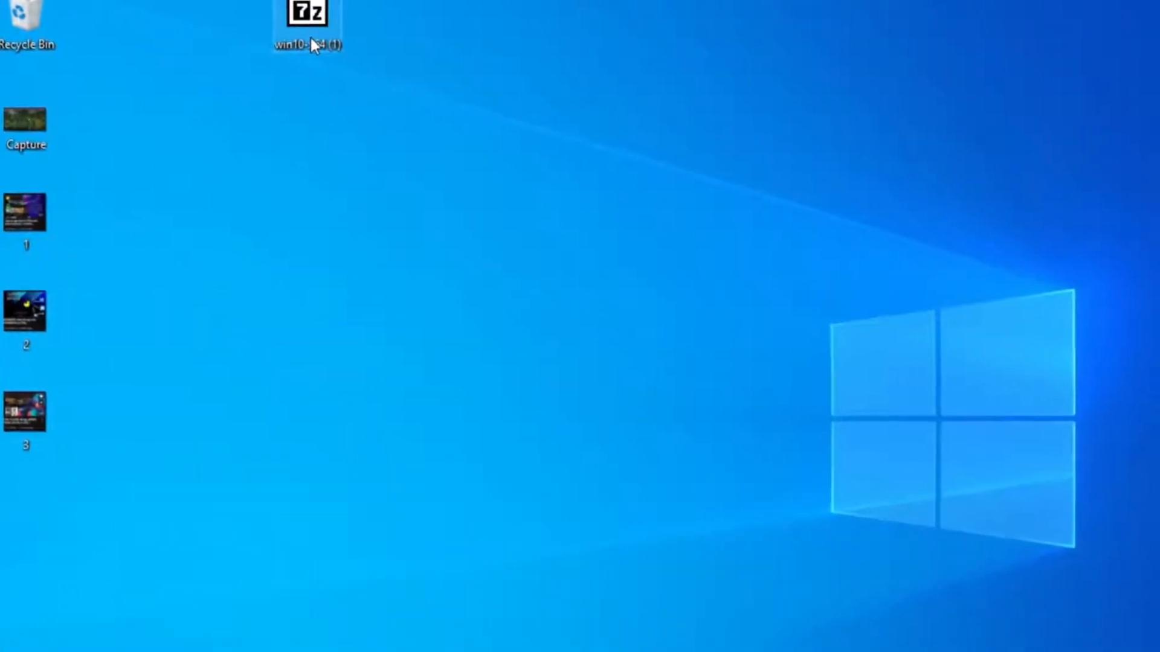
# Extract the downloaded zip with 7-Zip and browse the extracted Ombi files
pyautogui.rightClick(305, 21)
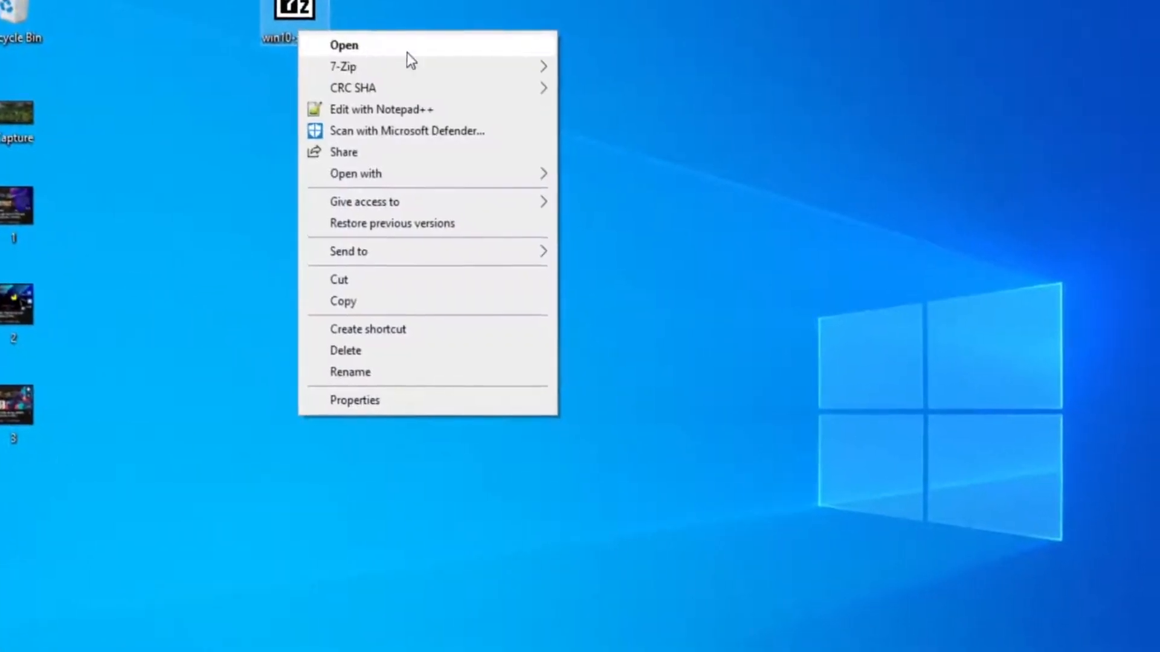
pyautogui.moveTo(477, 70)
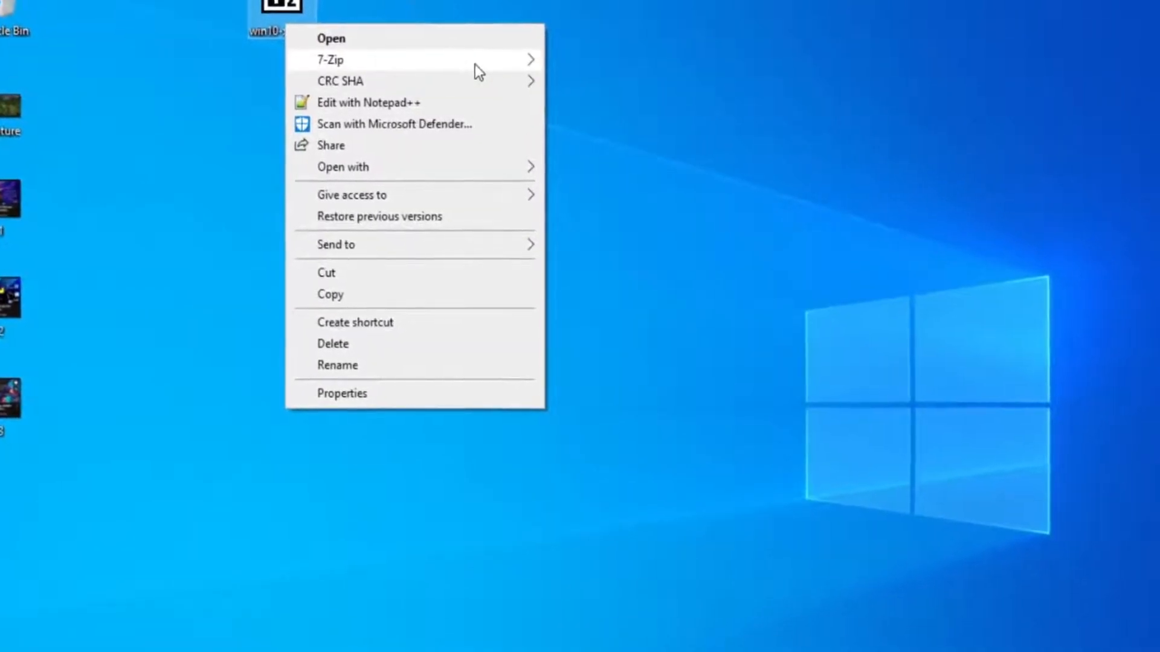
pyautogui.click(330, 60)
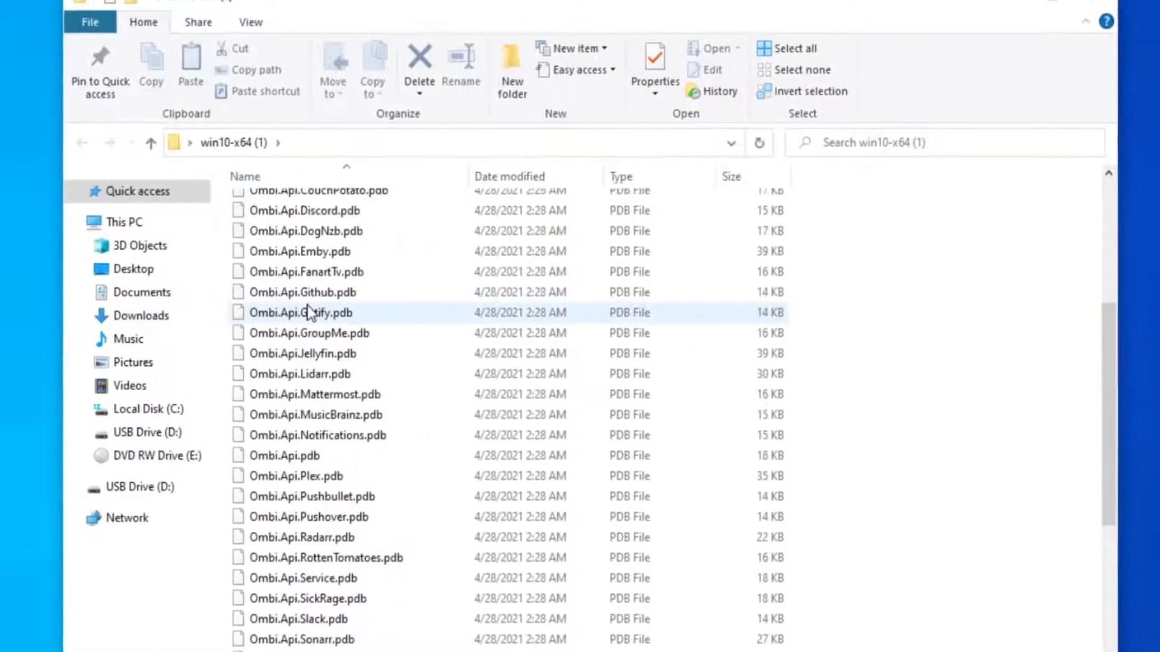
pyautogui.scroll(-3)
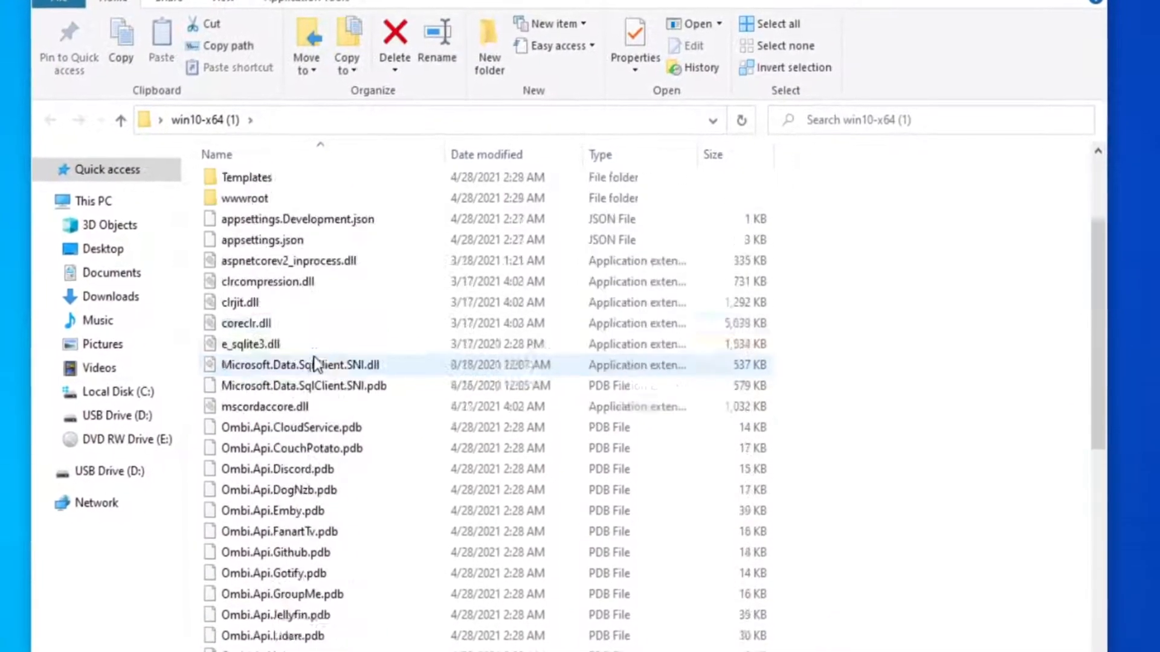
pyautogui.scroll(-3)
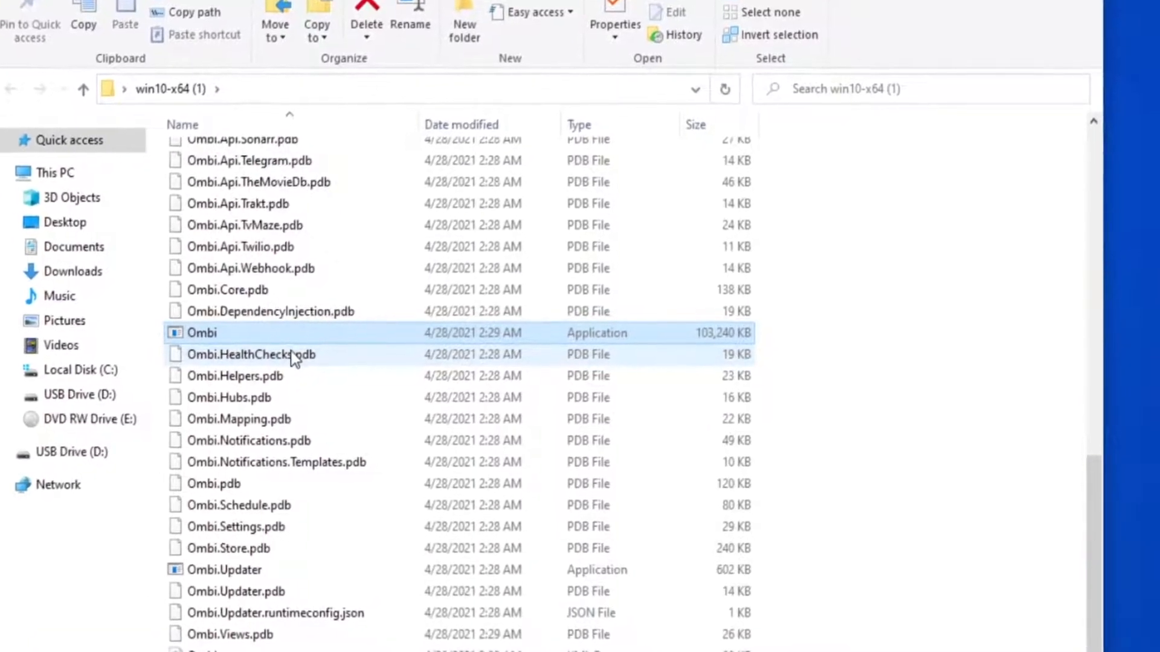
pyautogui.scroll(3)
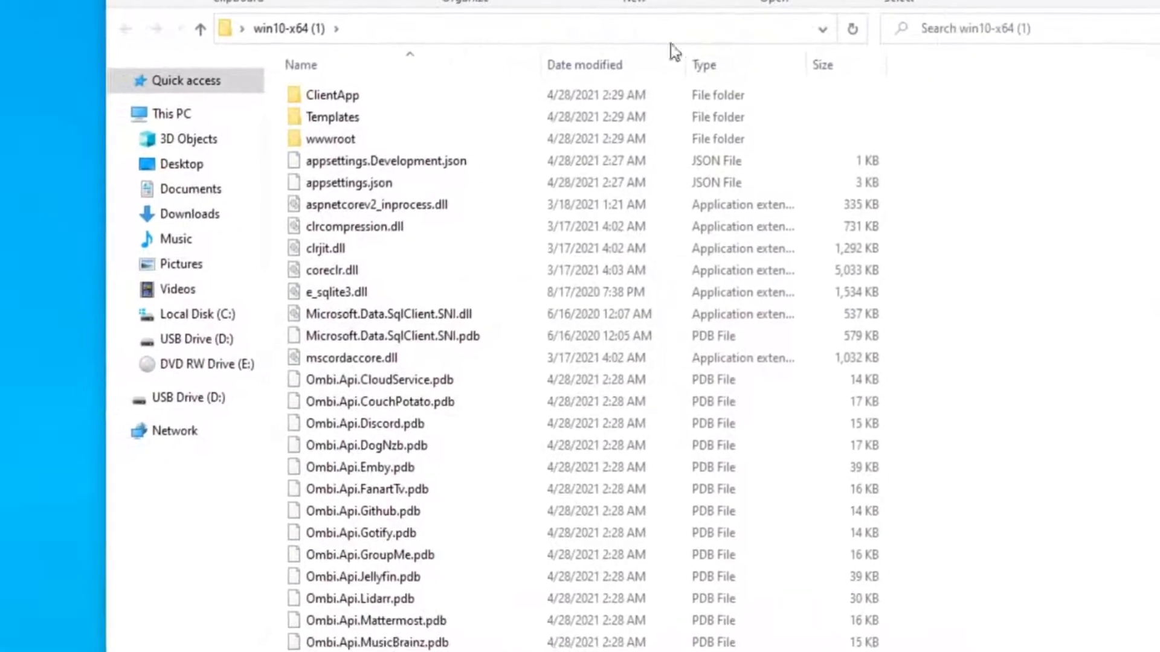
# Create a new folder named Ombi on the C: drive
pyautogui.click(191, 81)
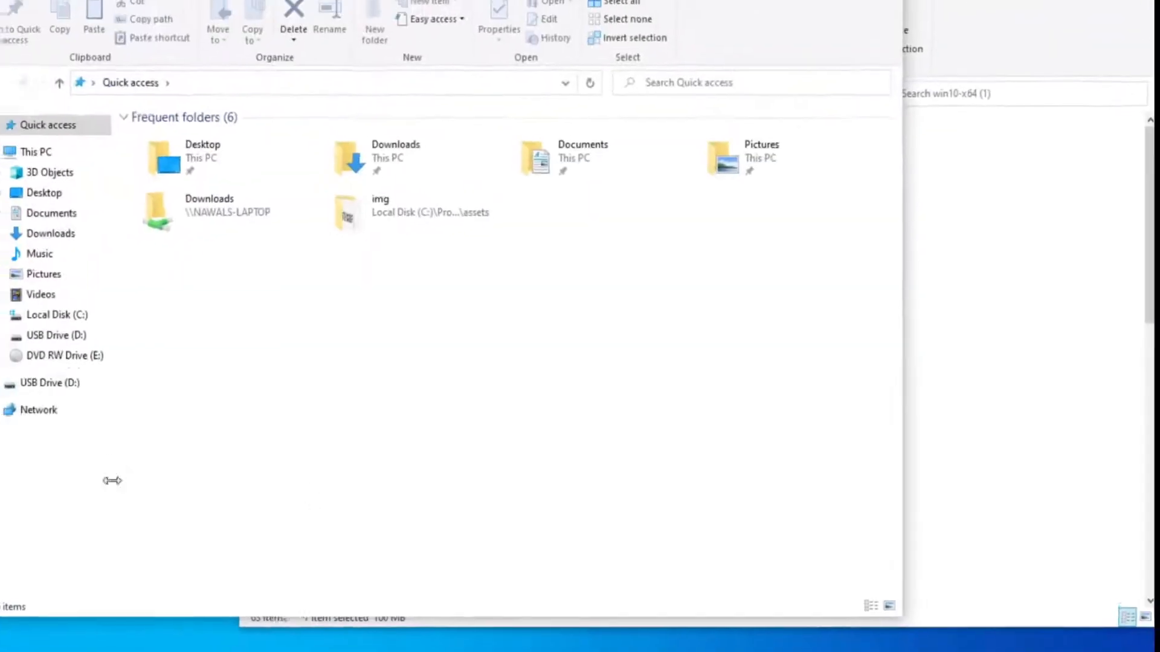
pyautogui.click(57, 314)
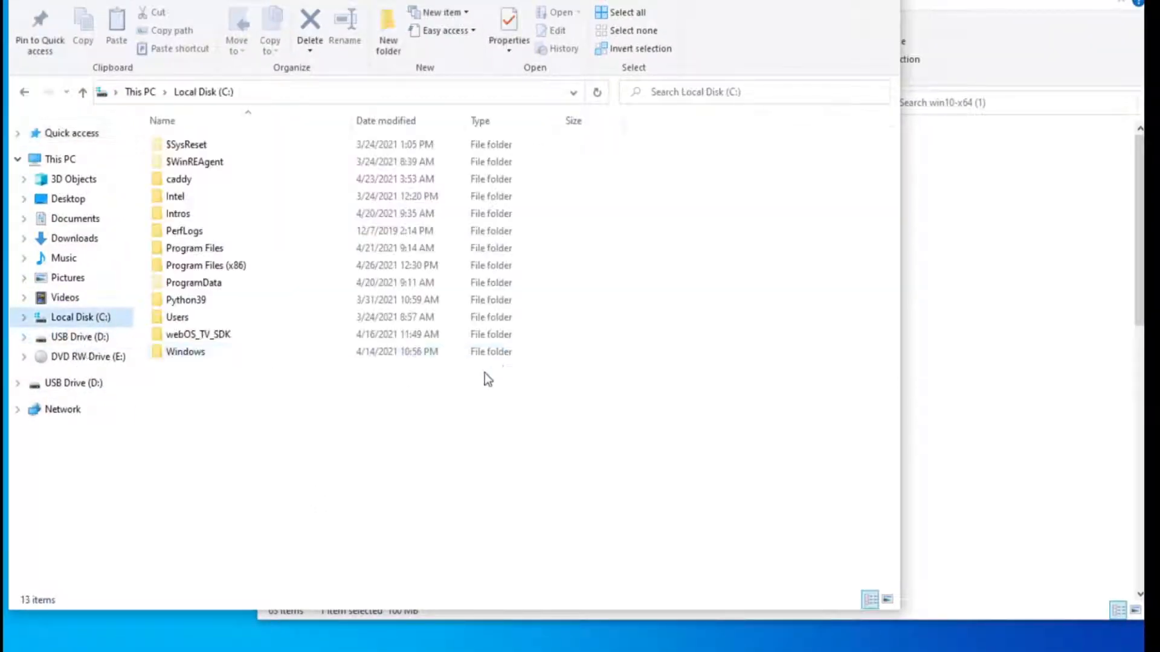
pyautogui.rightClick(488, 378)
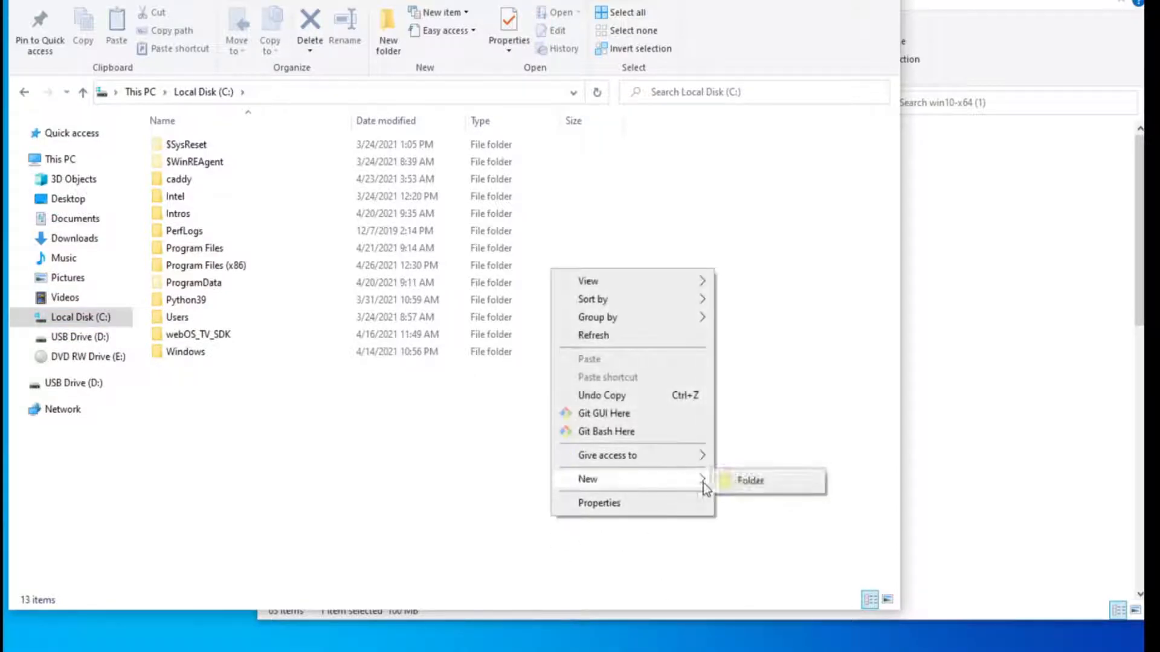
pyautogui.click(749, 480)
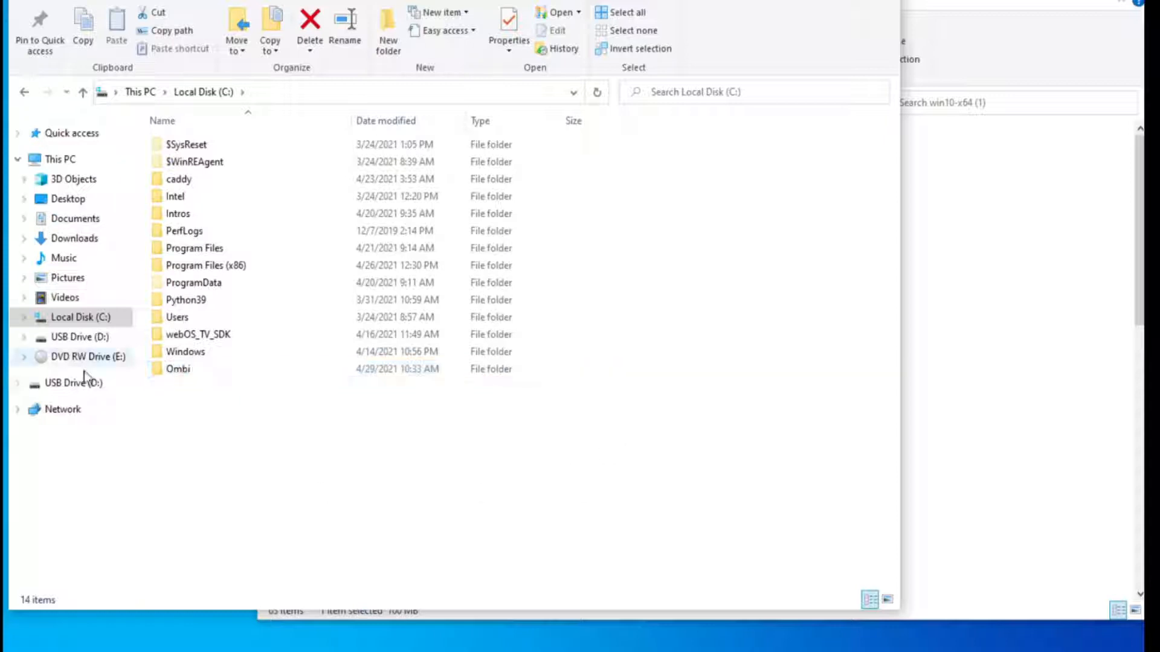
# Copy all the extracted Ombi files into the new C:\Ombi folder
pyautogui.doubleClick(179, 368)
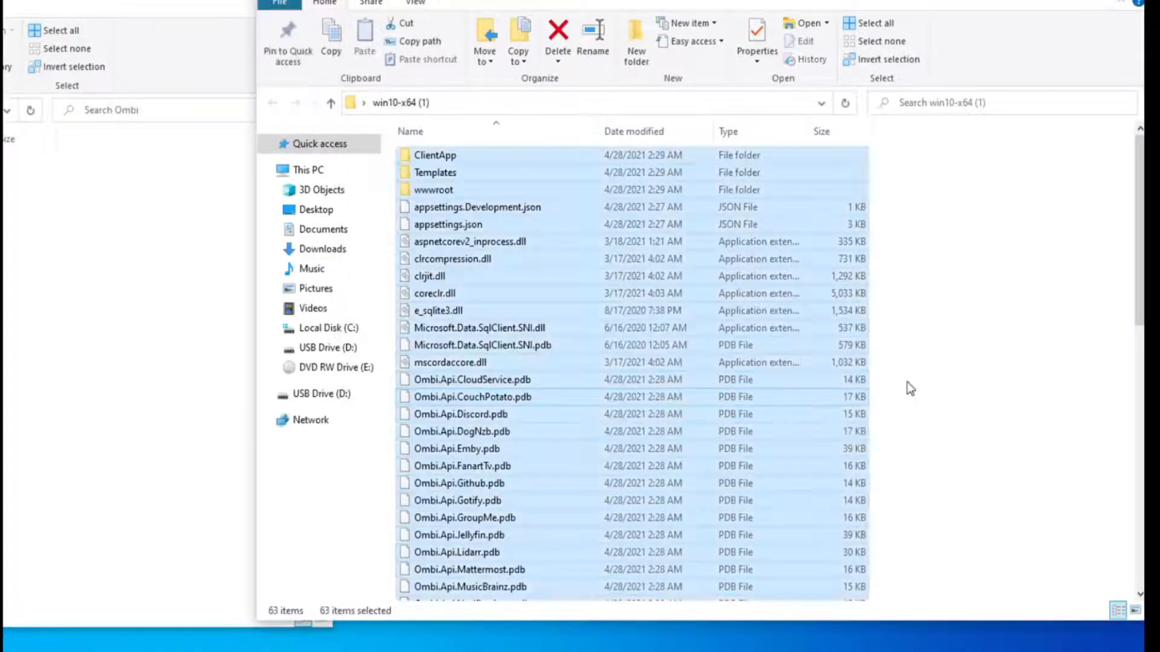
pyautogui.click(557, 34)
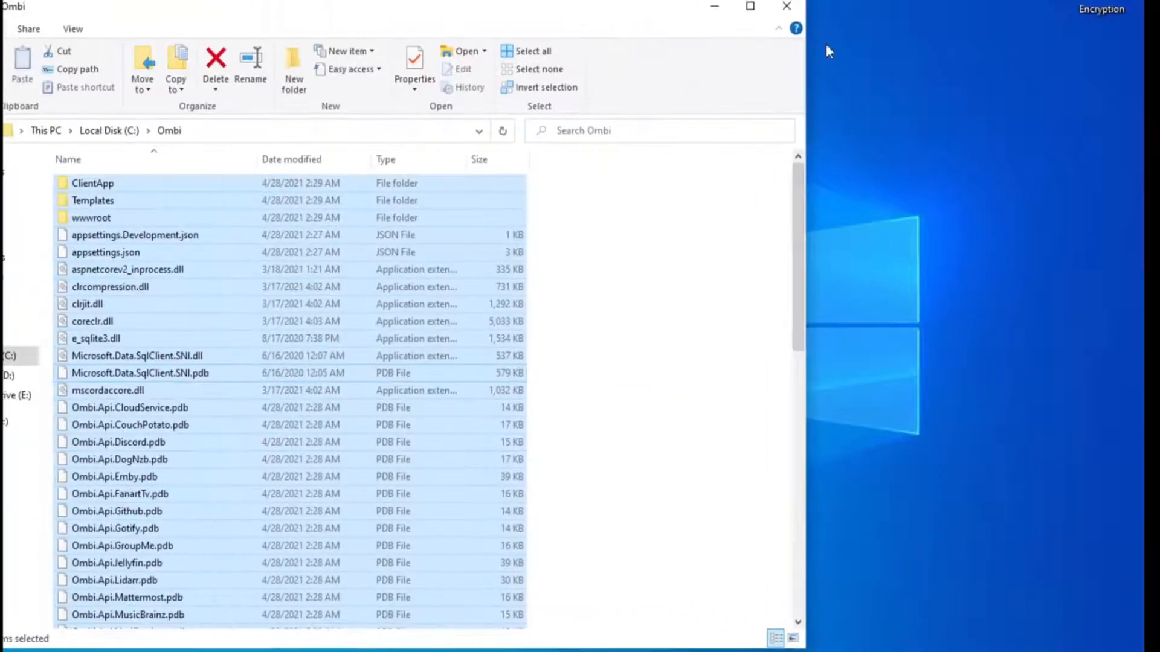
pyautogui.click(749, 6)
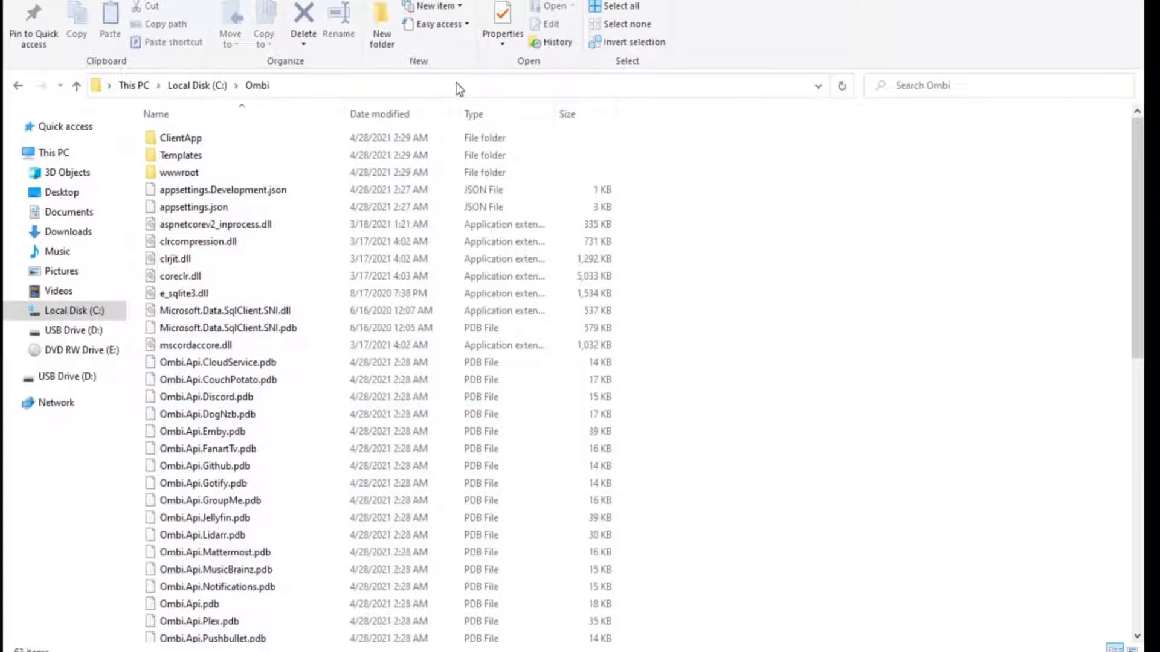
# Launch a command console in C:\Ombi and start the Ombi executable
pyautogui.write('cmd')
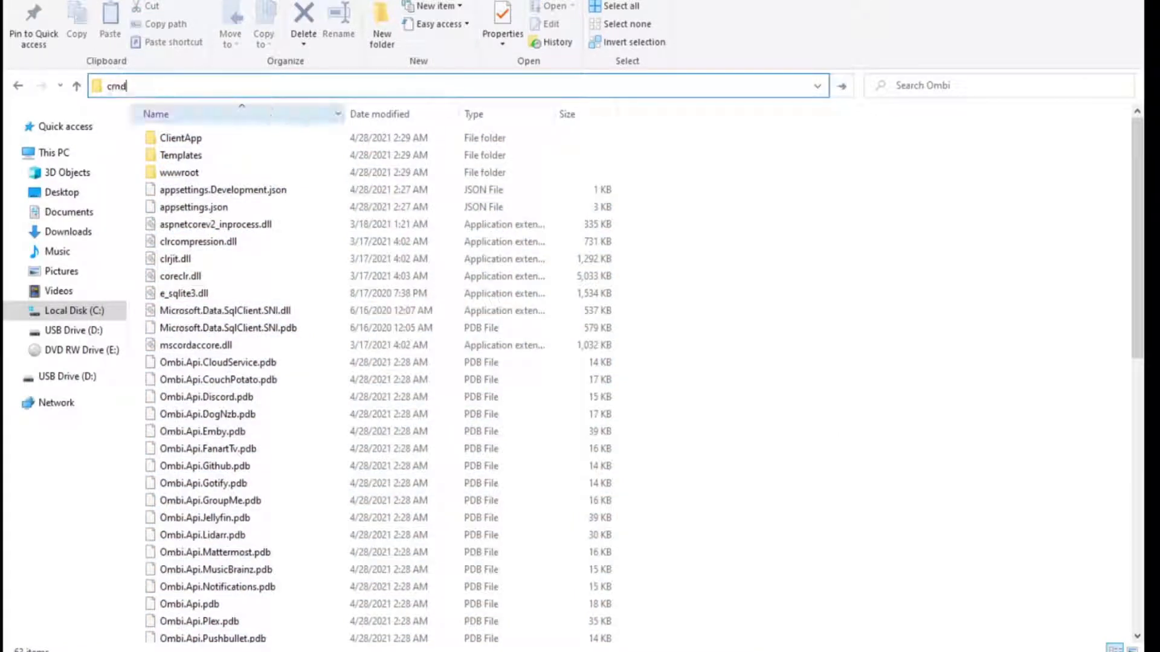
pyautogui.press('Return')
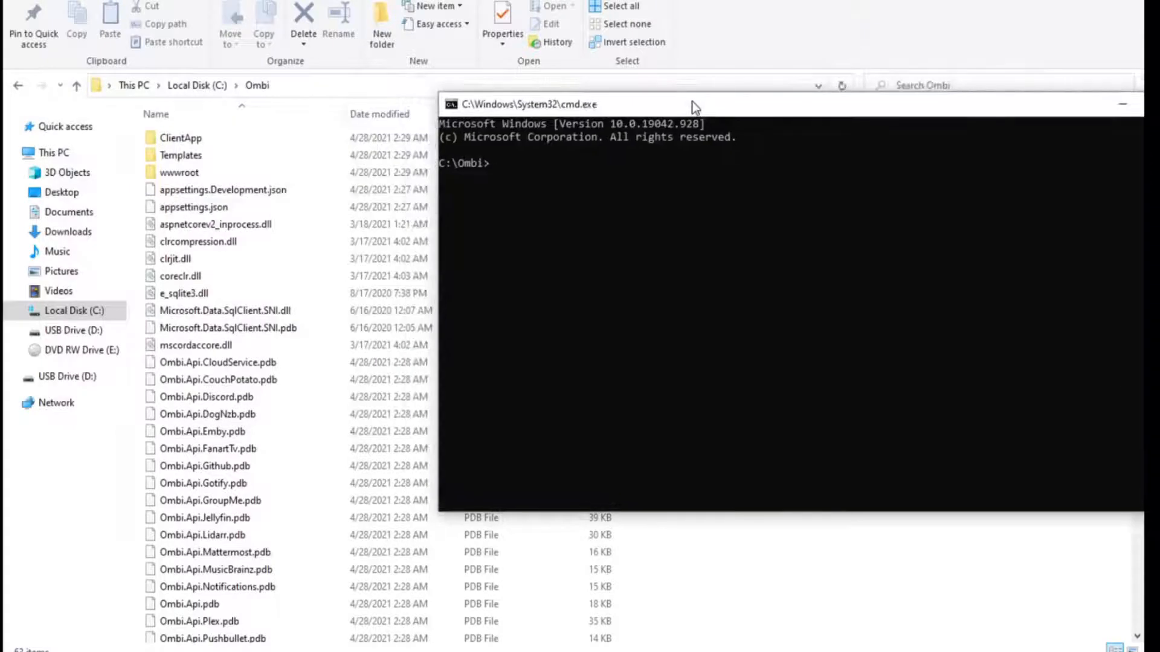
pyautogui.write('ombi.')
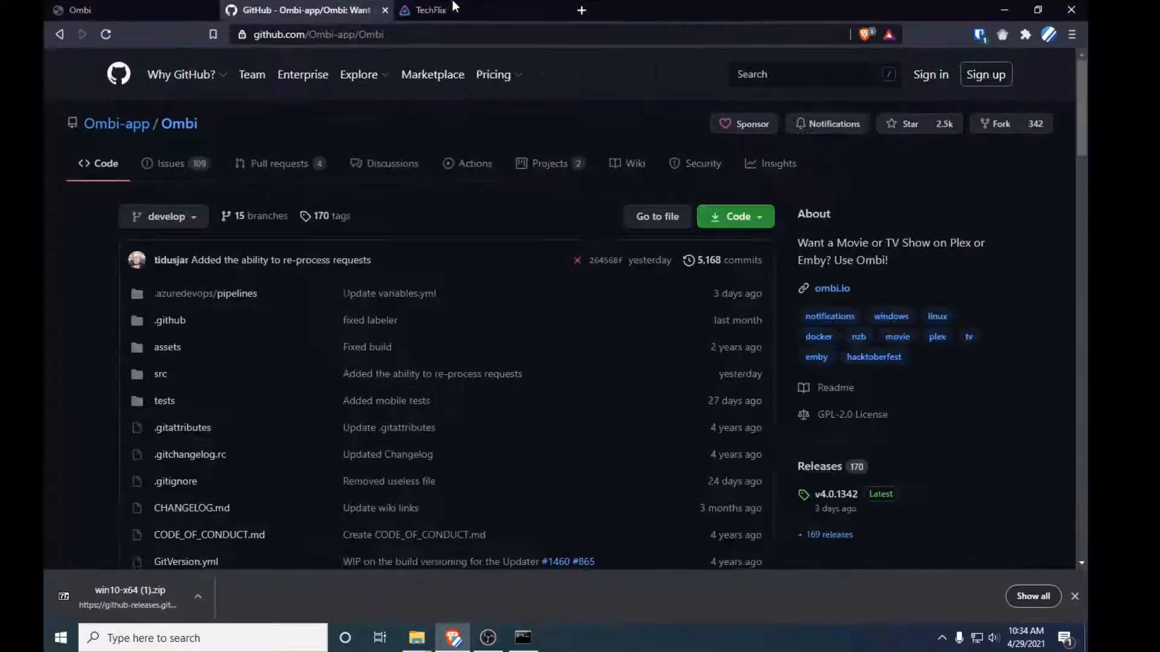
# Reach the Ombi setup wizard at localhost:5000 in a new browser tab
pyautogui.click(581, 10)
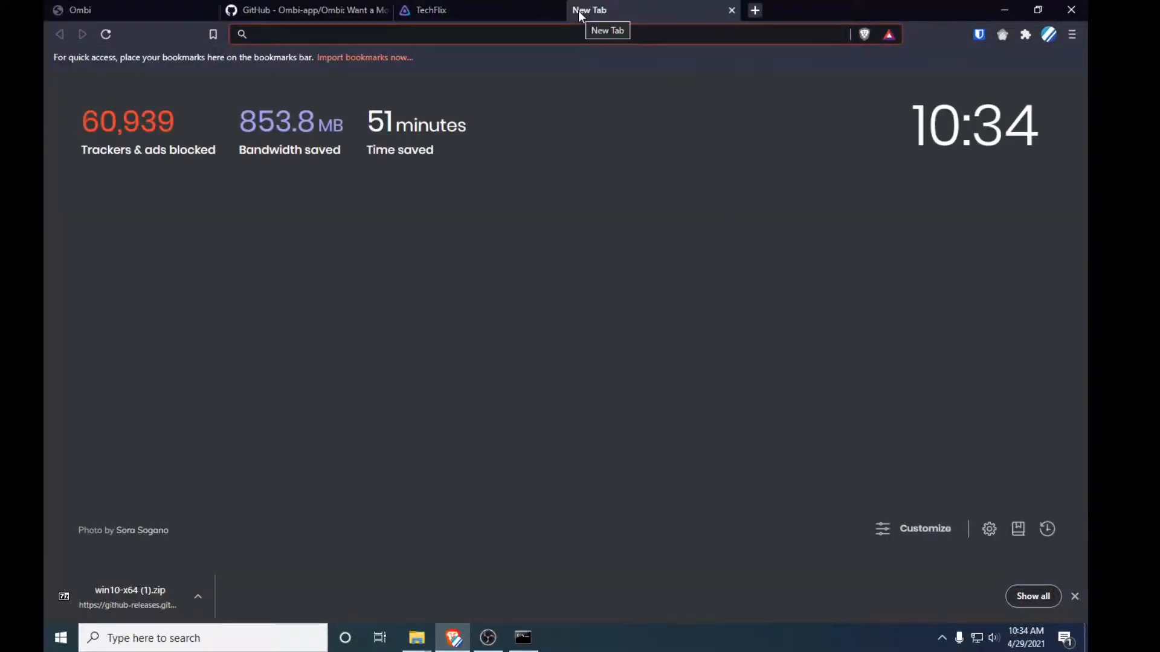
pyautogui.write('localhost')
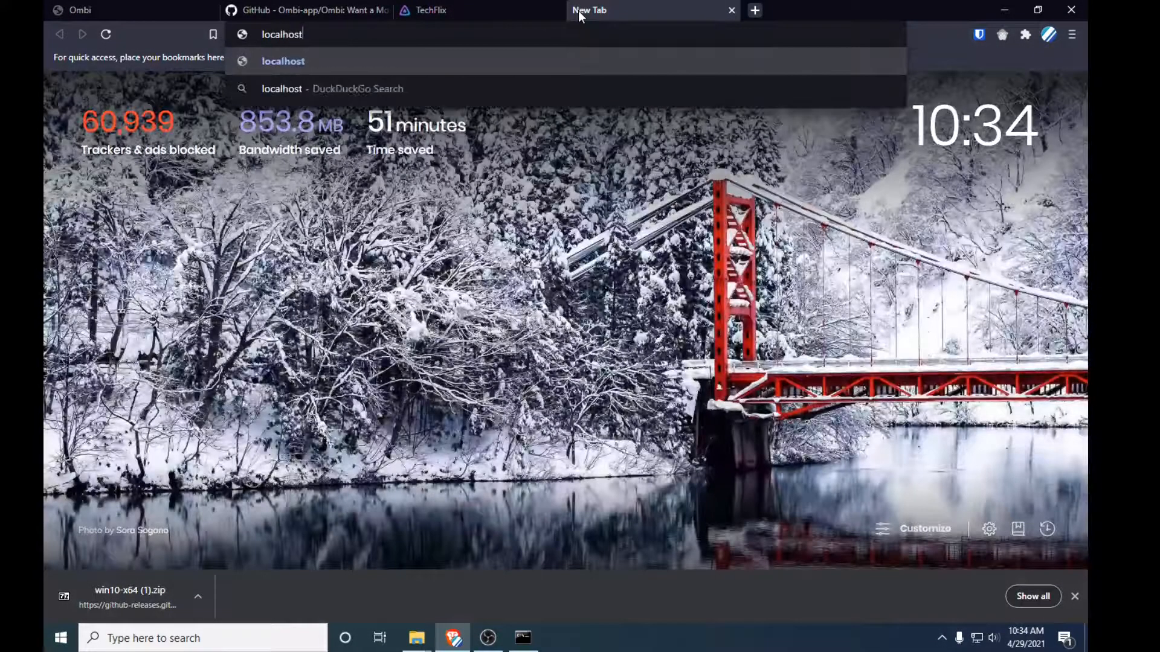
pyautogui.write(':5000/Wizard')
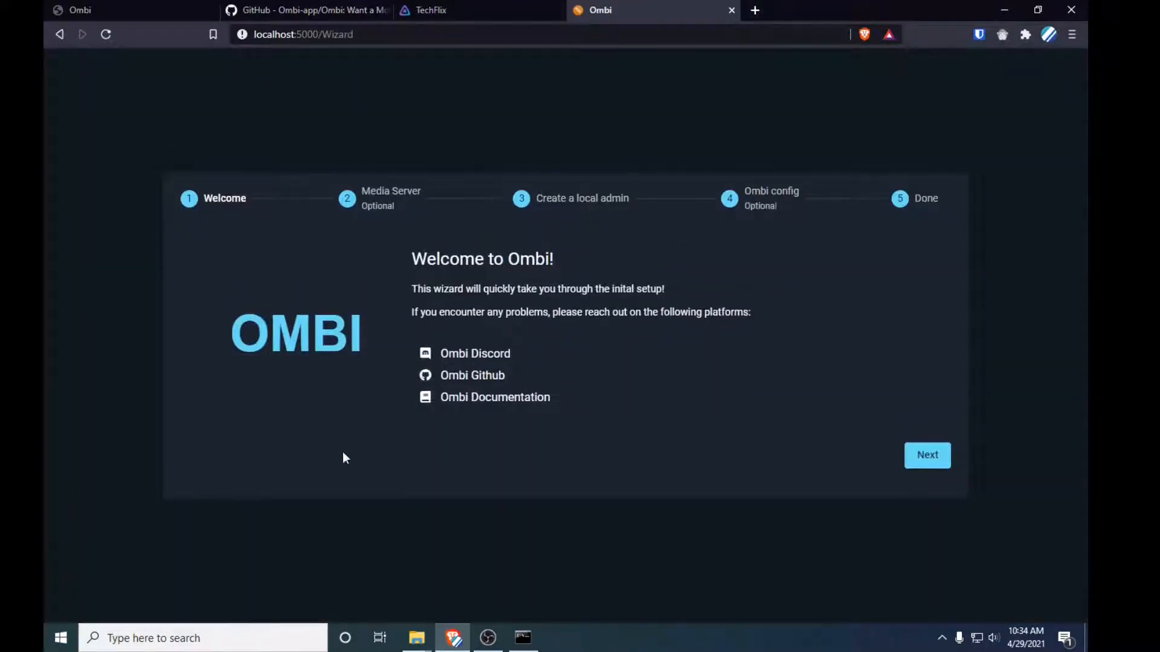
pyautogui.moveTo(442, 19)
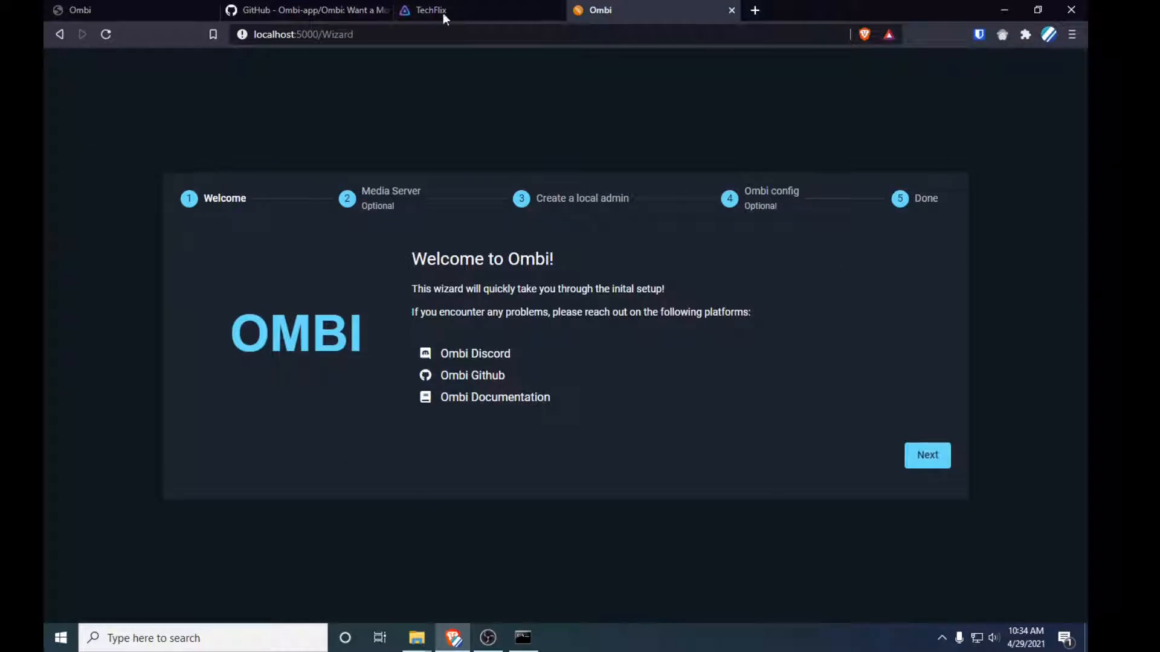
pyautogui.moveTo(433, 342)
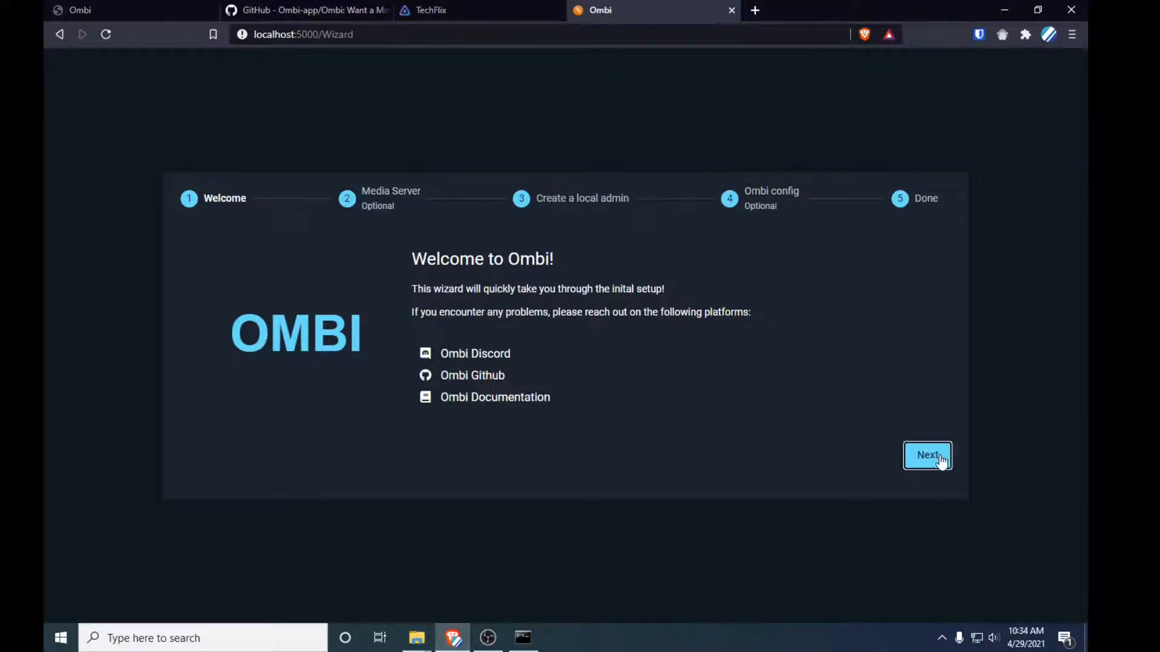
# Advance the wizard to the Media Server step and choose Jellyfin
pyautogui.click(927, 456)
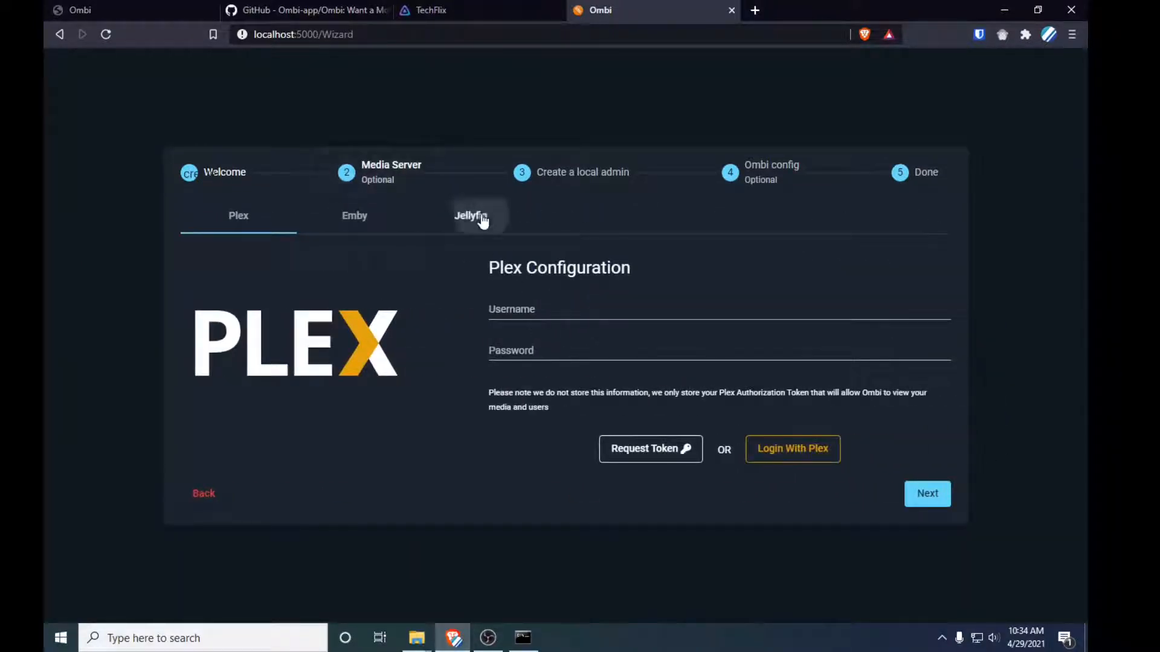
pyautogui.click(470, 215)
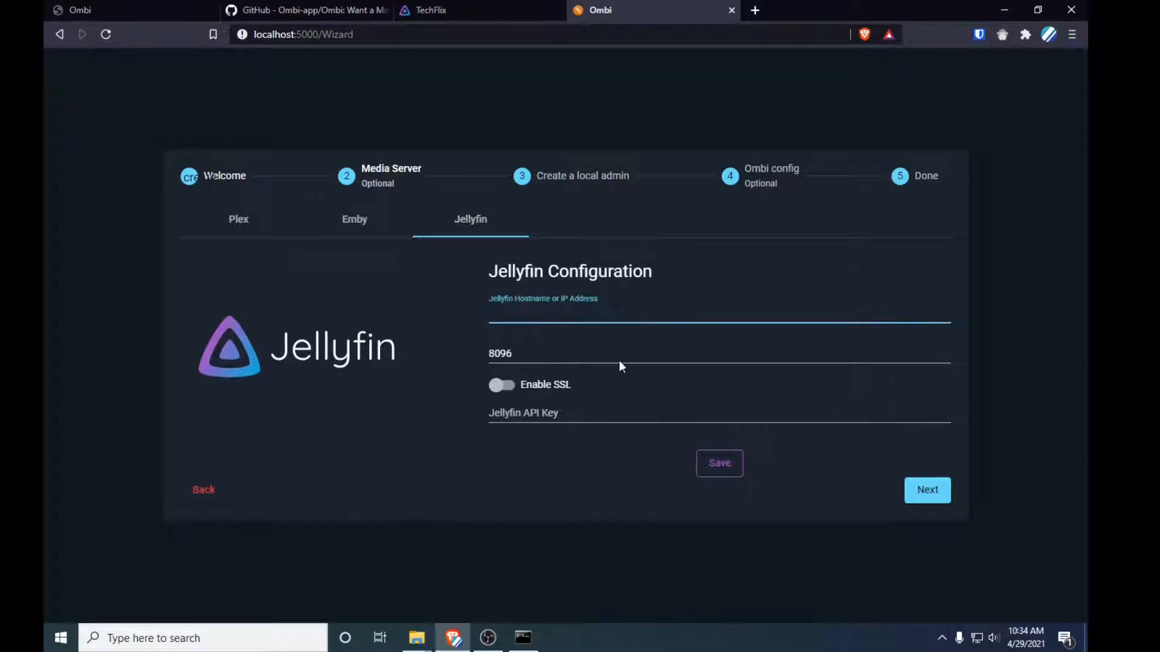
pyautogui.click(430, 10)
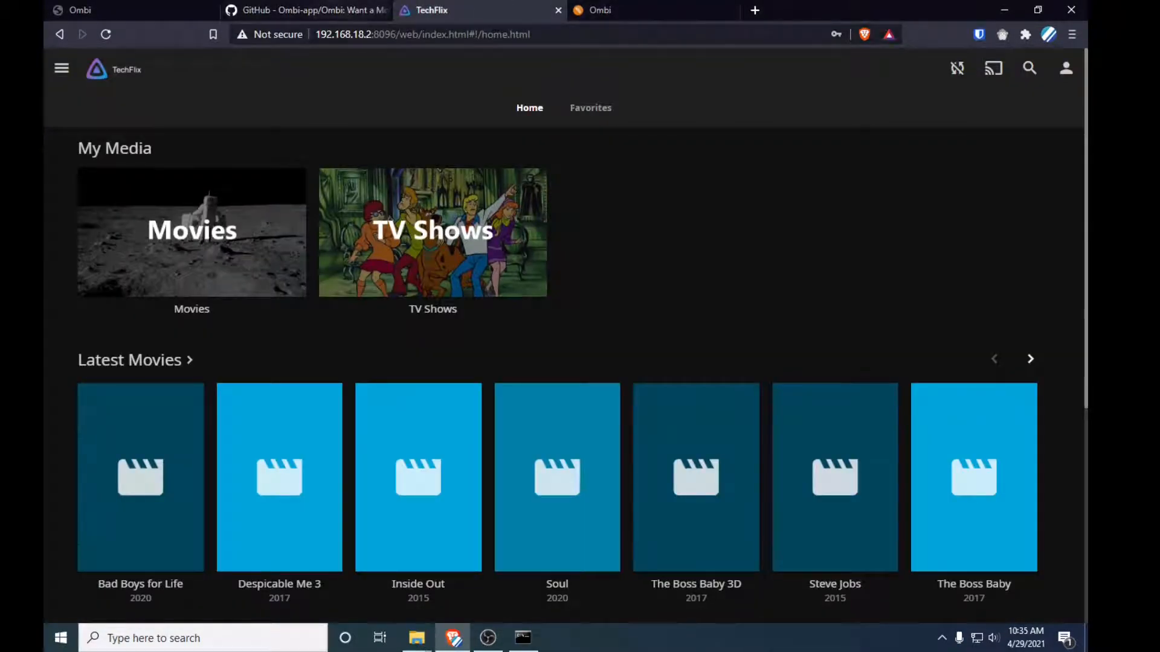
pyautogui.click(654, 10)
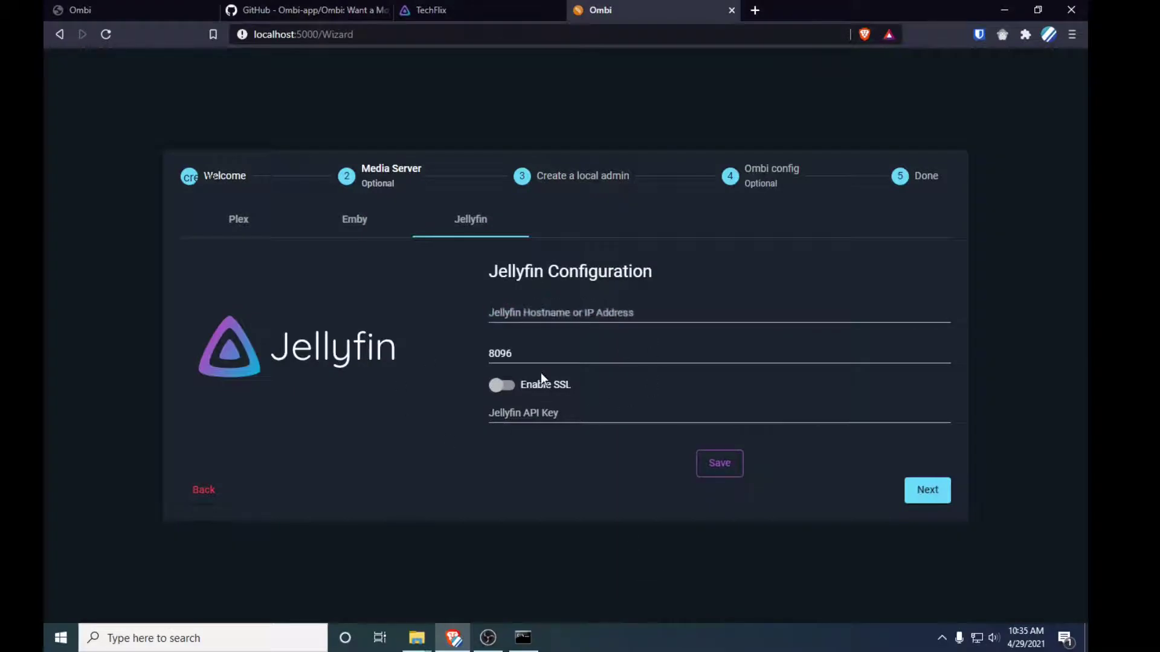
pyautogui.write('htt')
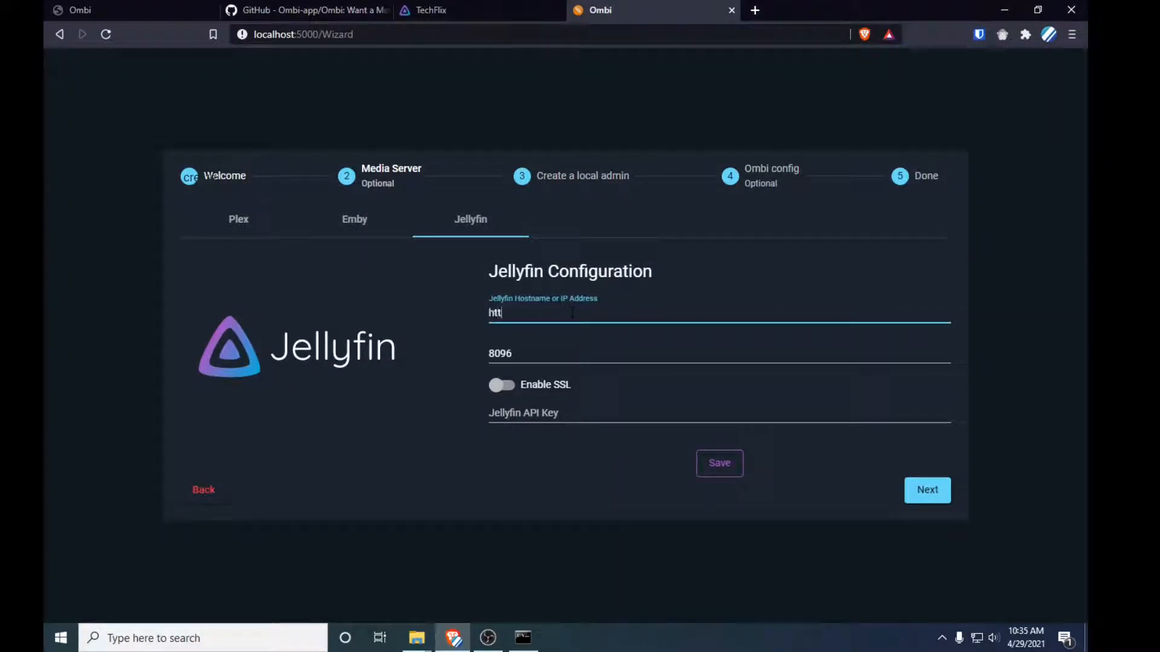
pyautogui.write('p://')
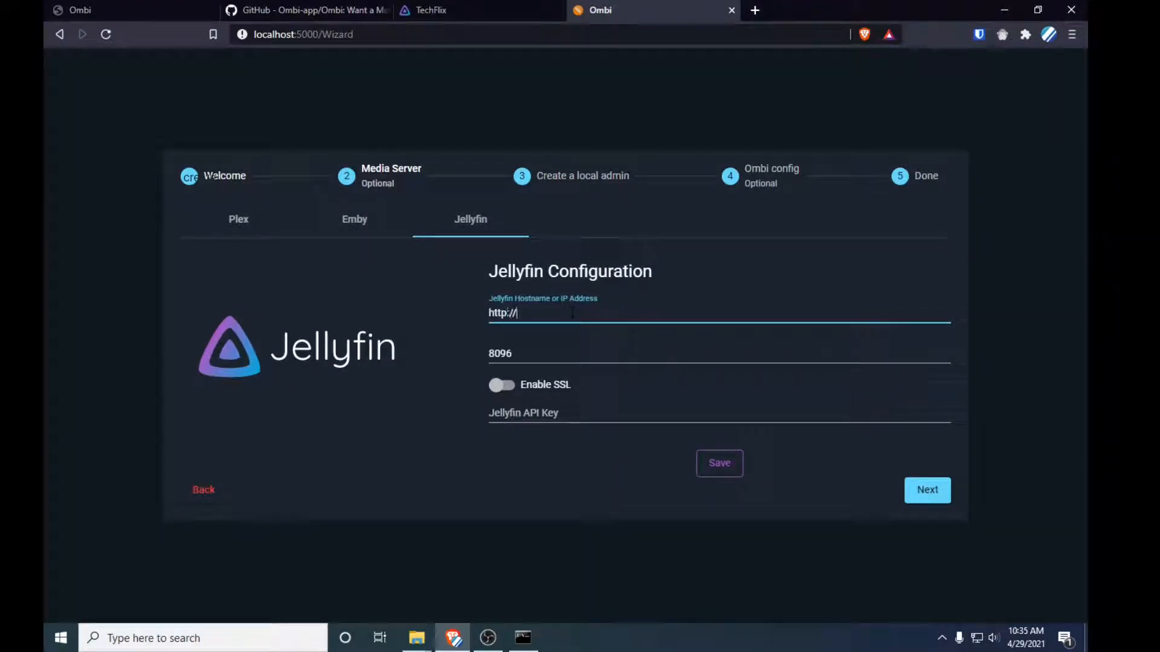
pyautogui.write('192.168.')
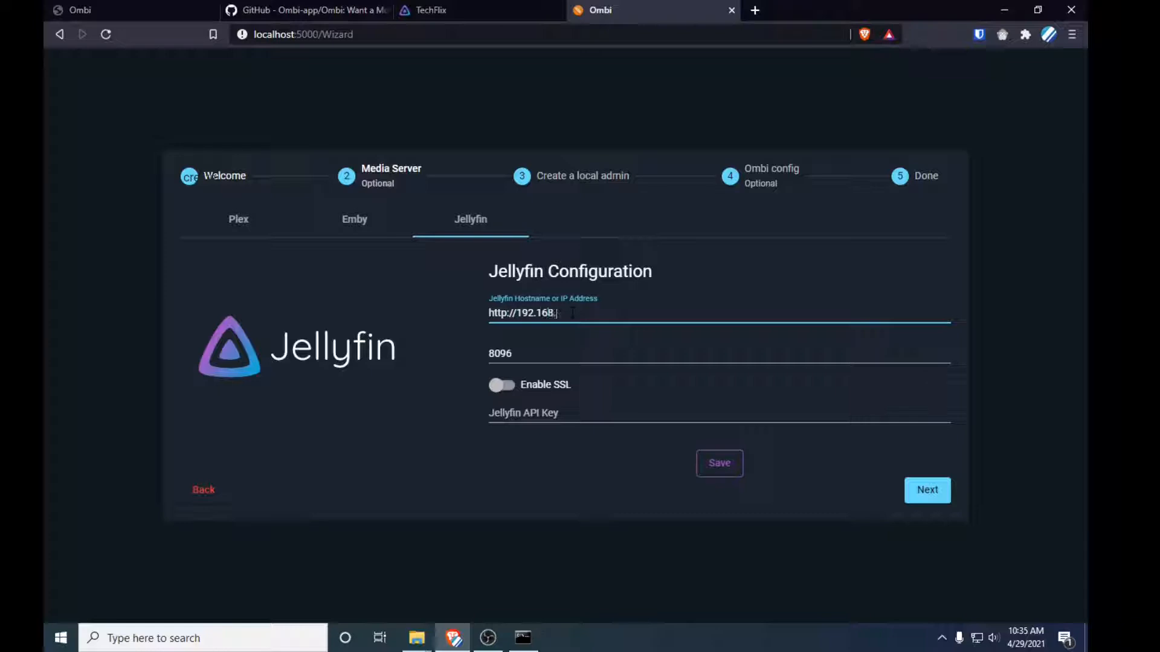
pyautogui.write('18.2')
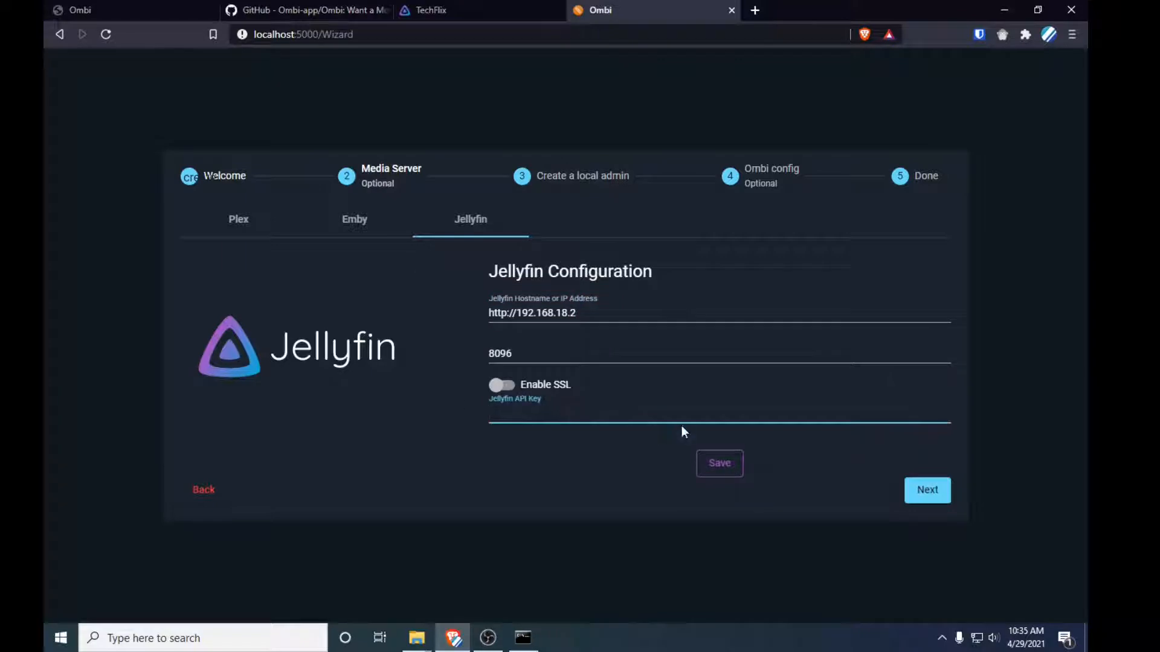
# Create a Jellyfin API key named ombi from the Dashboard and copy it
pyautogui.click(432, 10)
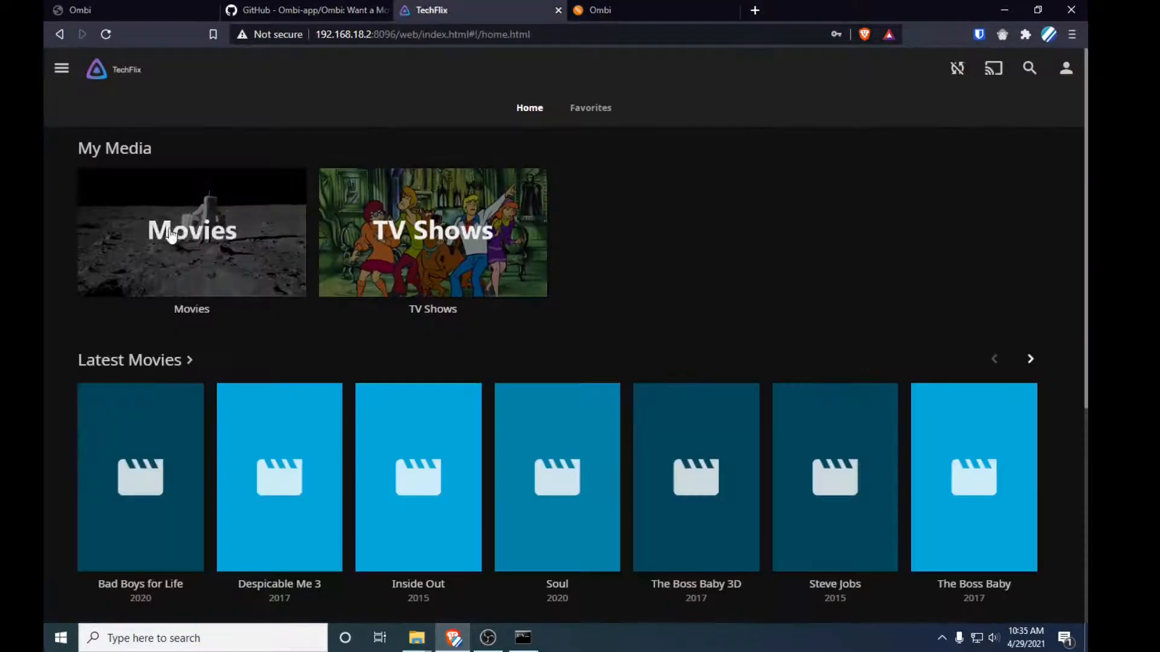
pyautogui.click(62, 69)
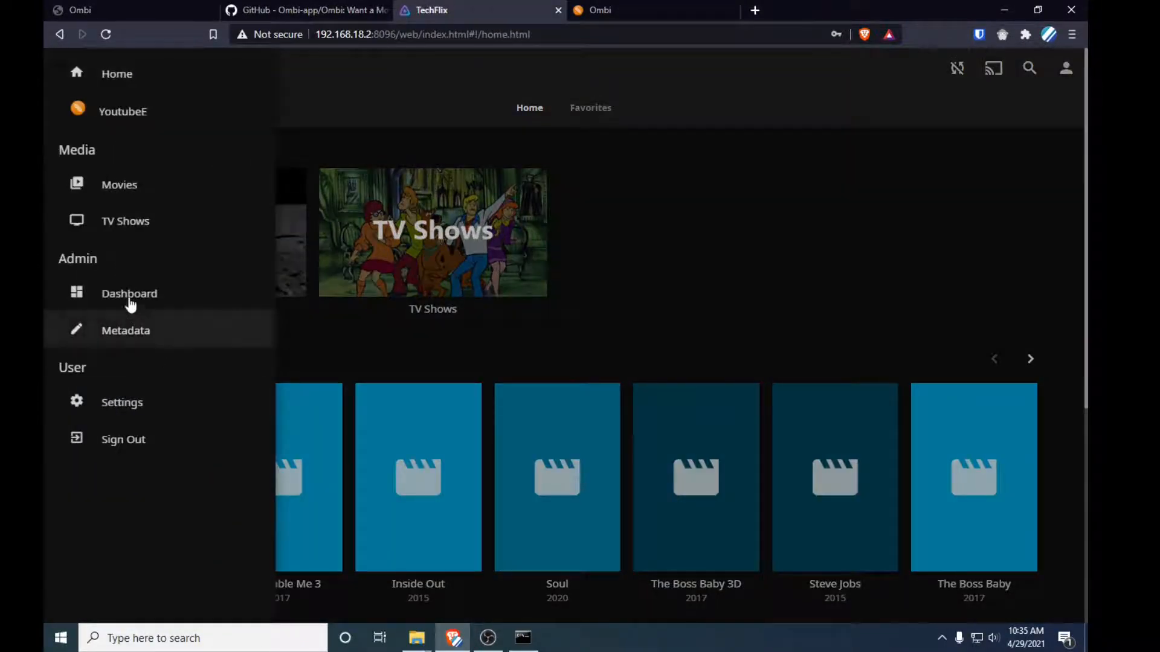
pyautogui.click(129, 293)
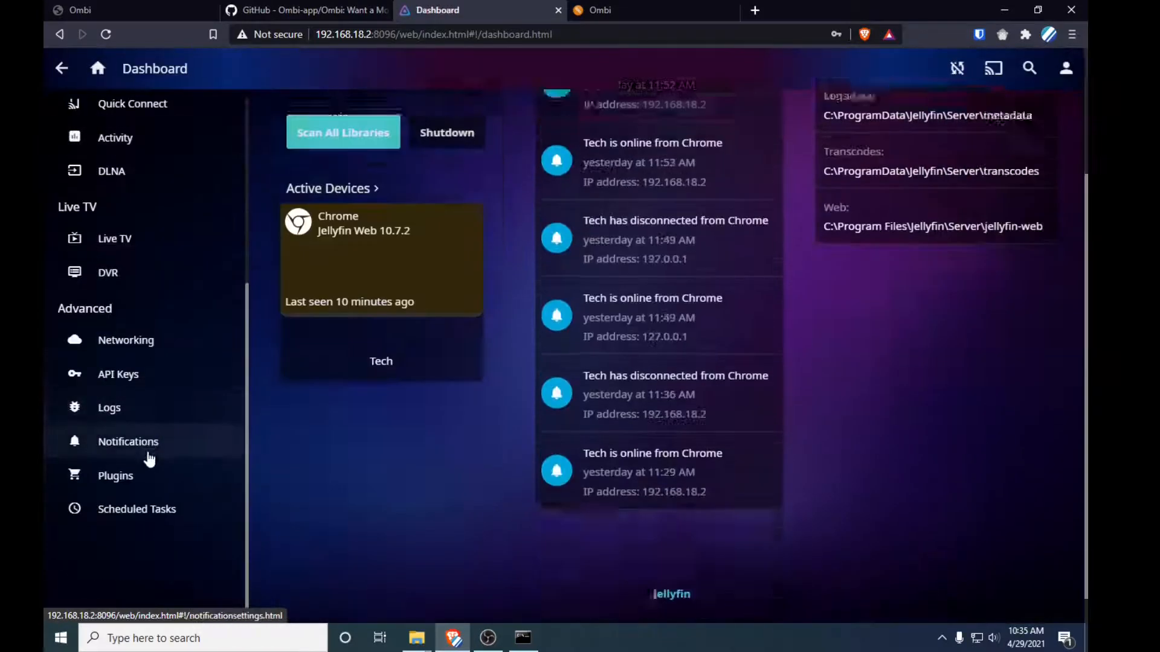
pyautogui.click(117, 374)
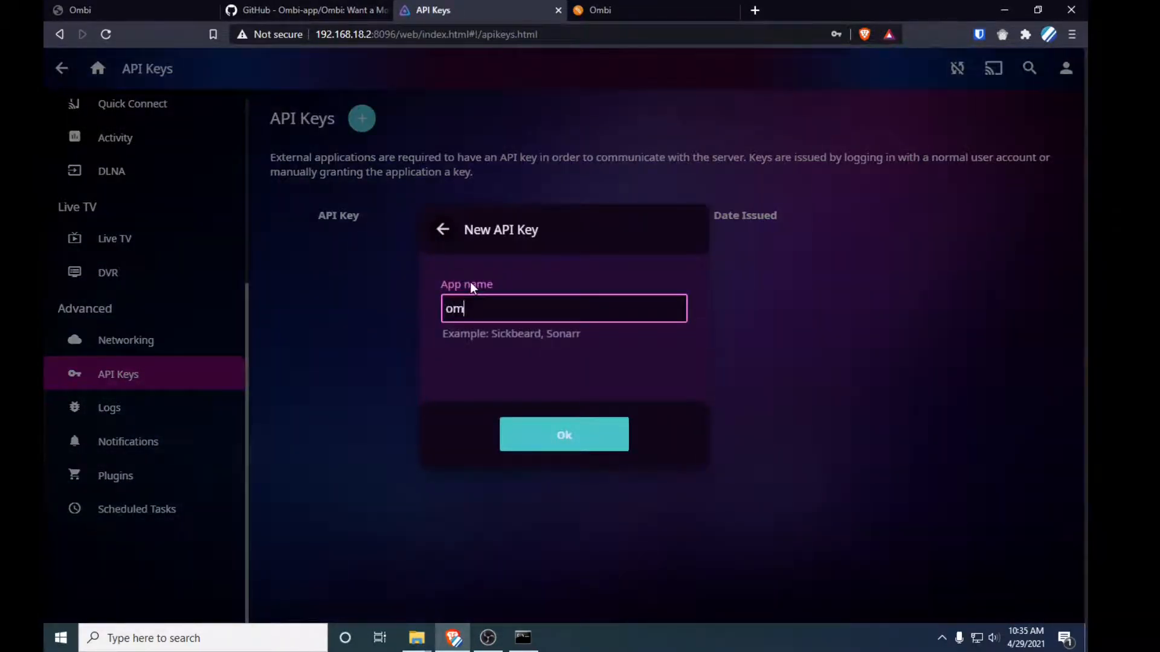
pyautogui.click(564, 434)
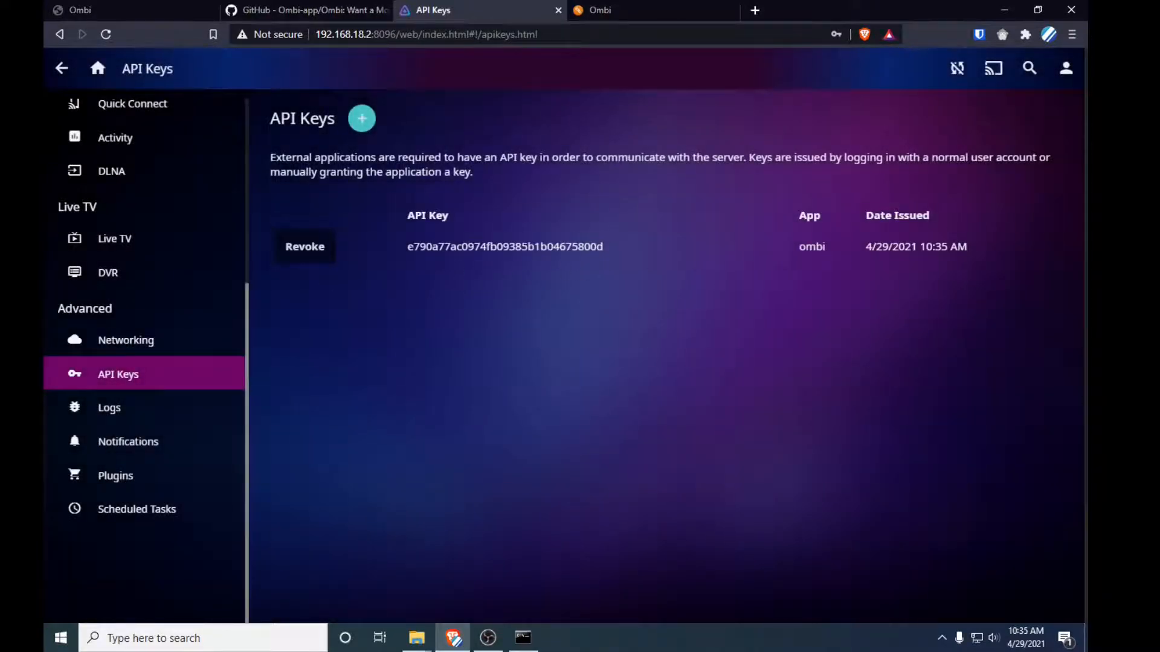
pyautogui.doubleClick(505, 247)
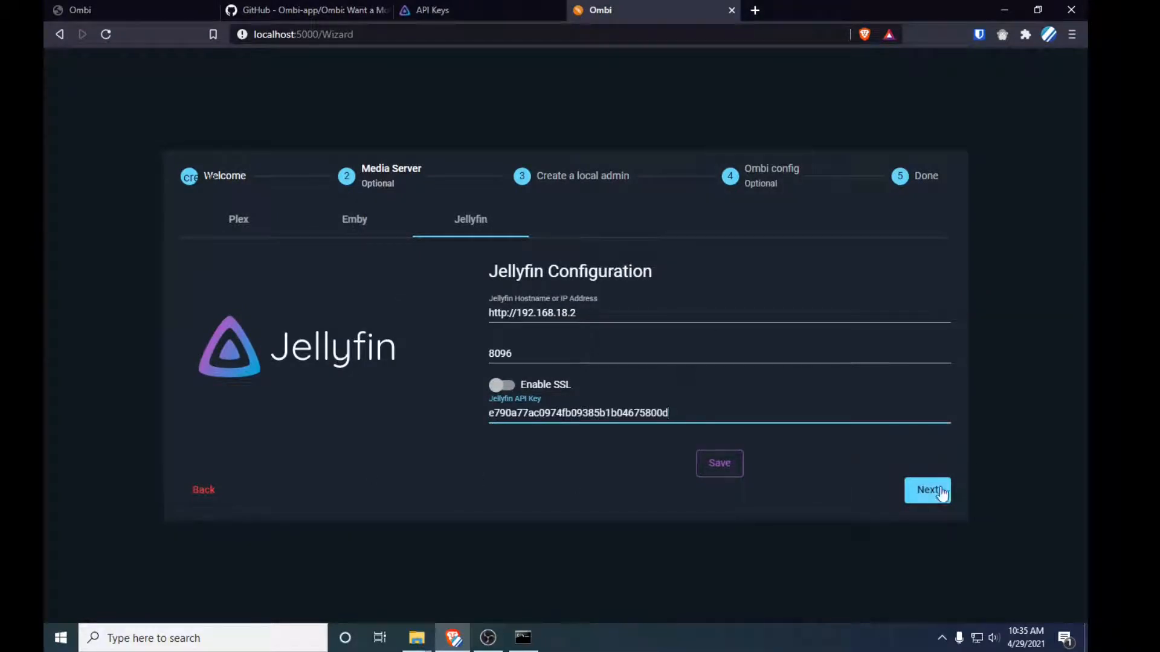
# Create the local admin account with username admin and a password
pyautogui.click(928, 489)
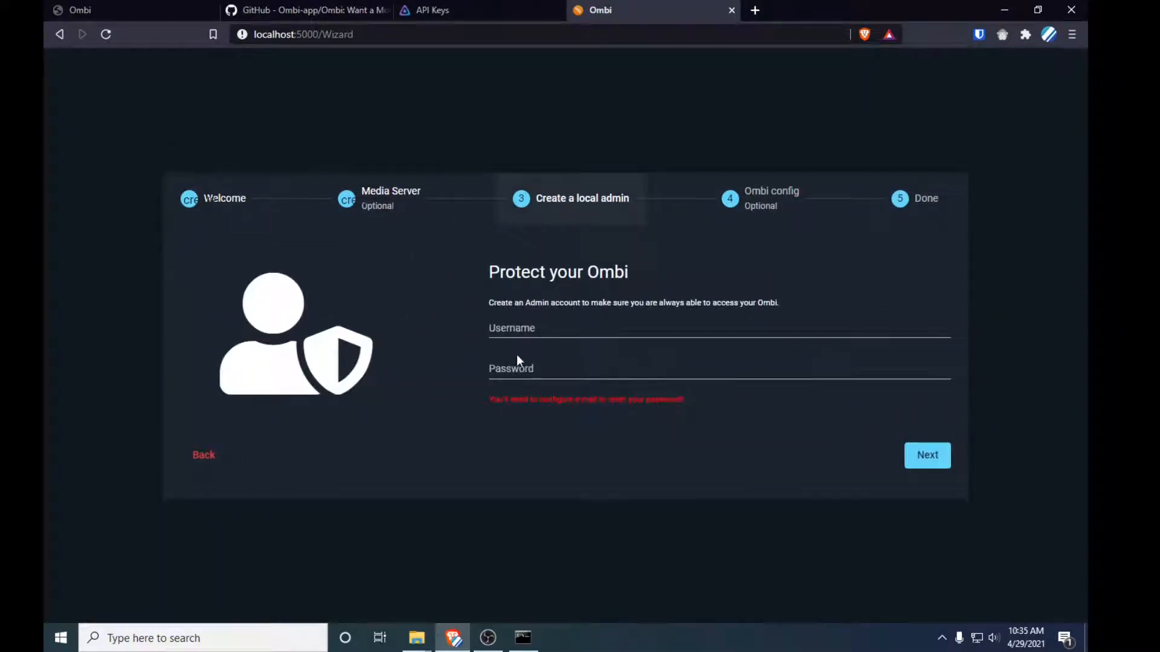
pyautogui.write('ad')
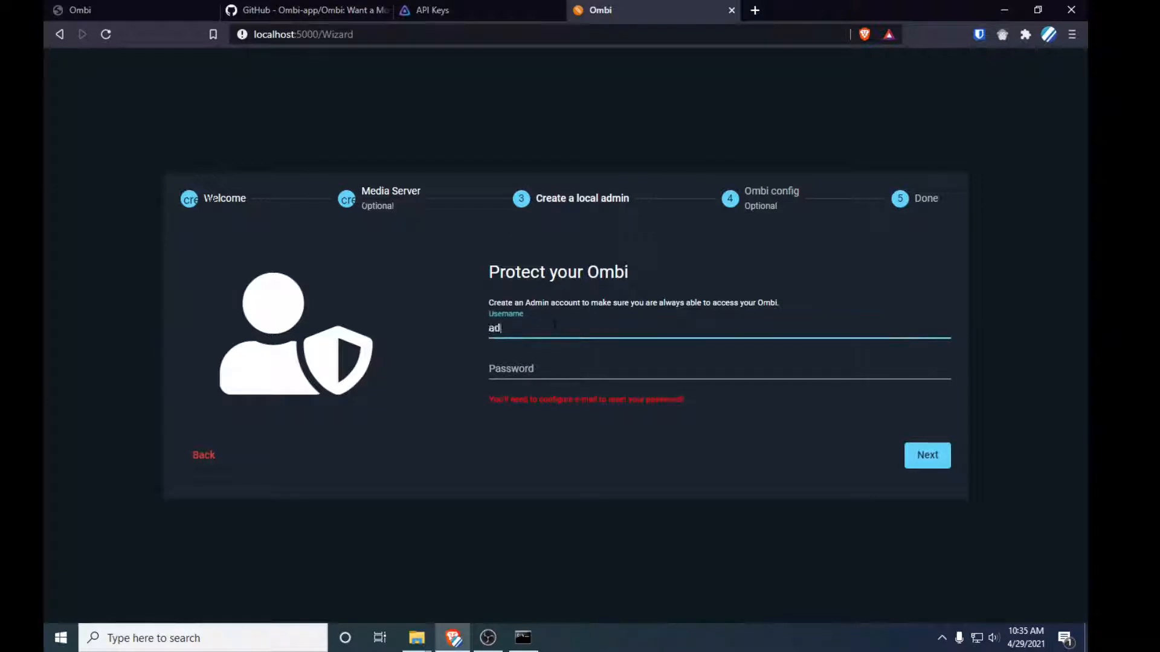
pyautogui.write('min')
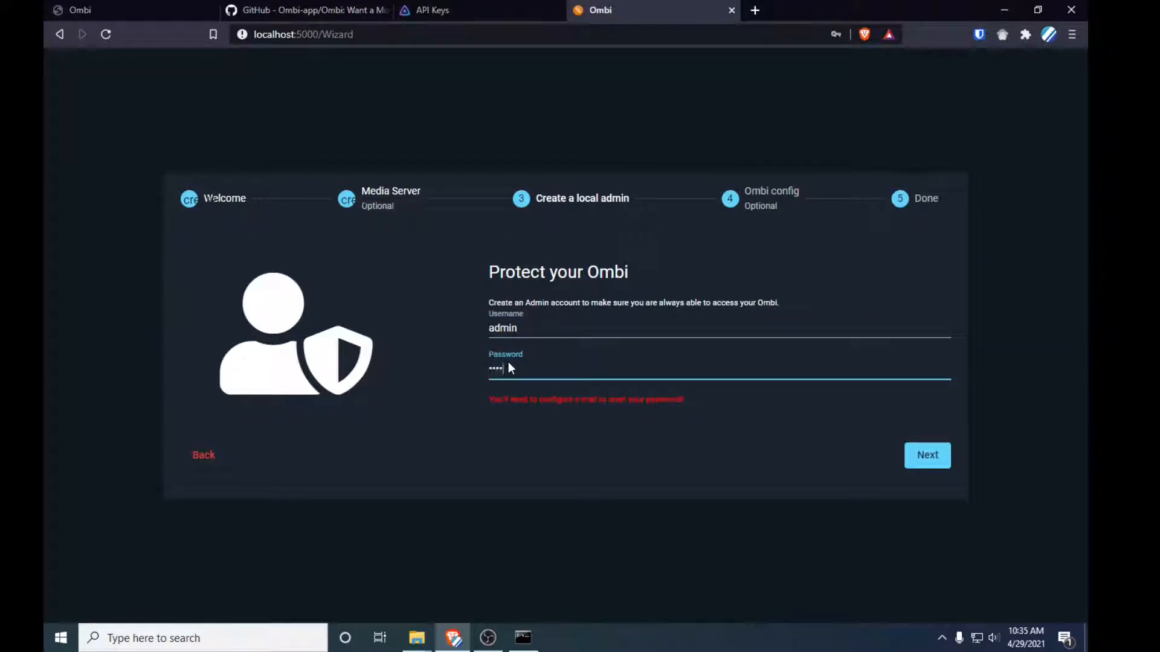
pyautogui.click(926, 455)
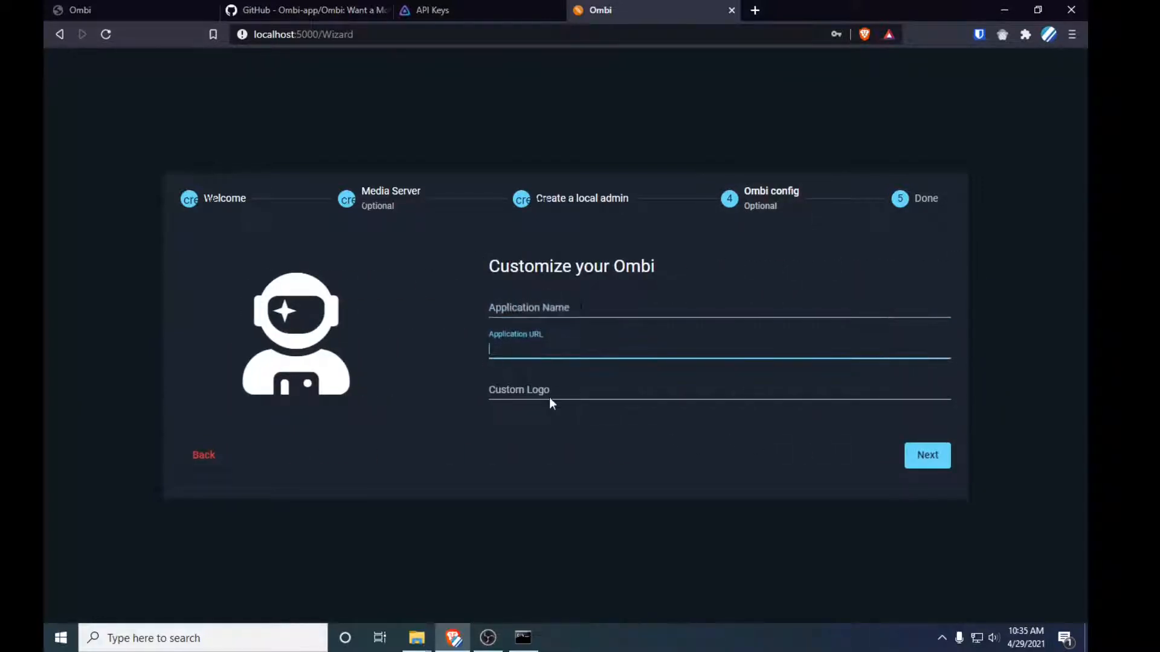
# Name the application TechFlix Request Service and finish the setup wizard
pyautogui.click(564, 391)
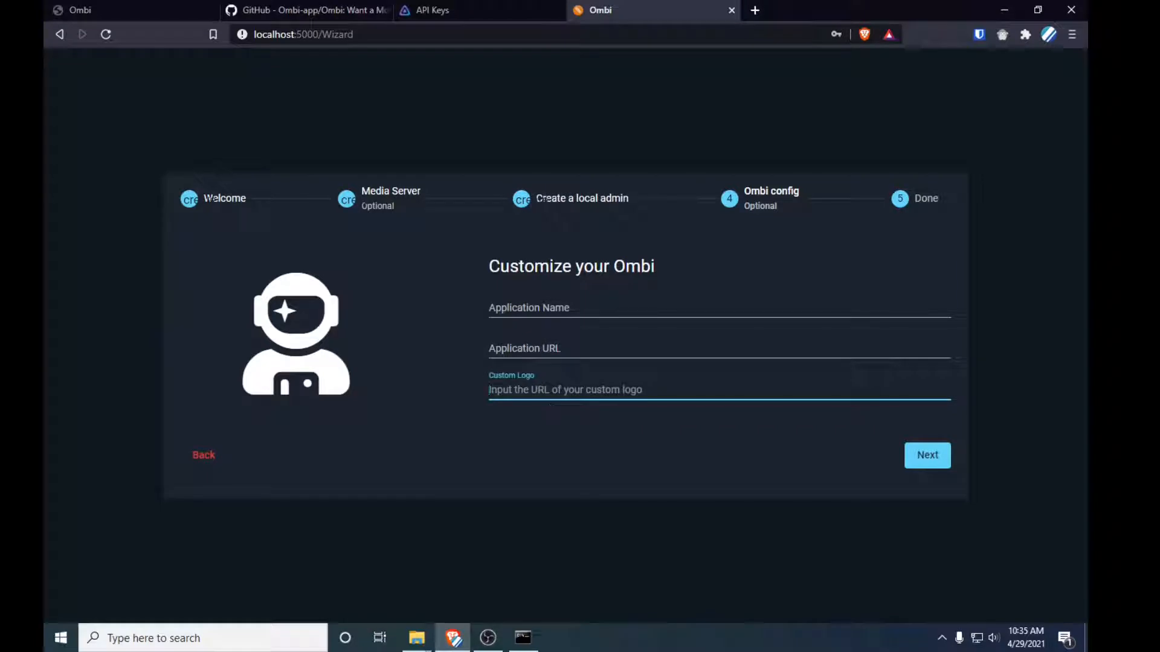
pyautogui.click(665, 308)
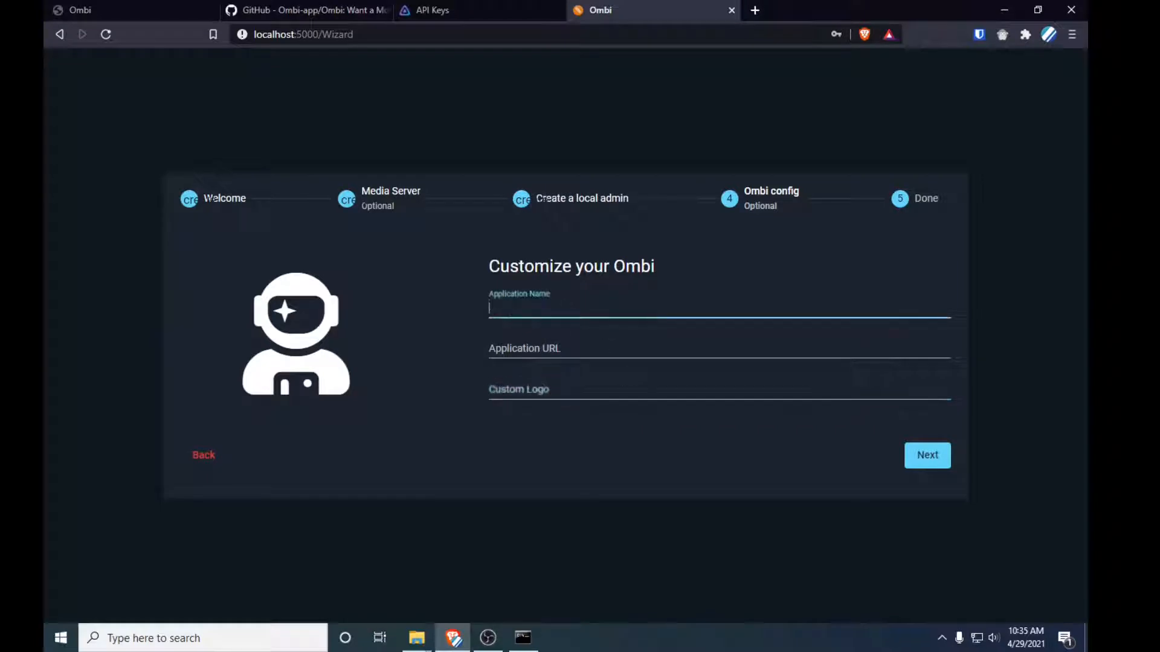
pyautogui.write('Tech')
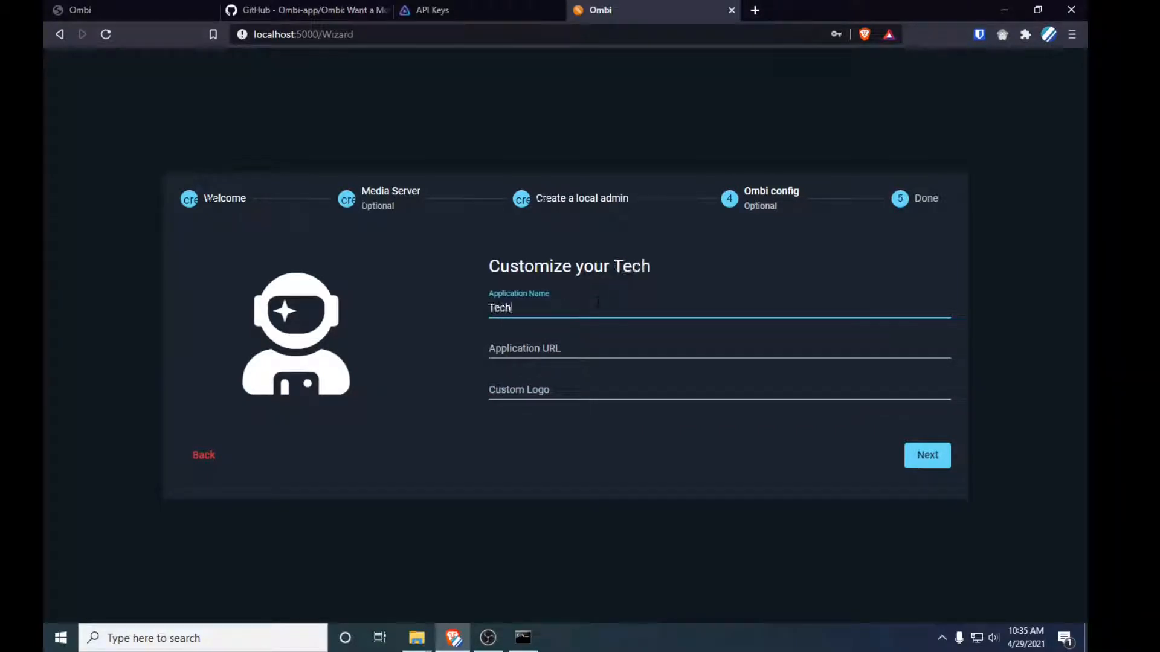
pyautogui.write('Flix')
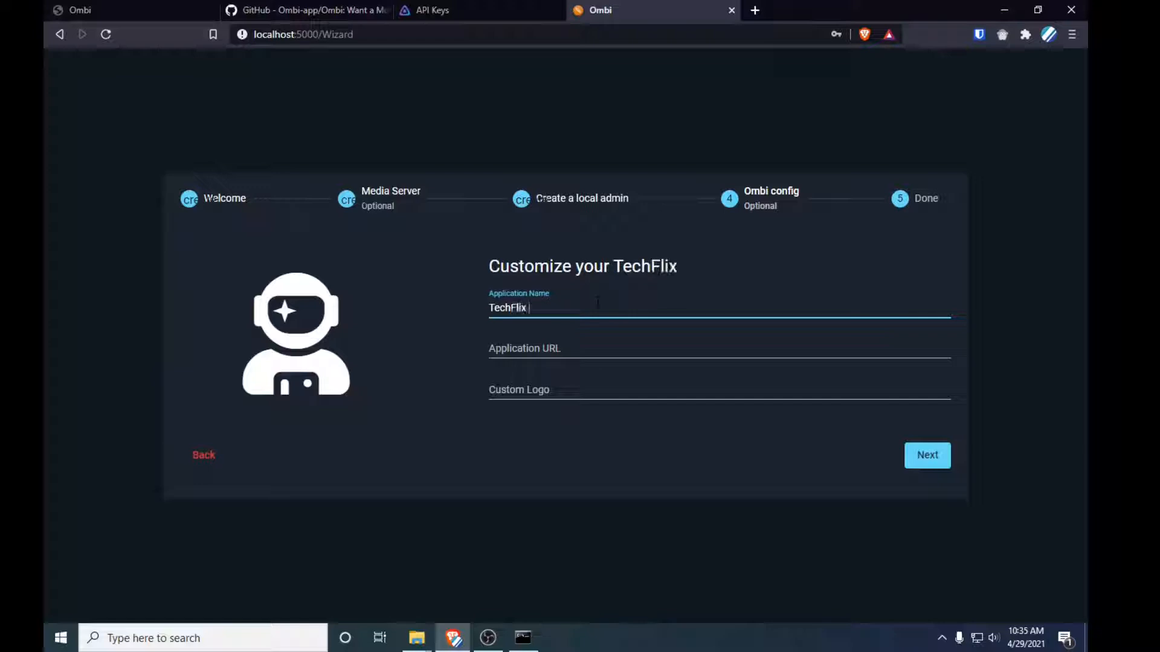
pyautogui.write('Req')
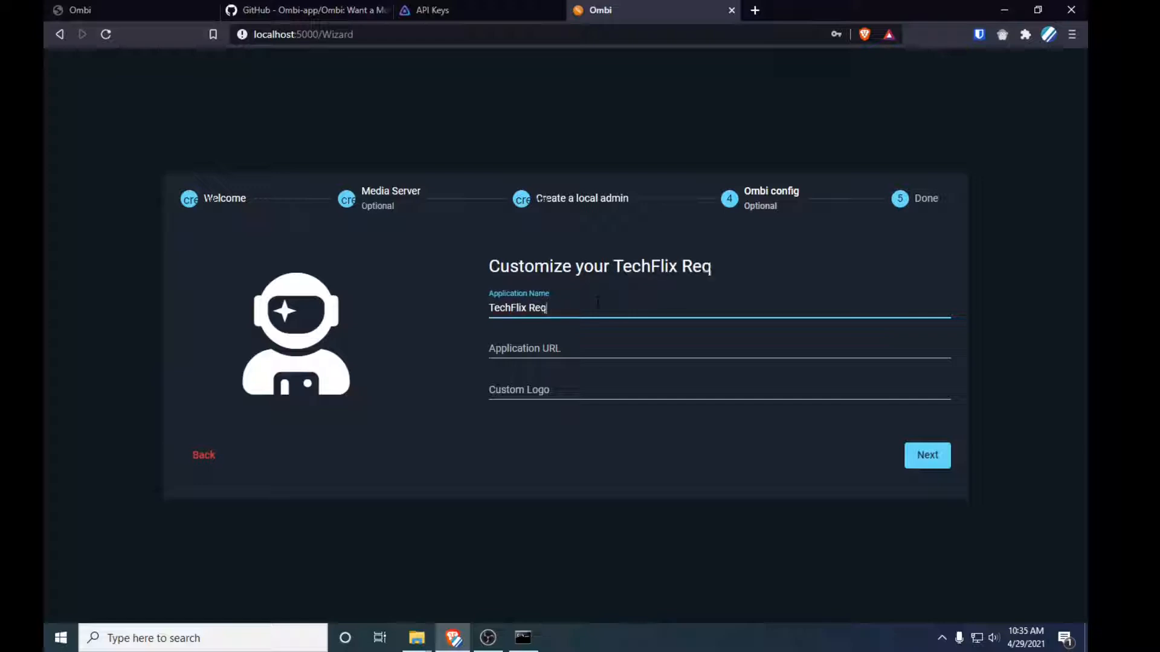
pyautogui.write('uest Ser')
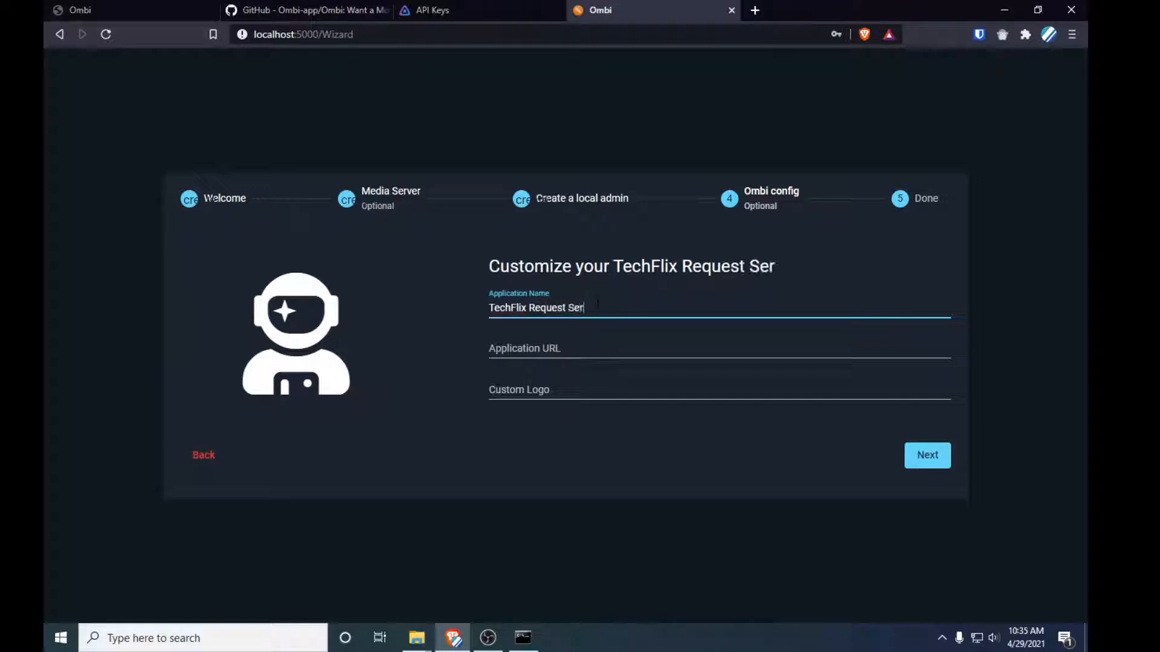
pyautogui.write('vice')
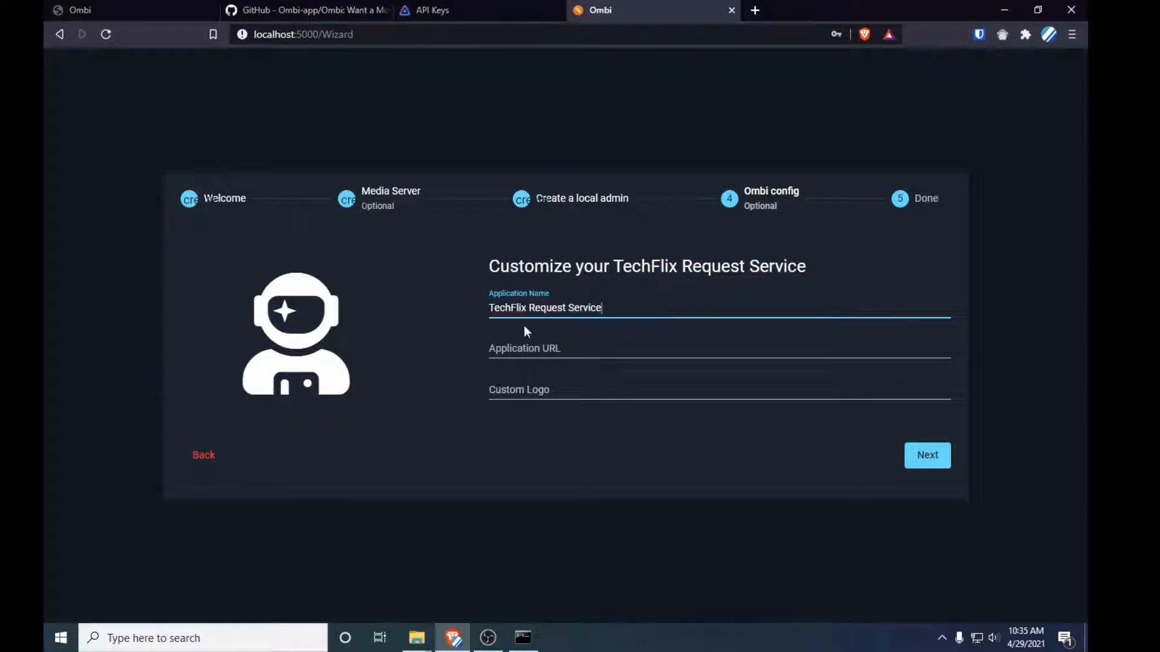
pyautogui.click(927, 455)
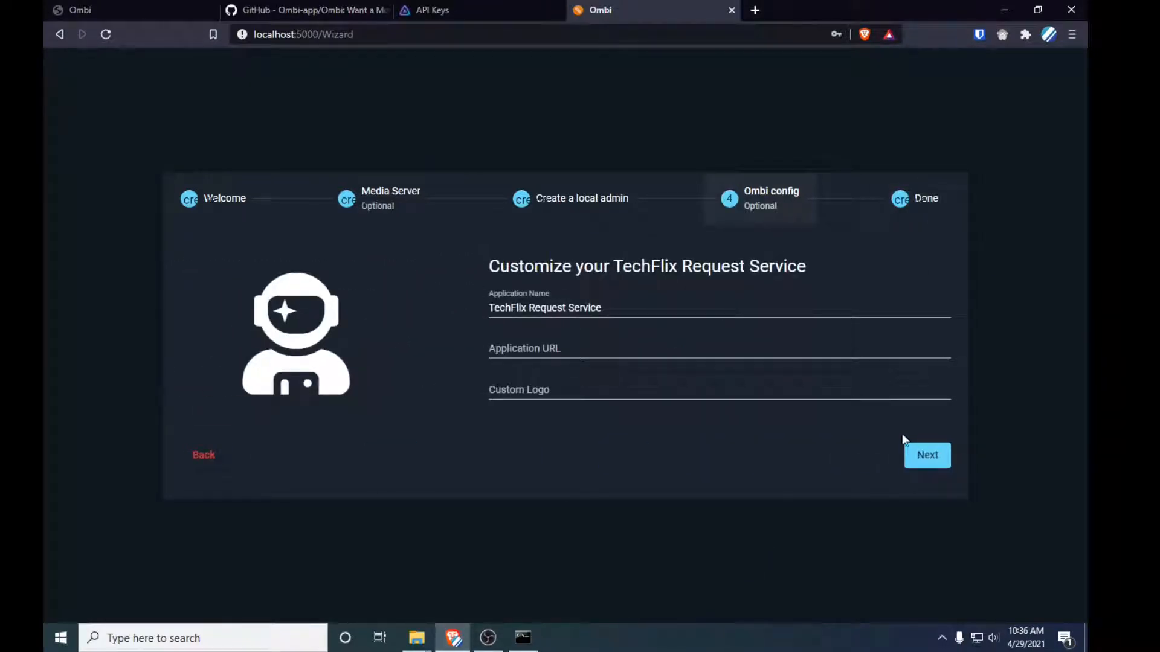
# Sign in as admin, decline saving the password, and browse the Discover page
pyautogui.click(927, 455)
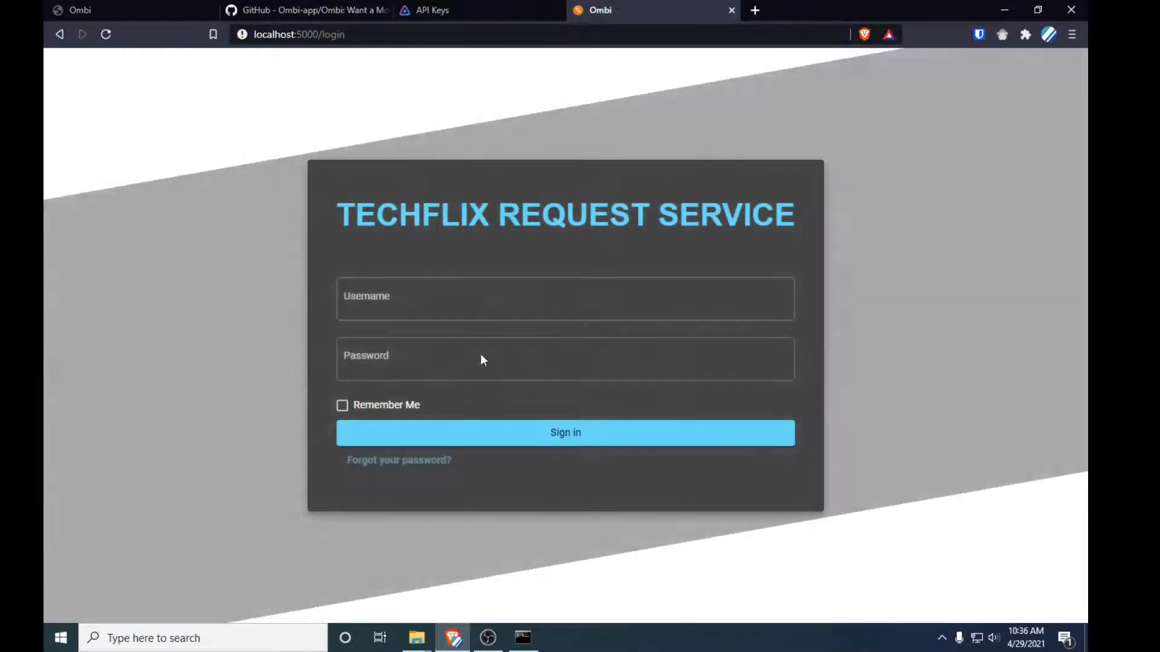
pyautogui.write('admin')
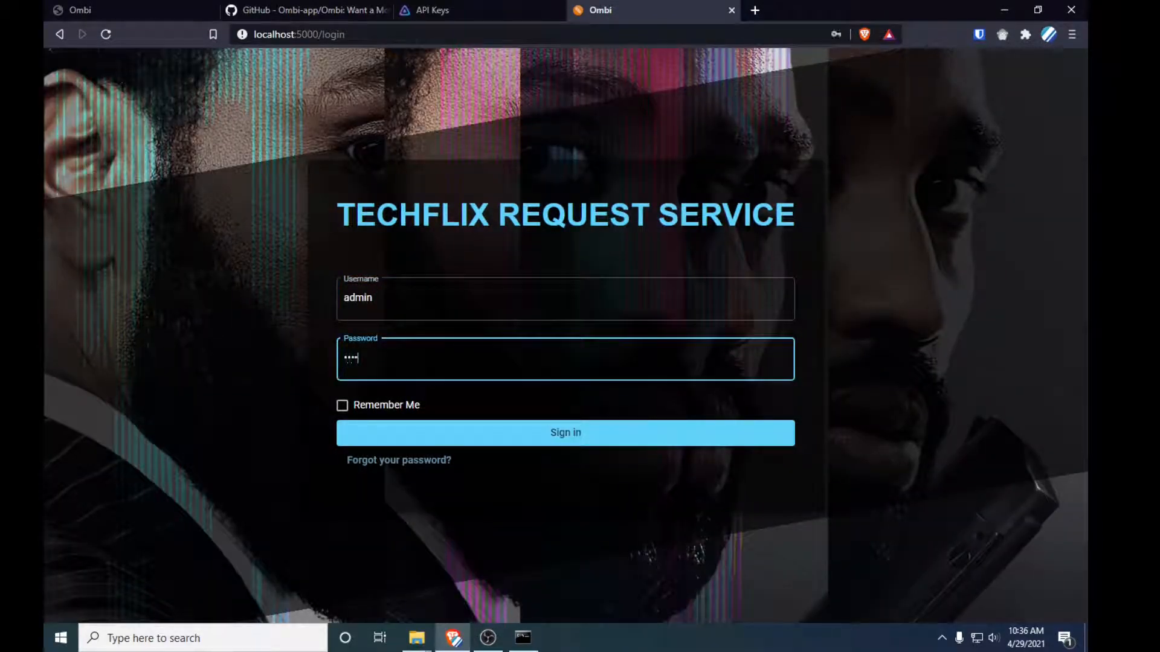
pyautogui.click(565, 432)
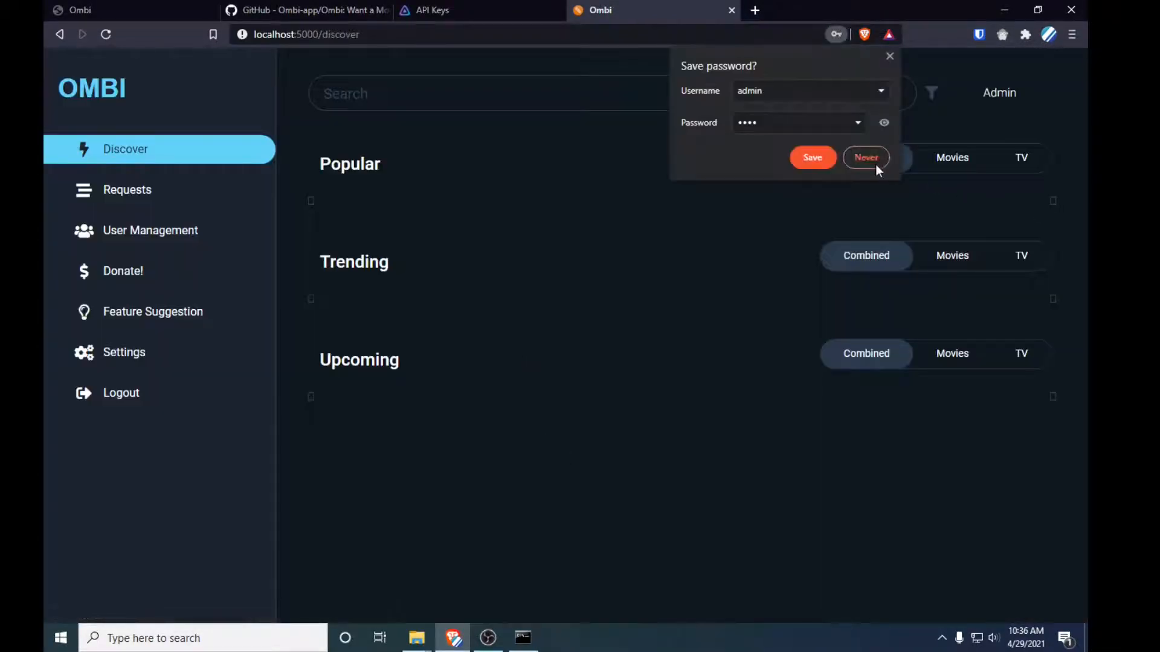
pyautogui.click(865, 157)
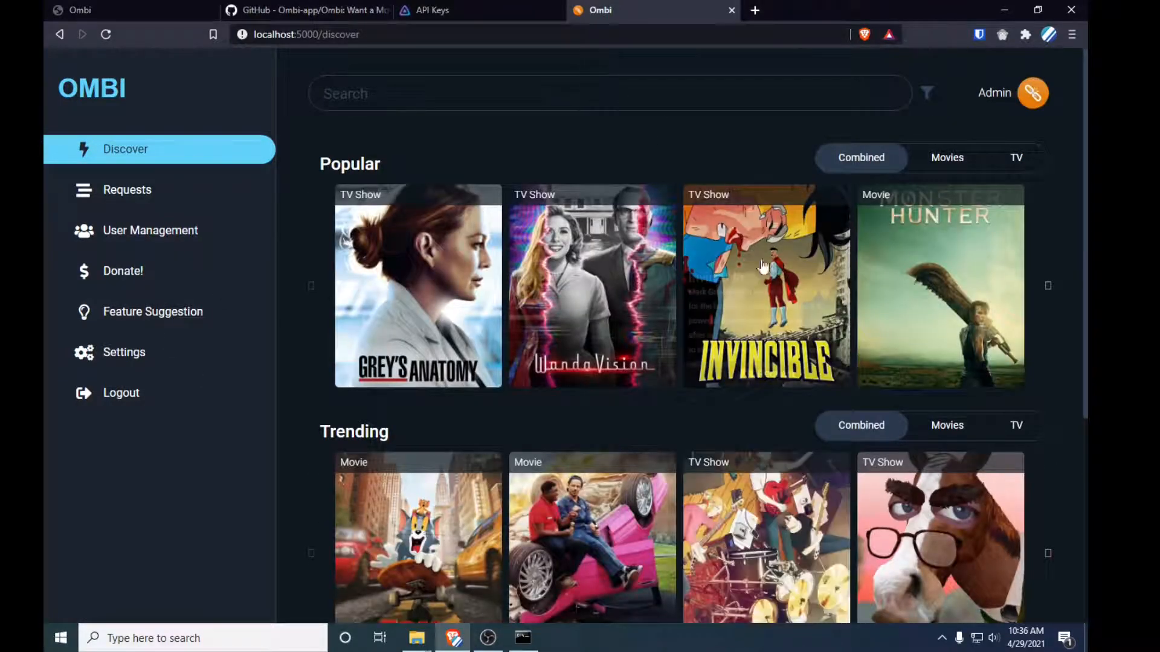
pyautogui.scroll(-3)
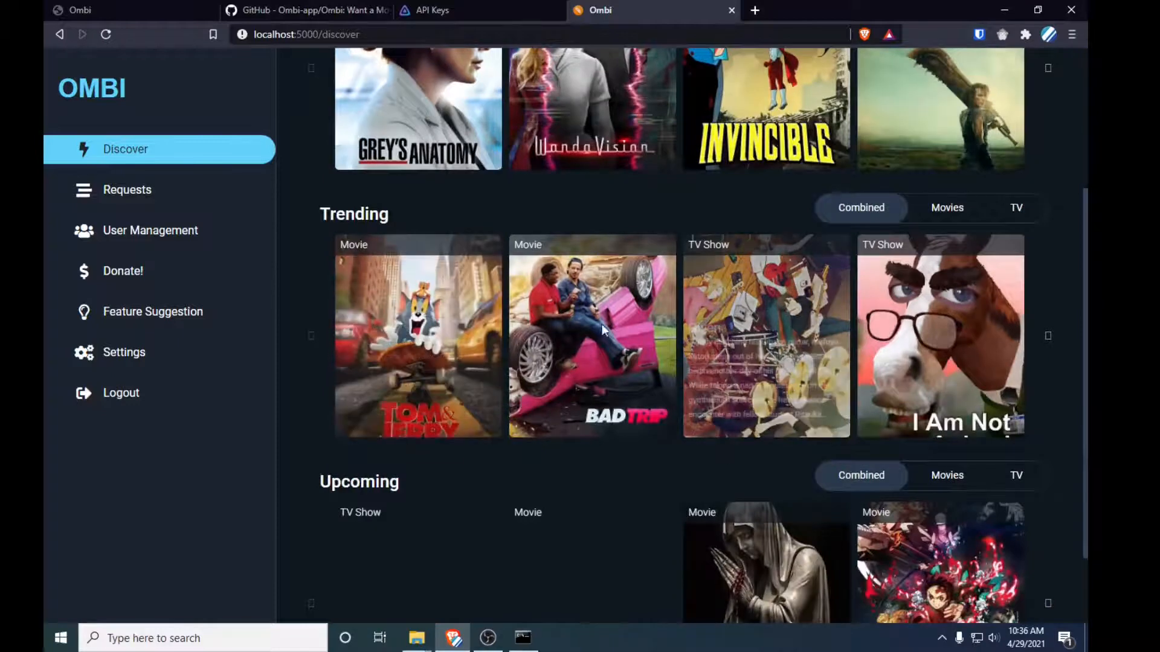
pyautogui.scroll(-3)
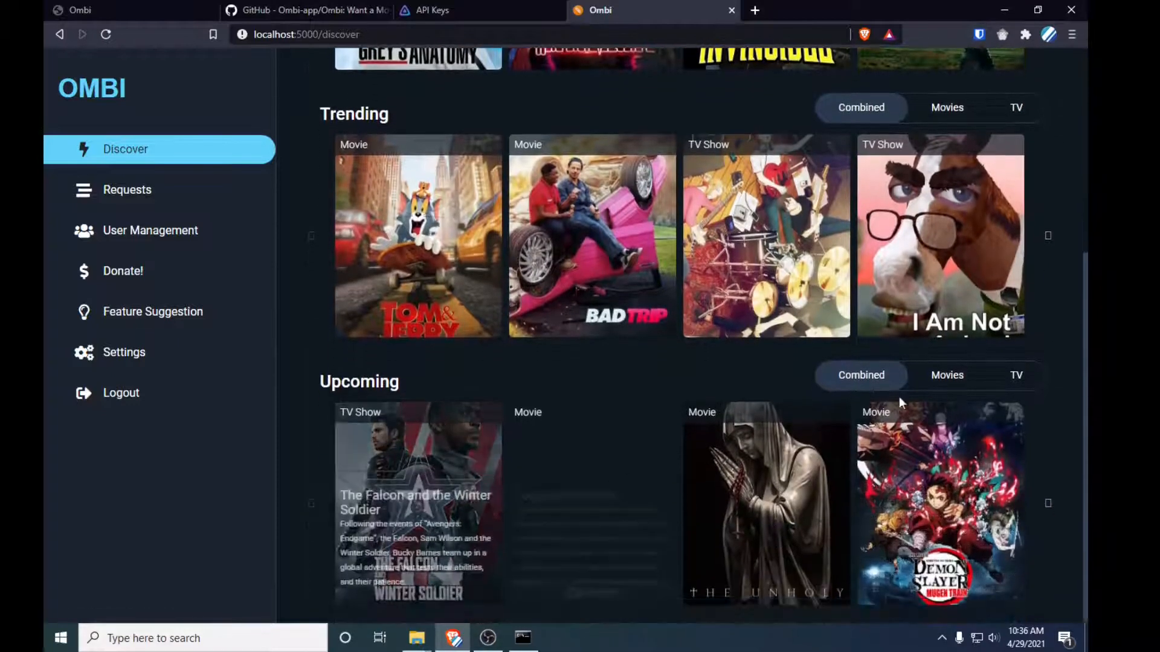
pyautogui.scroll(3)
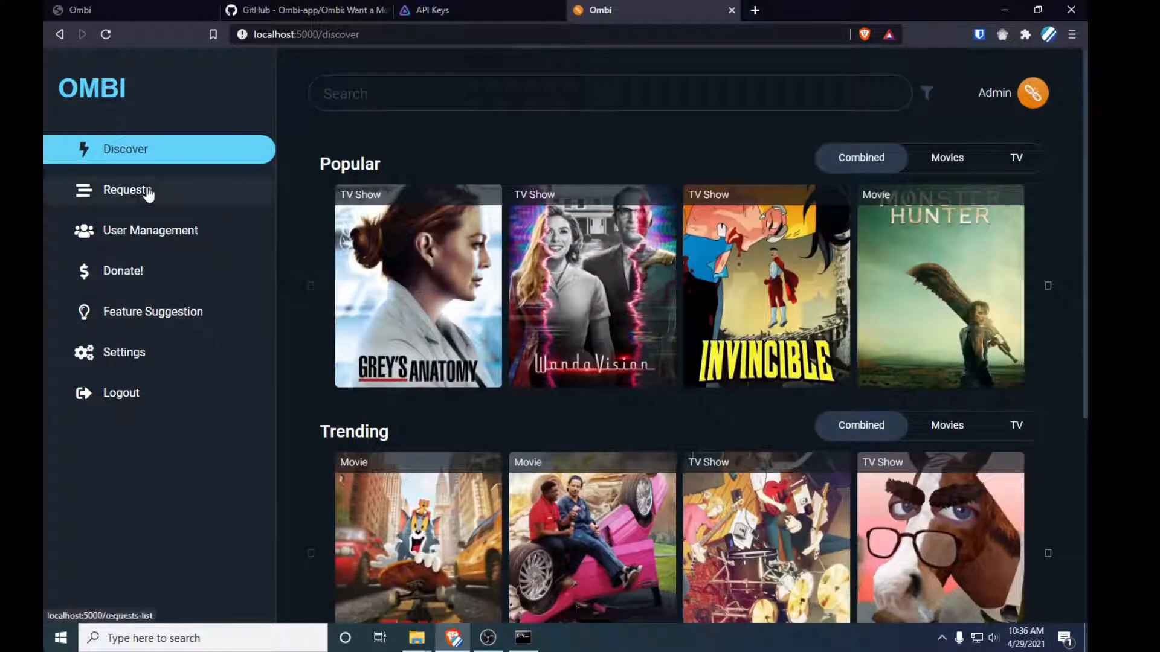
pyautogui.moveTo(554, 7)
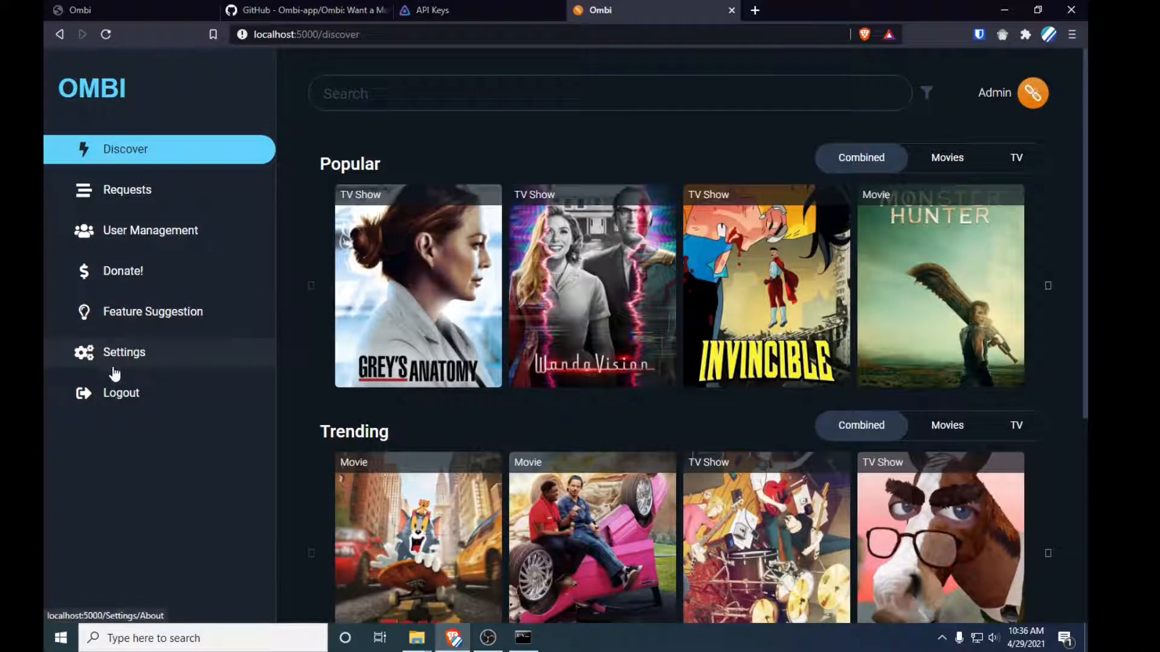
# Add a new Jellyfin server entry under Settings > Media Server
pyautogui.click(124, 351)
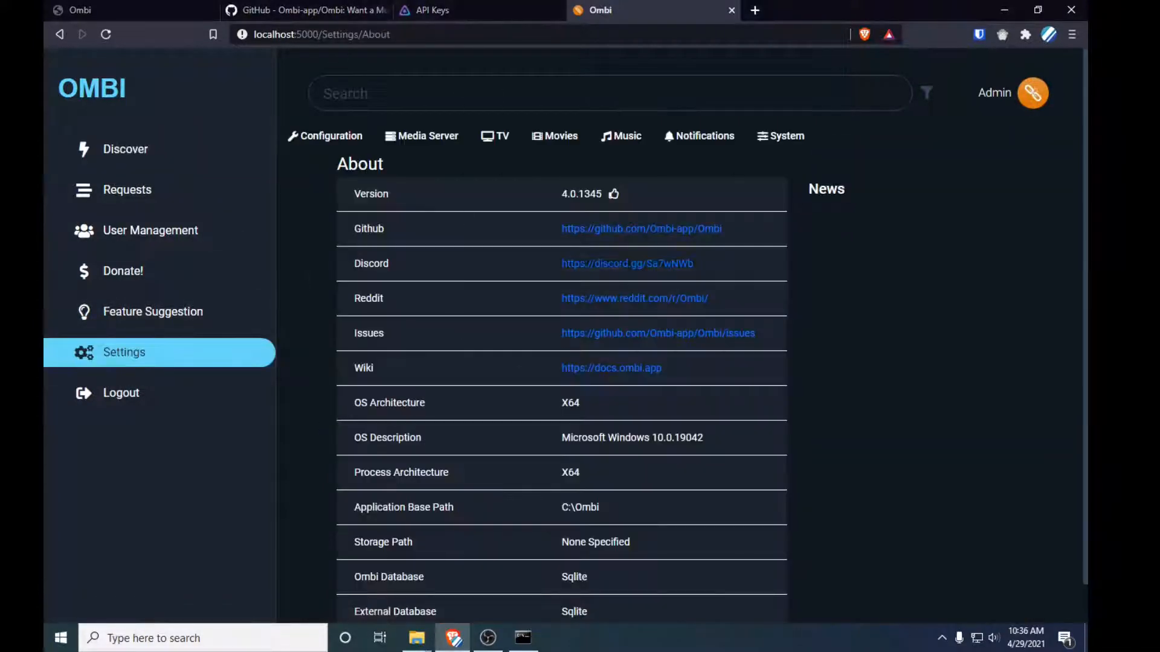
pyautogui.click(427, 135)
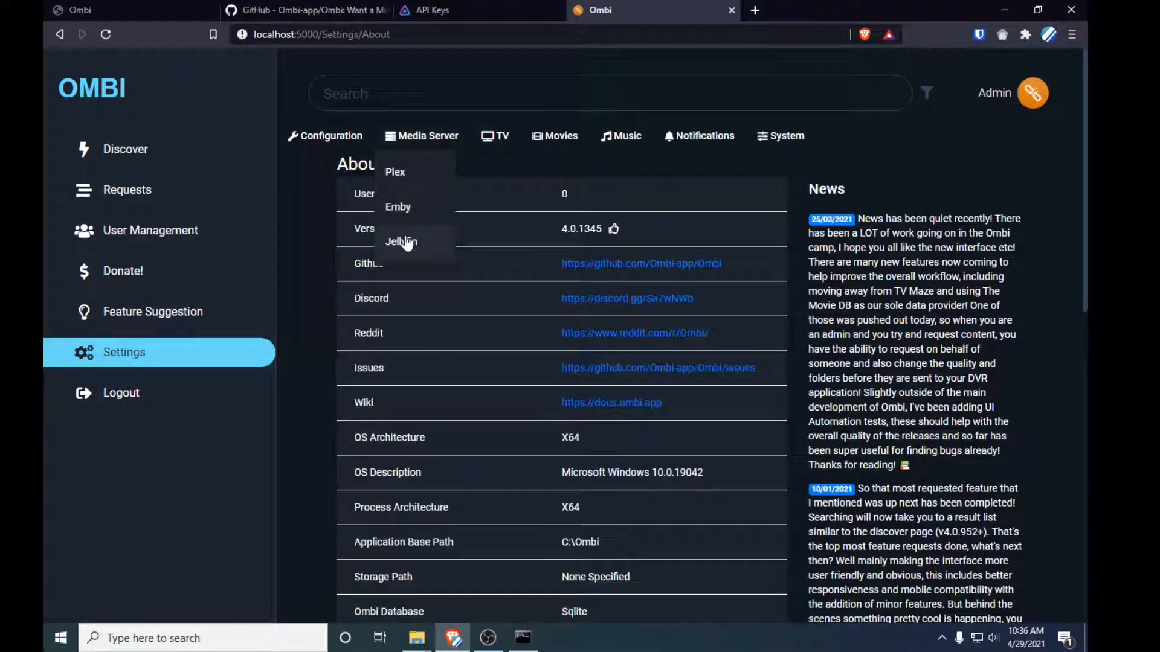
pyautogui.click(401, 242)
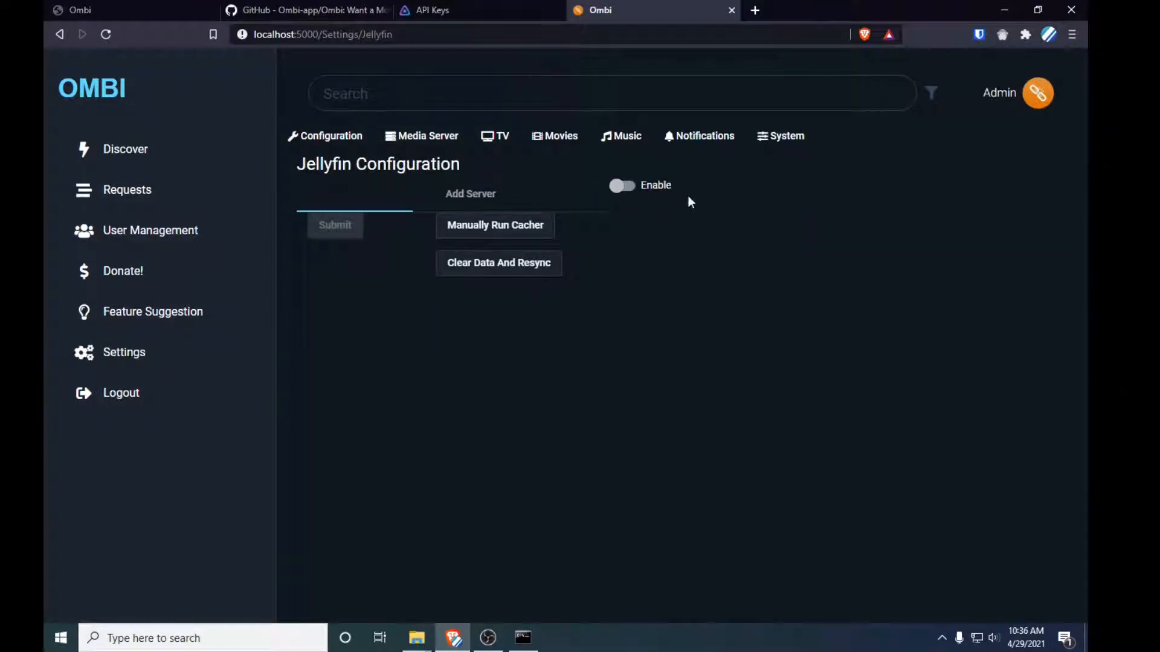
pyautogui.click(620, 185)
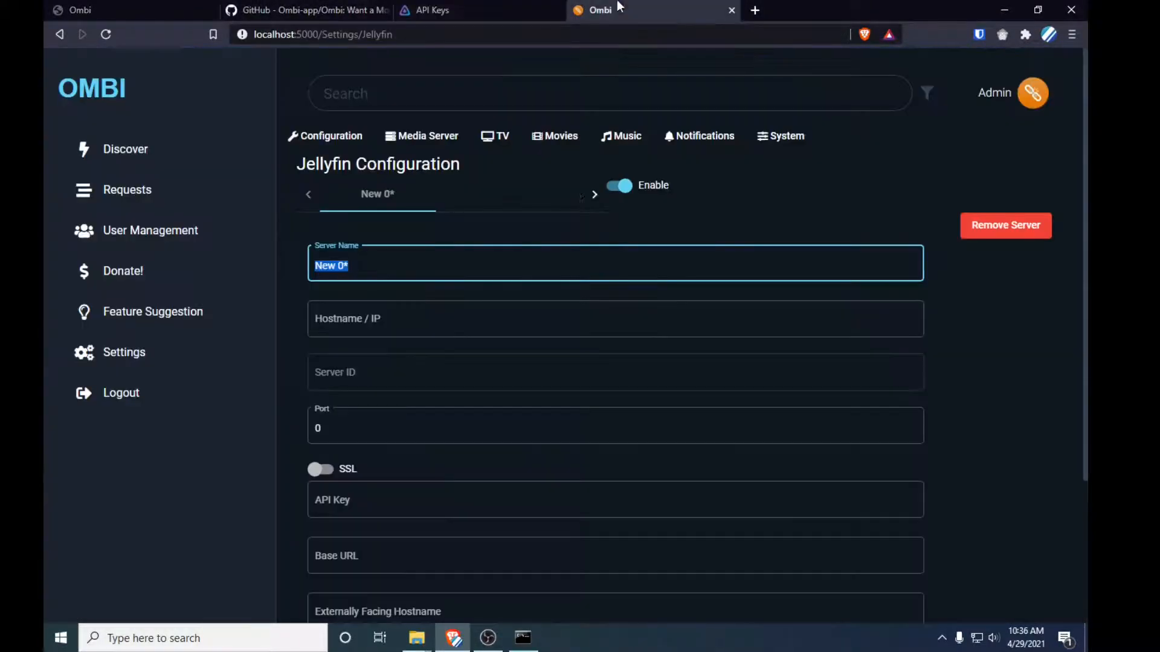
pyautogui.moveTo(582, 206)
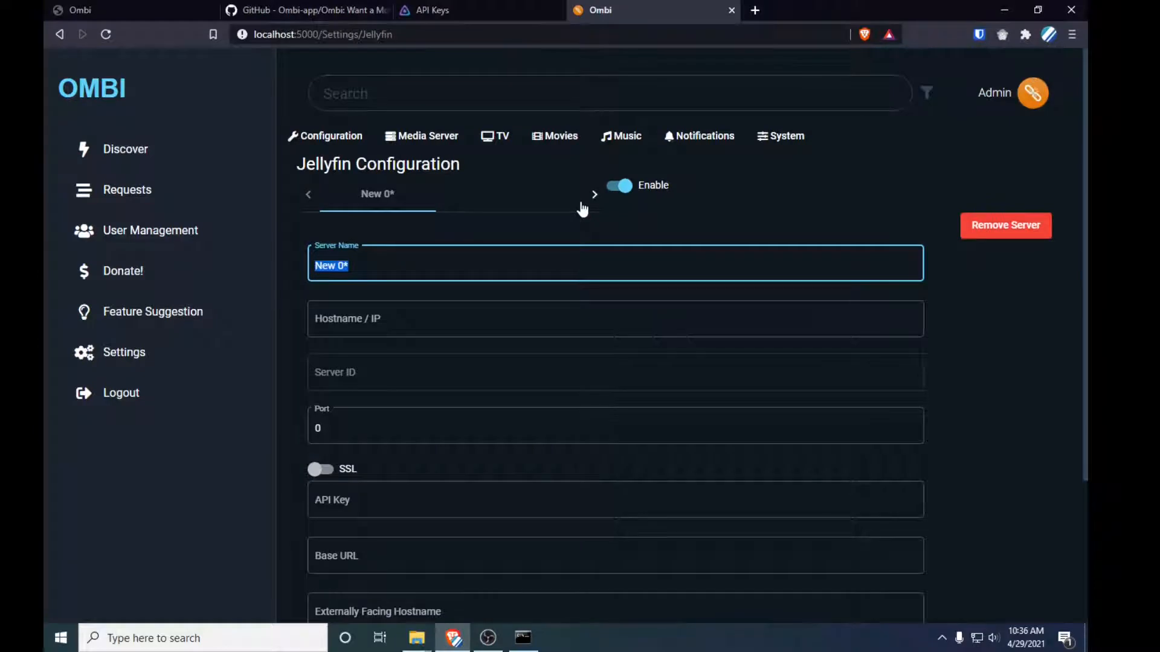
# Fill in the server as 'My Jellyfin Ser...' at 192.168.18.2, port 8096, with its API key
pyautogui.write('My Je')
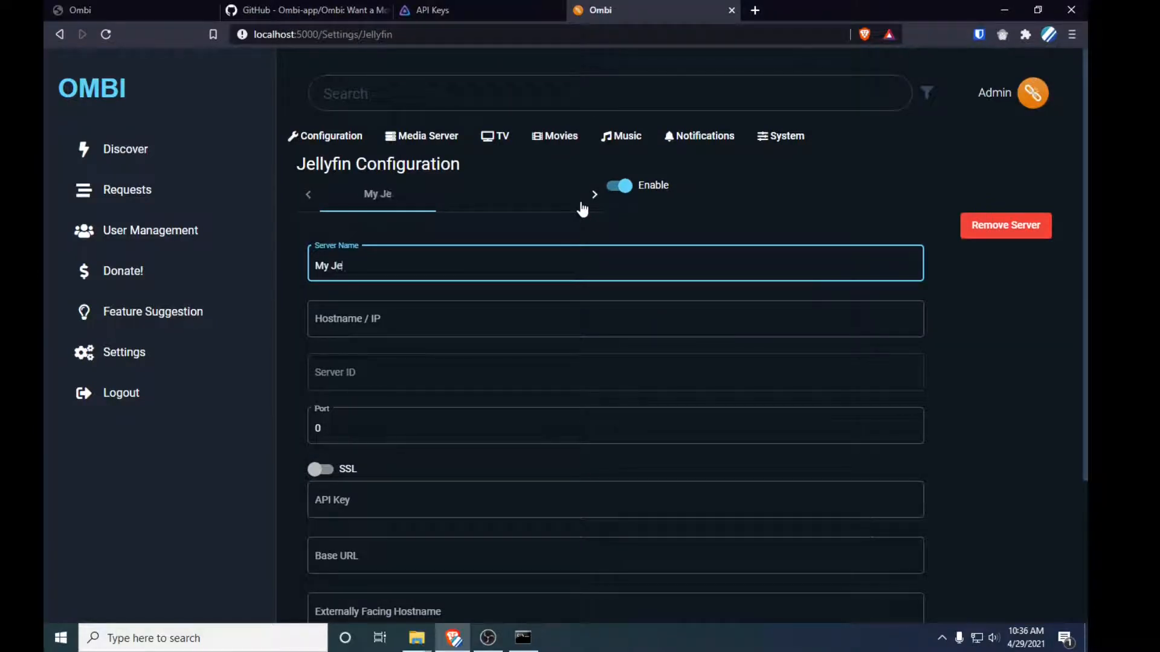
pyautogui.write('llyfin Server')
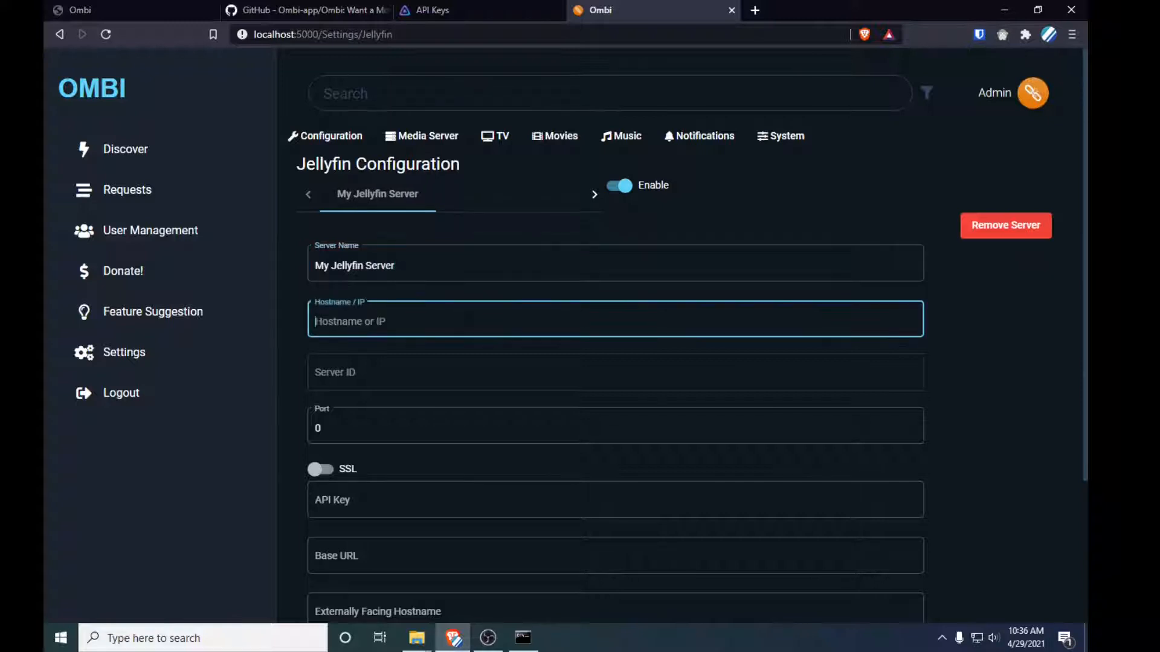
pyautogui.write('192.168.')
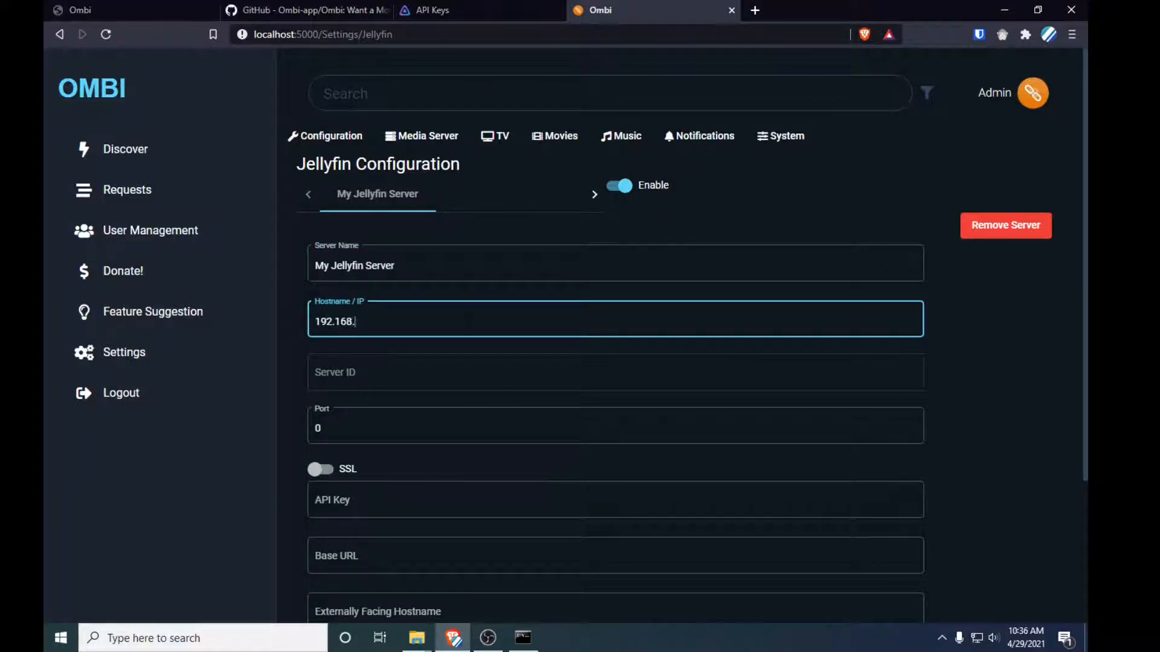
pyautogui.write('18.2')
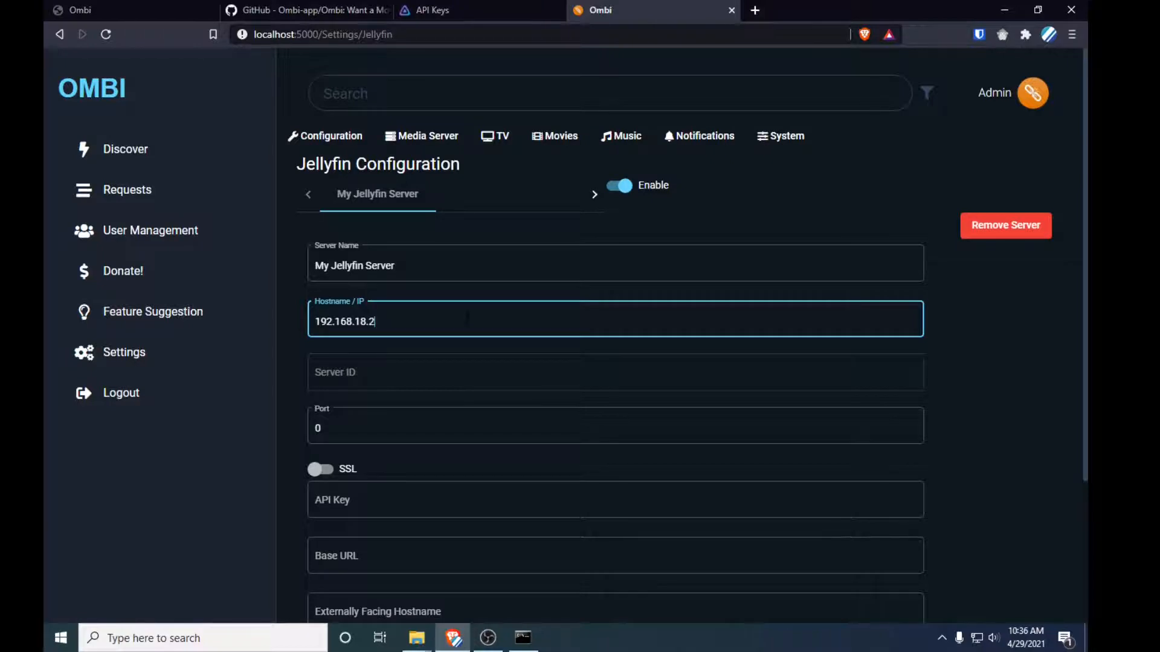
pyautogui.scroll(-3)
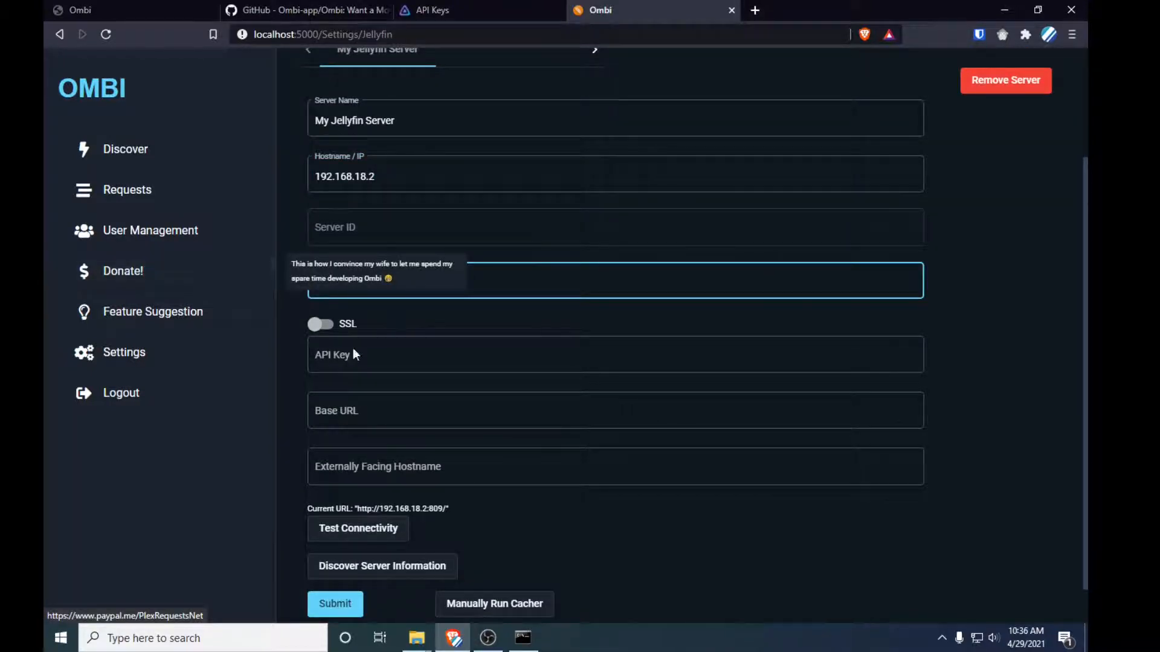
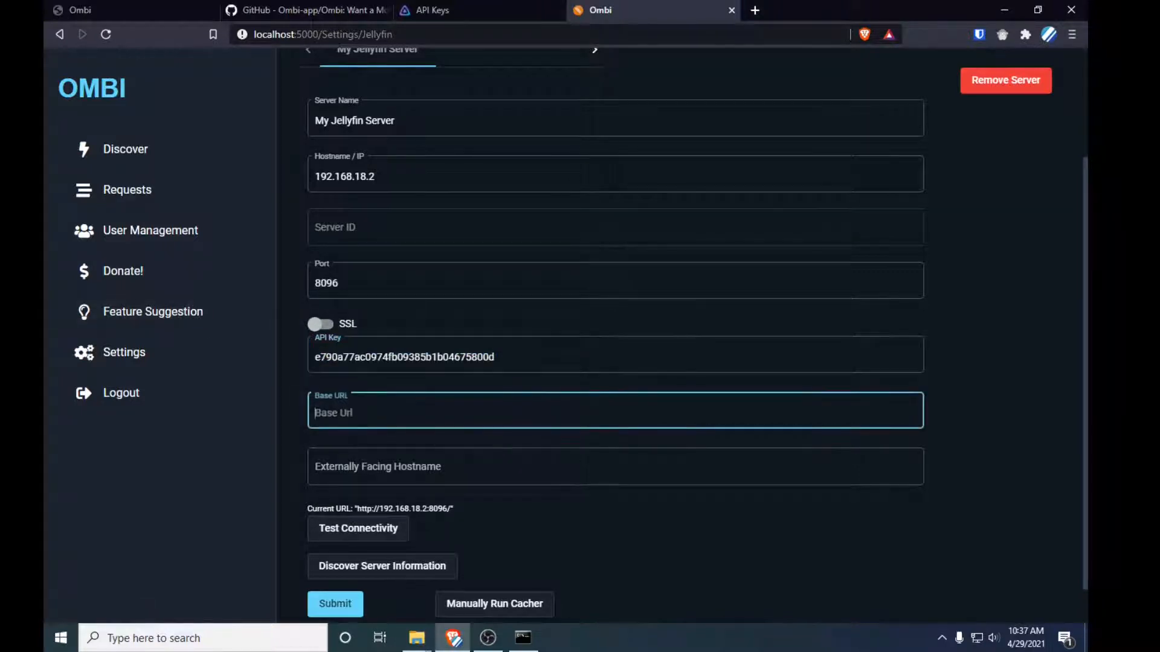
pyautogui.scroll(-3)
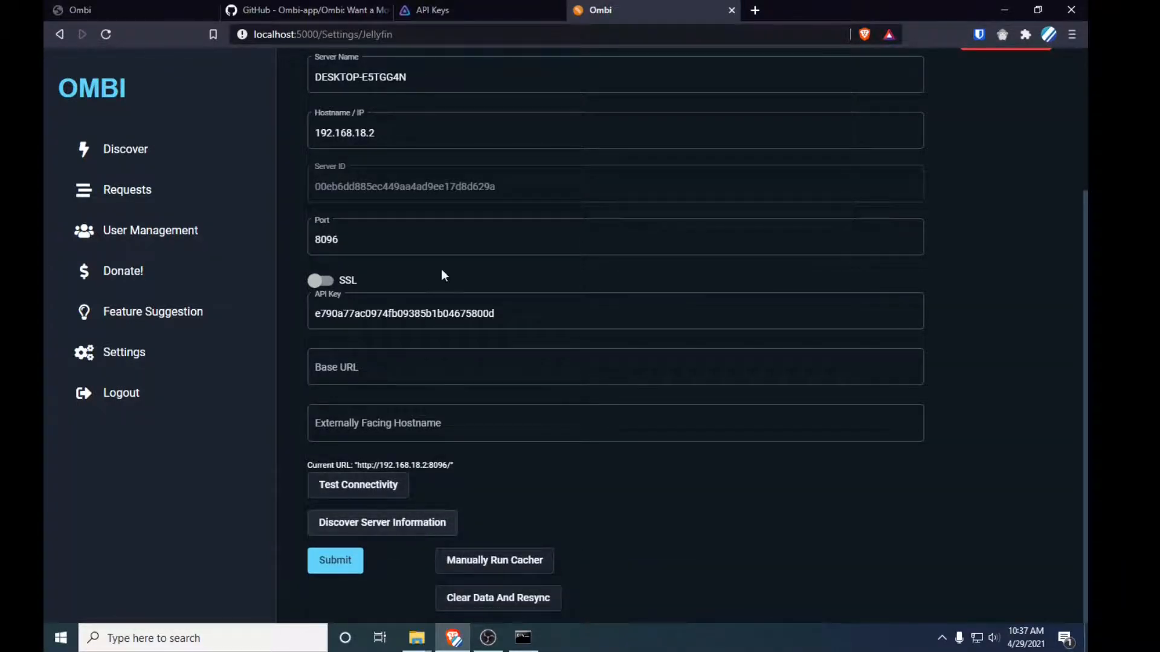
pyautogui.moveTo(368, 577)
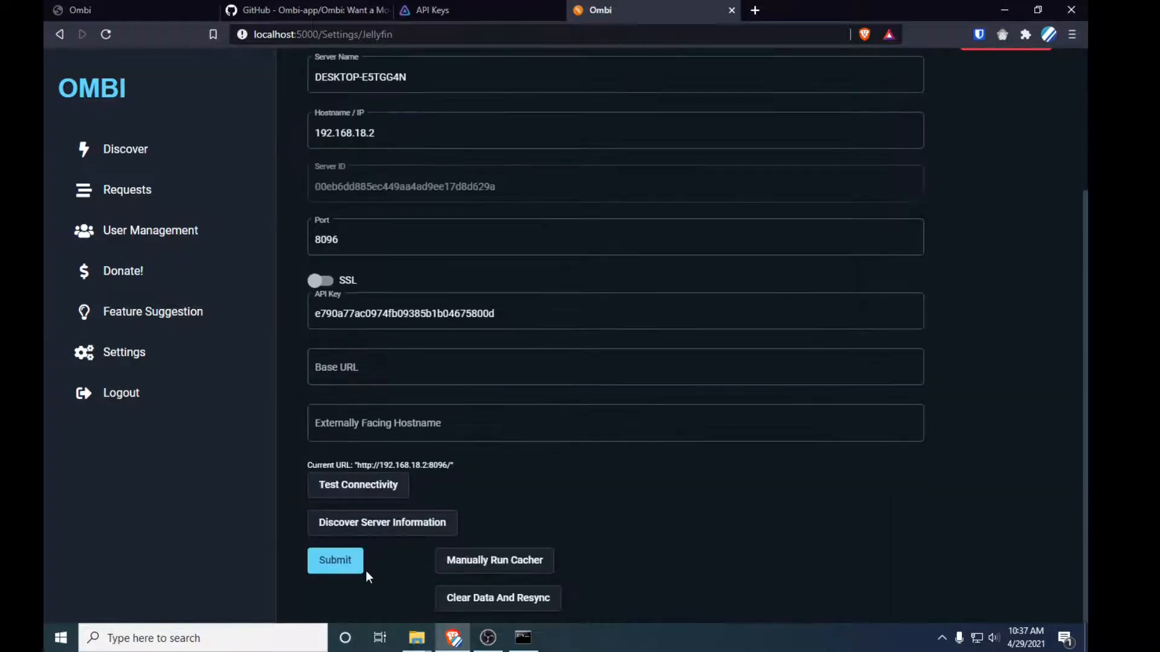
# Discover server information, run the content cacher, save the settings and return to Discover
pyautogui.click(334, 559)
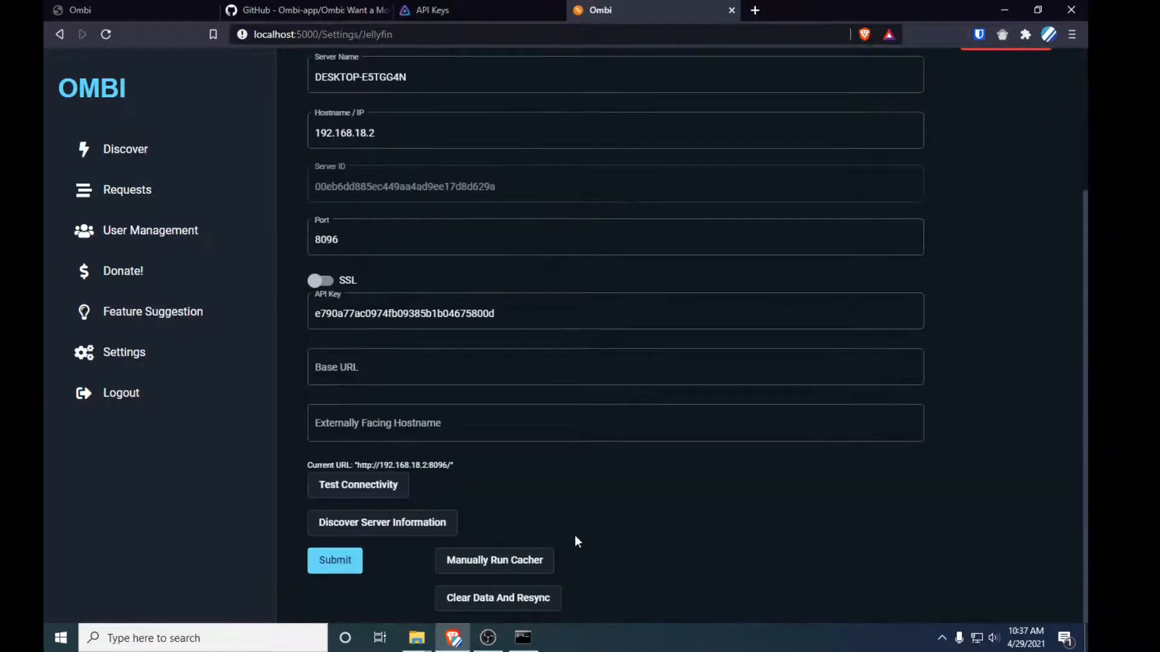
pyautogui.click(494, 559)
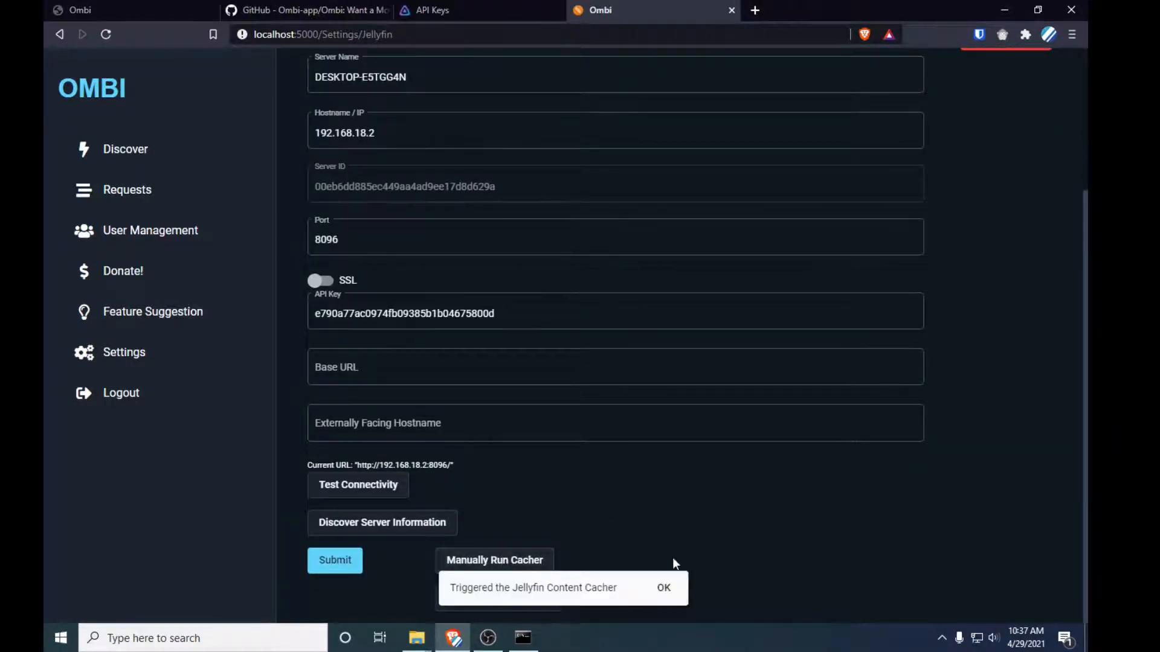
pyautogui.click(663, 587)
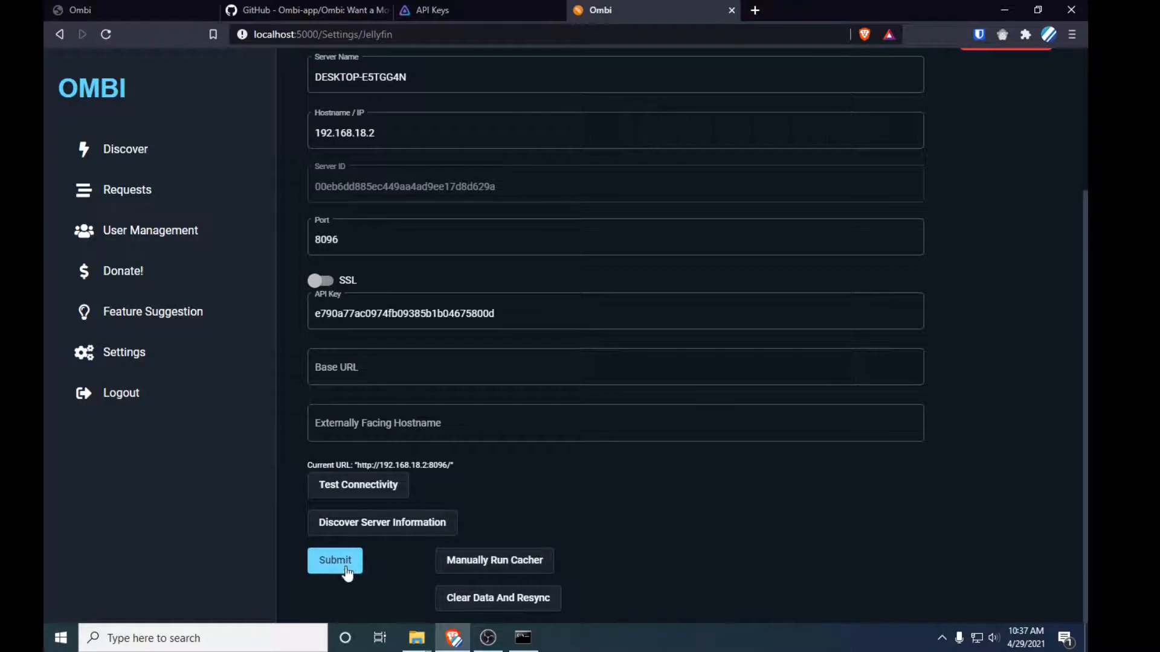
pyautogui.click(335, 559)
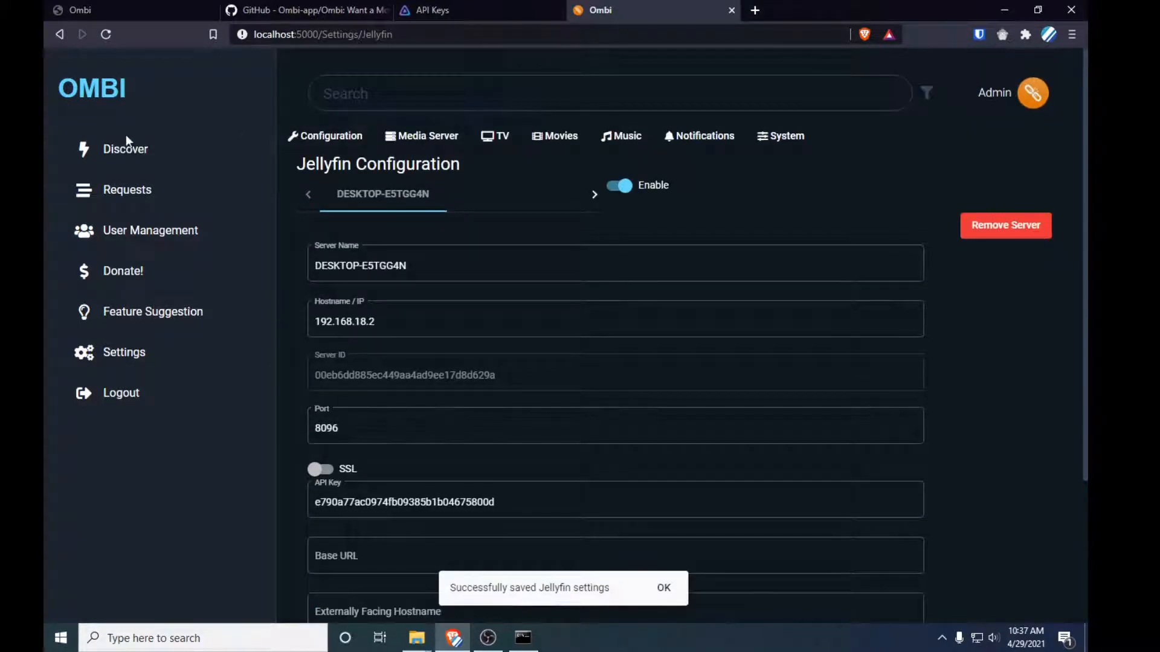
pyautogui.click(125, 148)
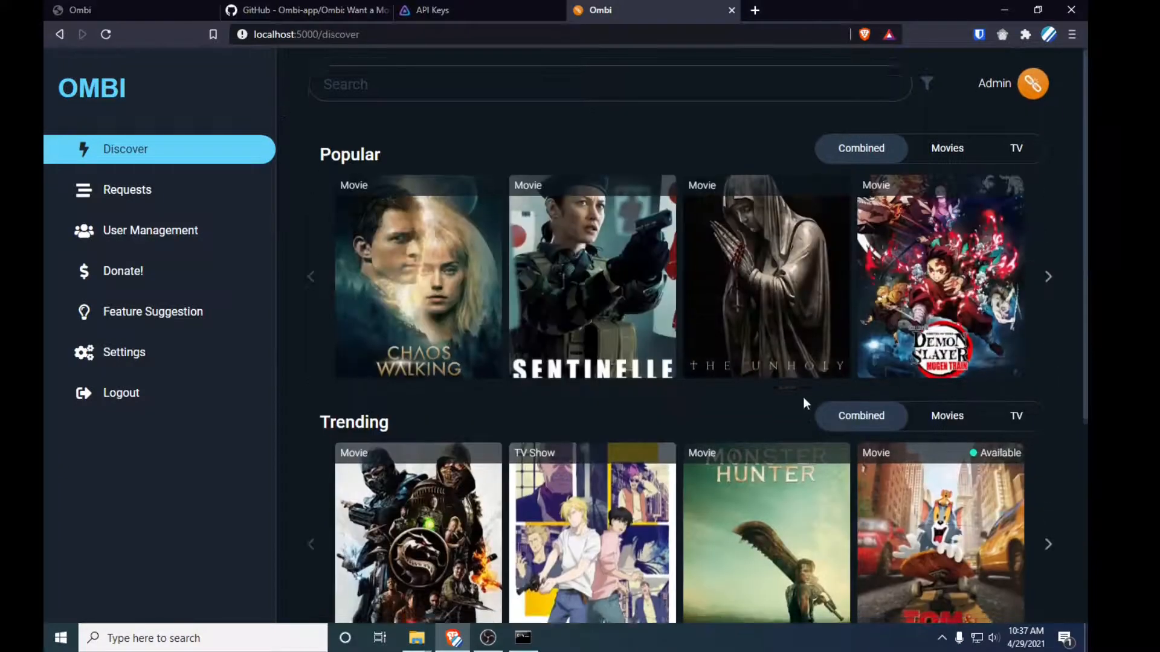
# View the Tom & Jerry (2021) details from the Trending row, shown as available on Jellyfin
pyautogui.scroll(-3)
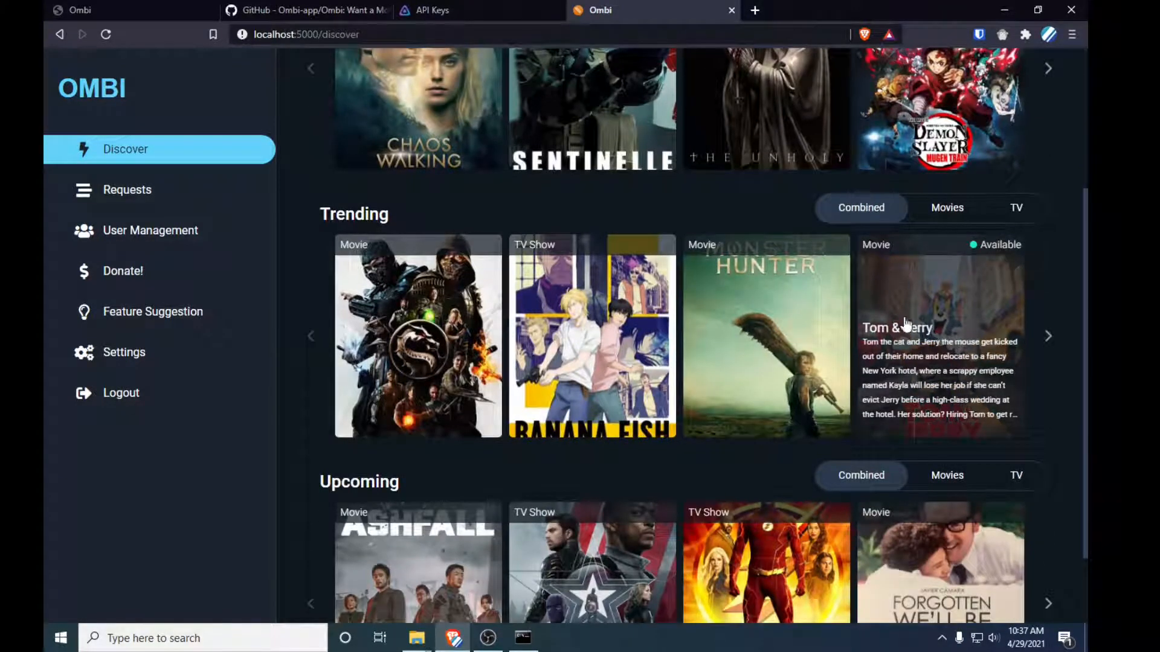
pyautogui.click(940, 334)
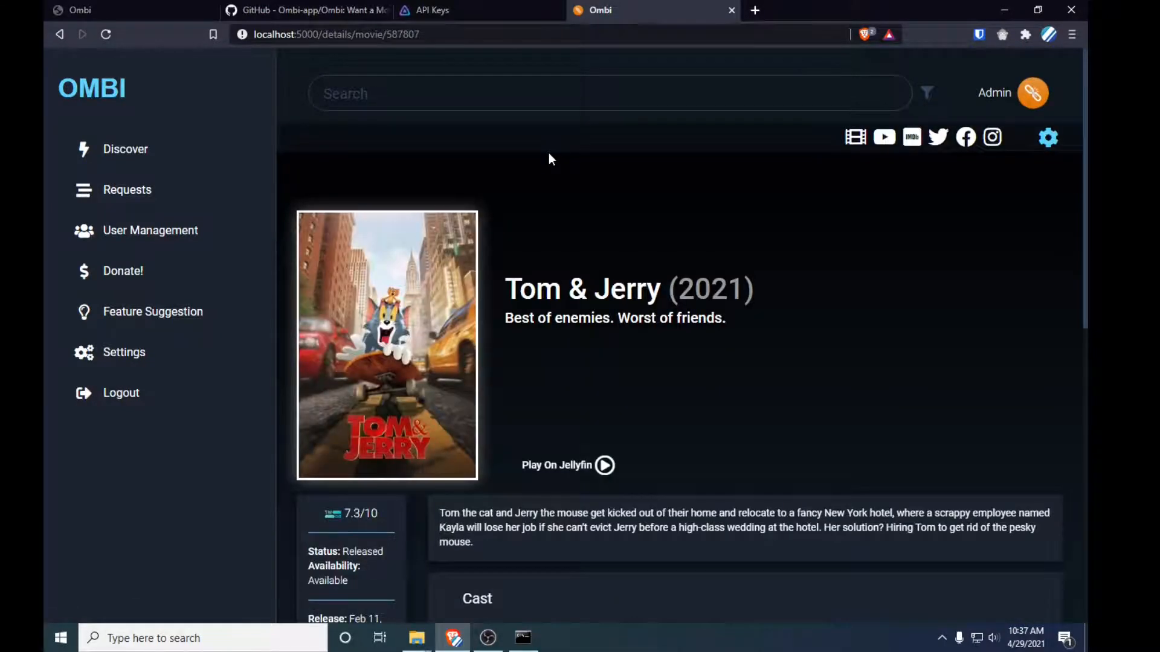
pyautogui.scroll(-3)
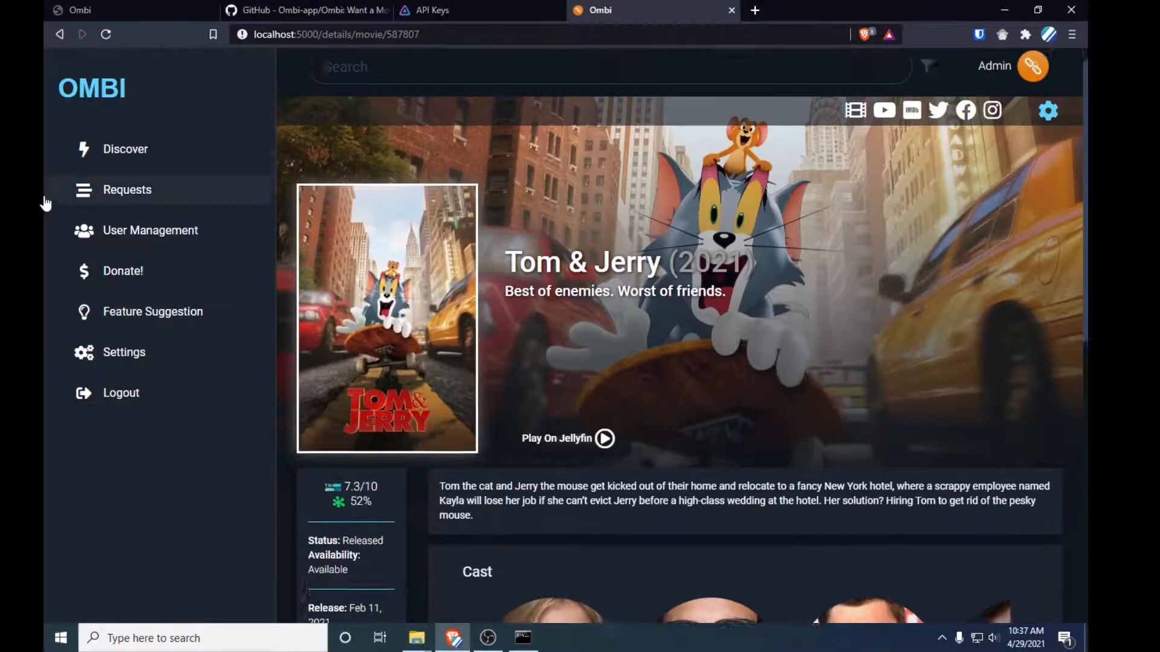
pyautogui.click(125, 148)
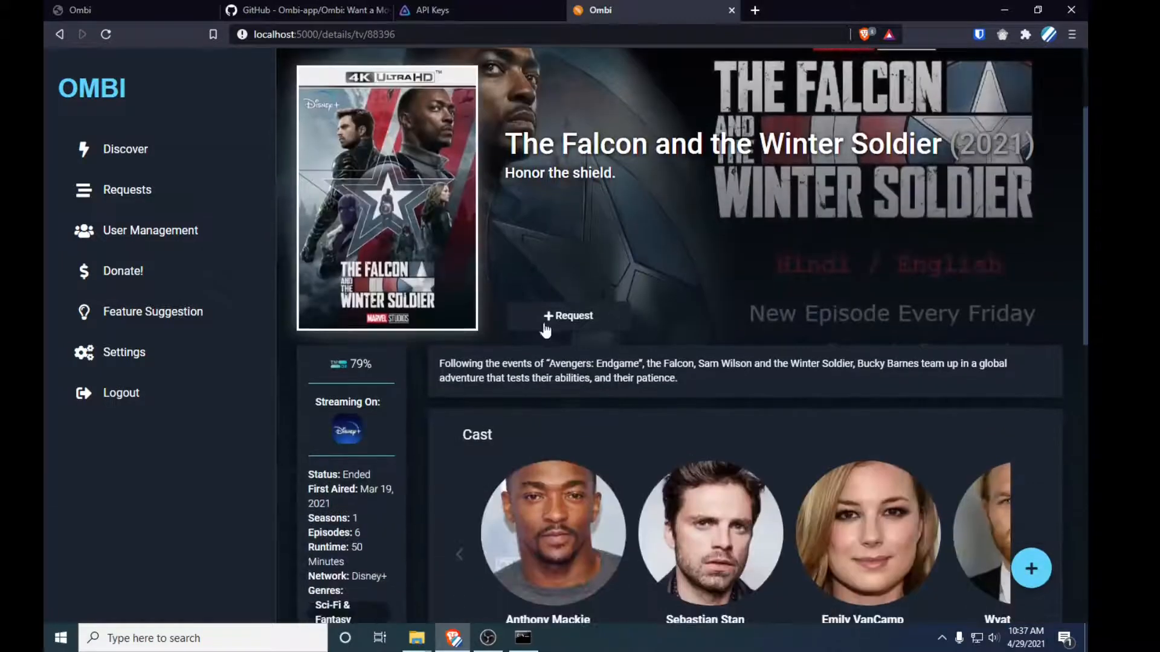
# Request all seasons of The Falcon and the Winter Soldier on behalf of admin
pyautogui.click(568, 315)
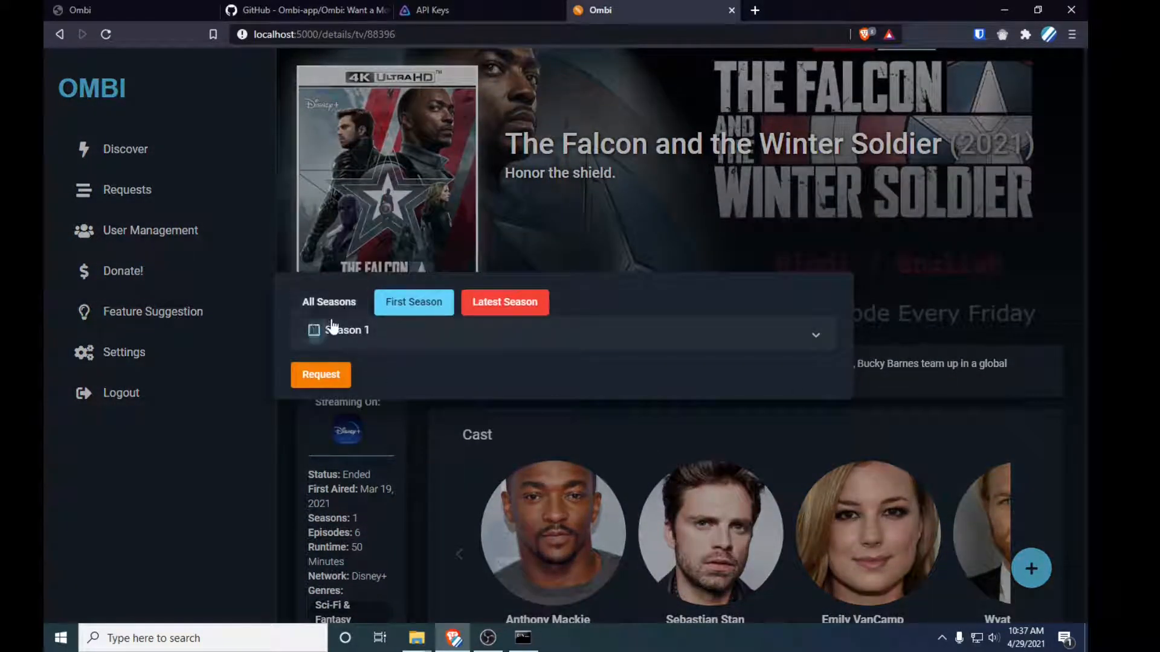
pyautogui.click(320, 375)
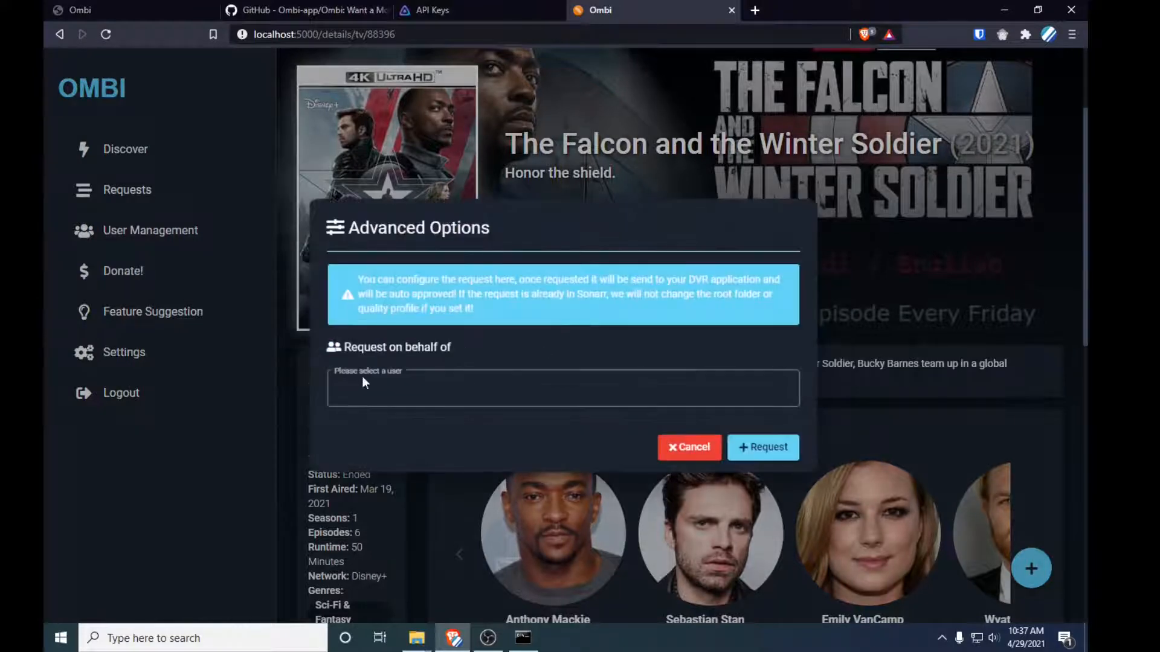
pyautogui.write('admin')
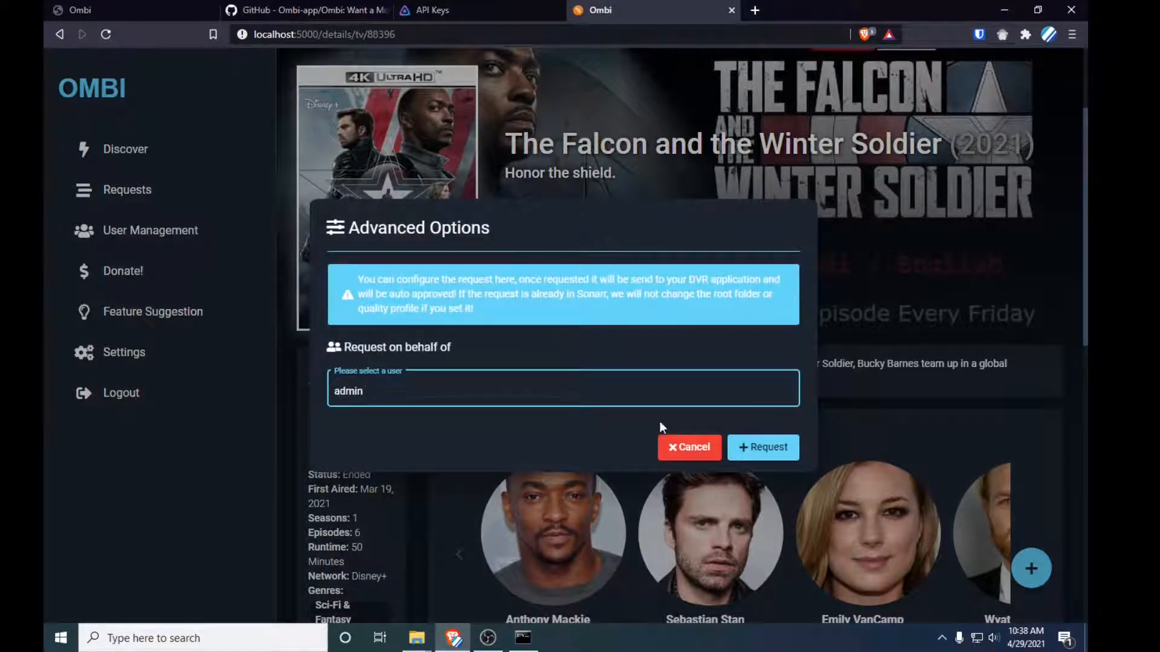
pyautogui.click(688, 447)
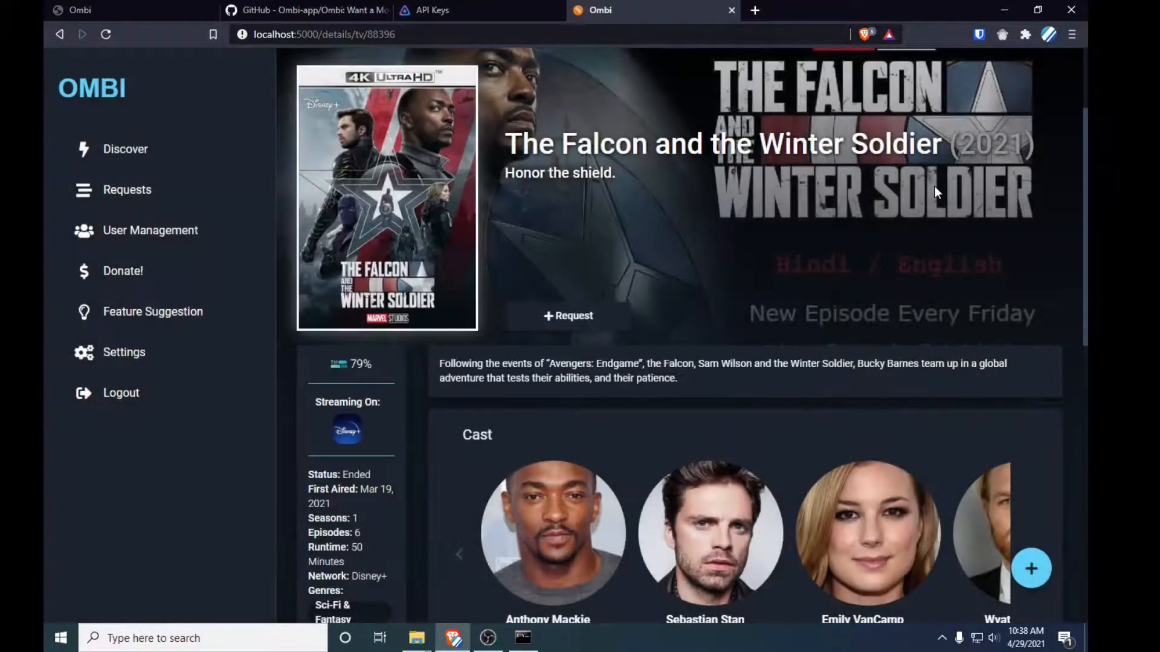
pyautogui.click(568, 315)
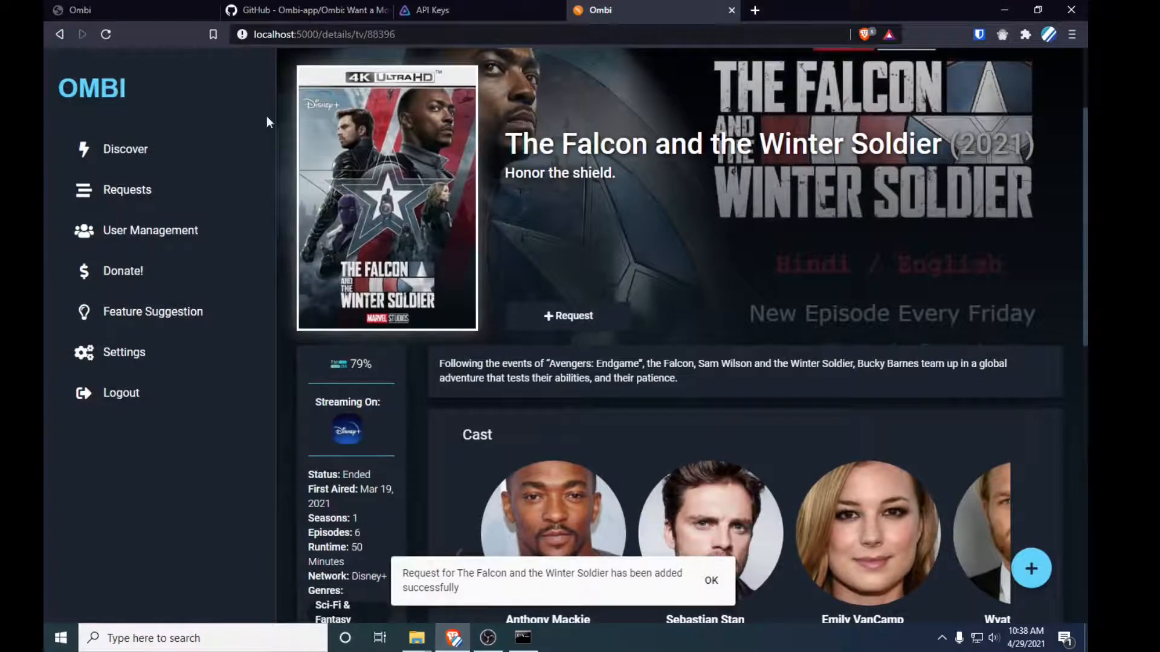
pyautogui.scroll(-3)
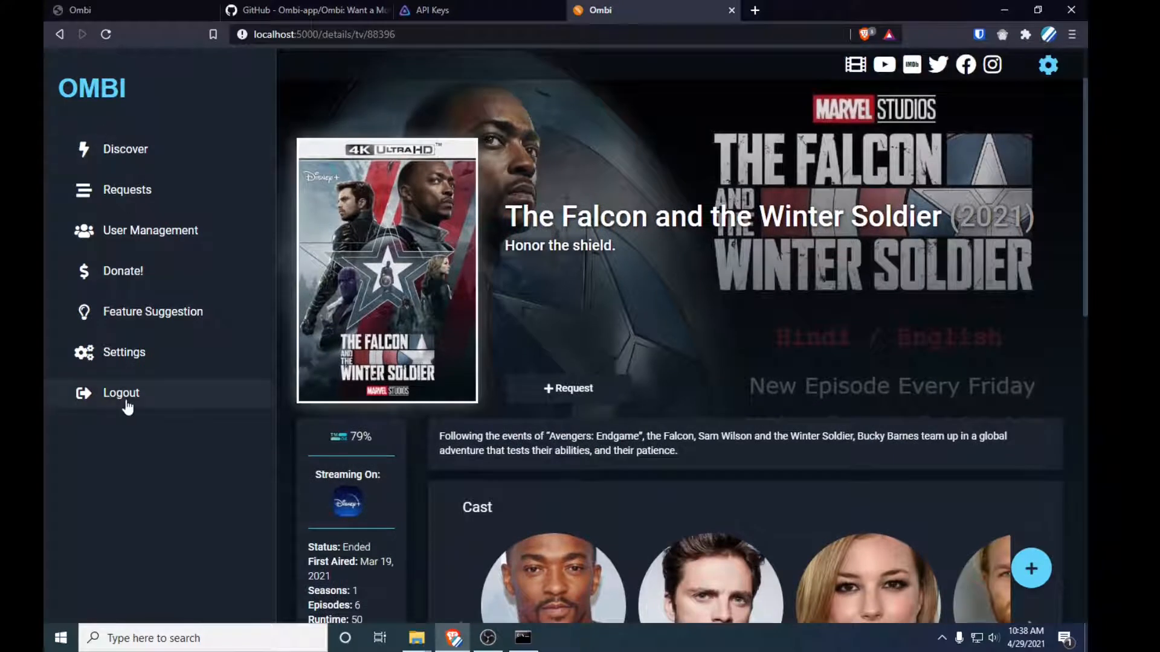
# View the TV Shows requests and the details of The Falcon and the Winter Soldier request
pyautogui.click(127, 190)
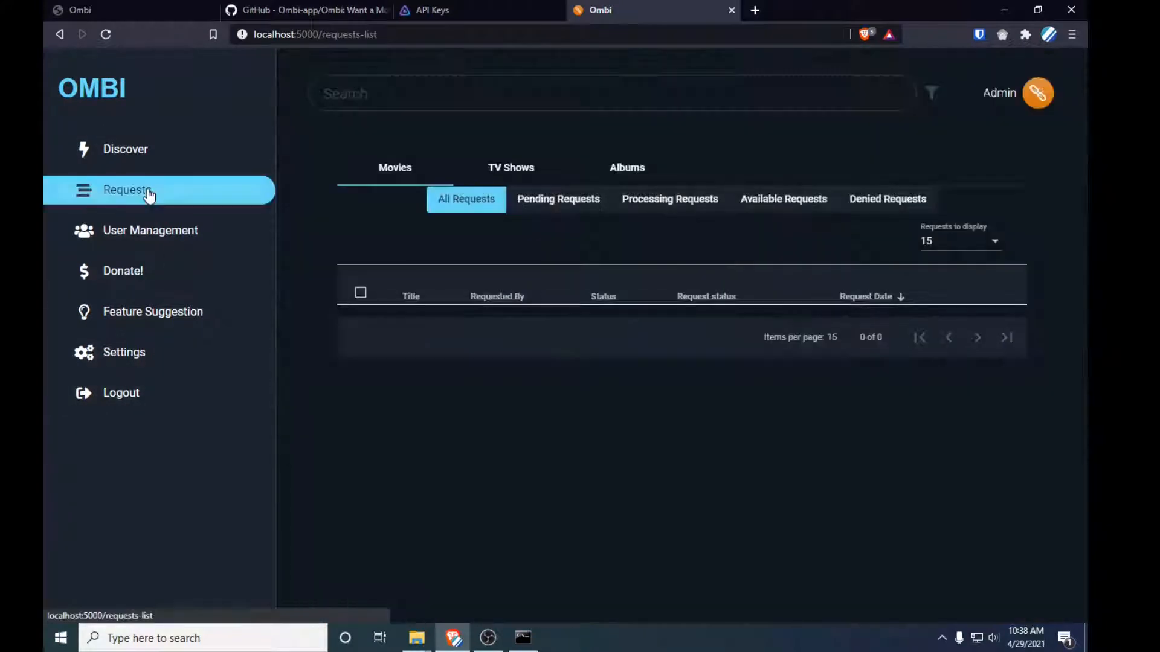
pyautogui.click(510, 167)
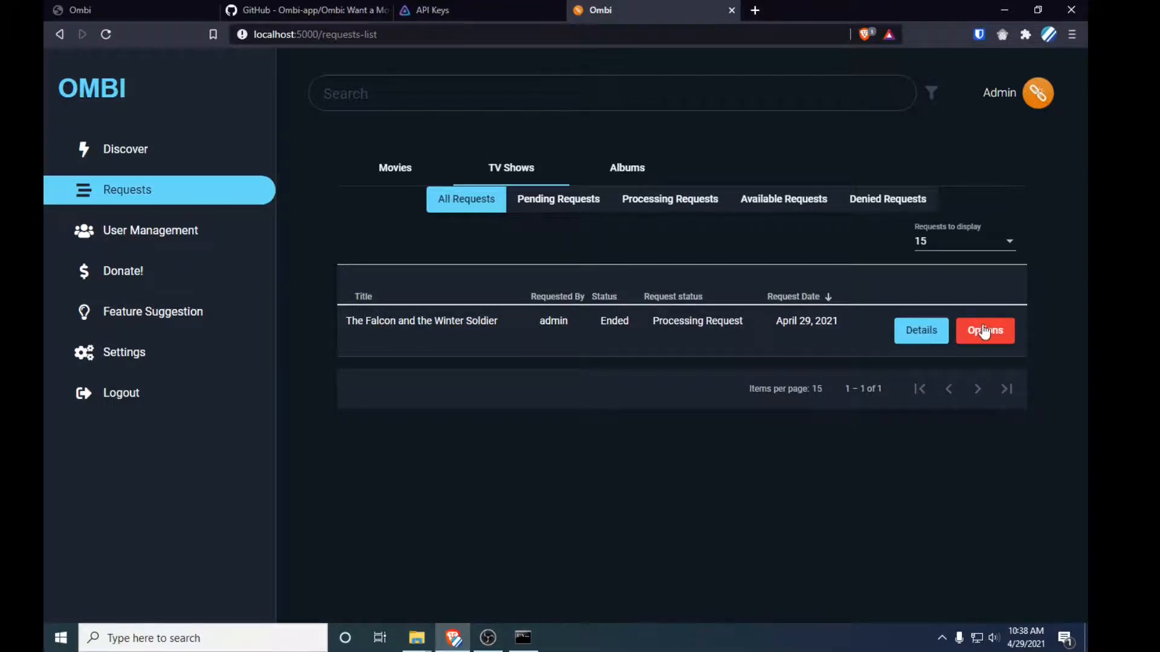
pyautogui.click(985, 330)
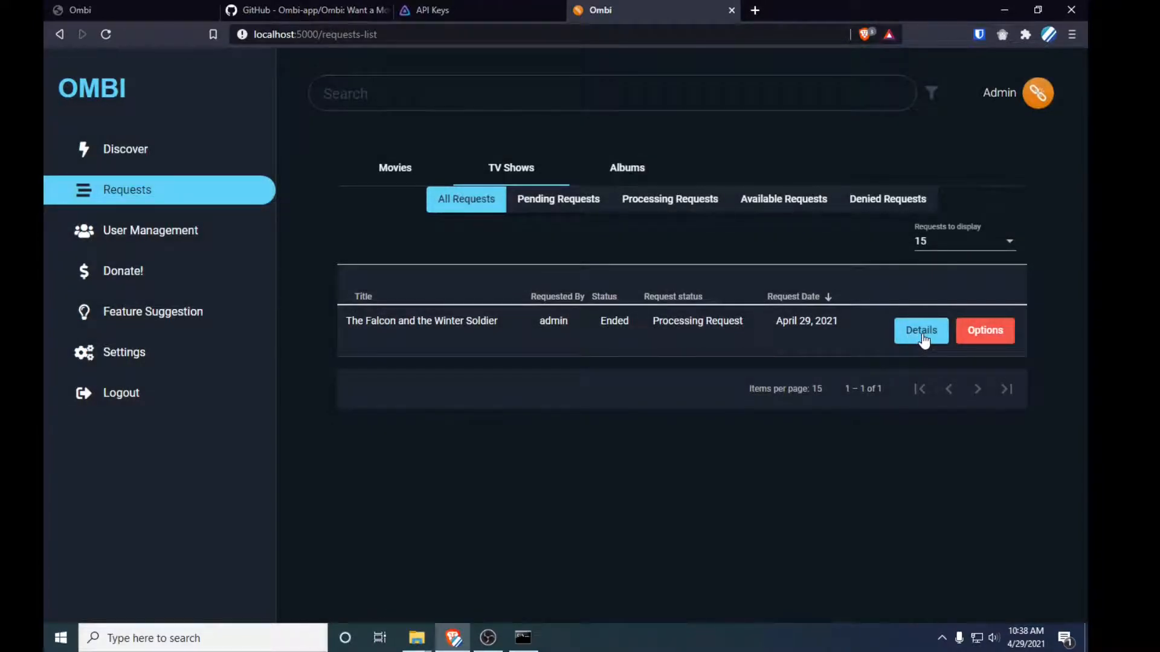
pyautogui.click(920, 330)
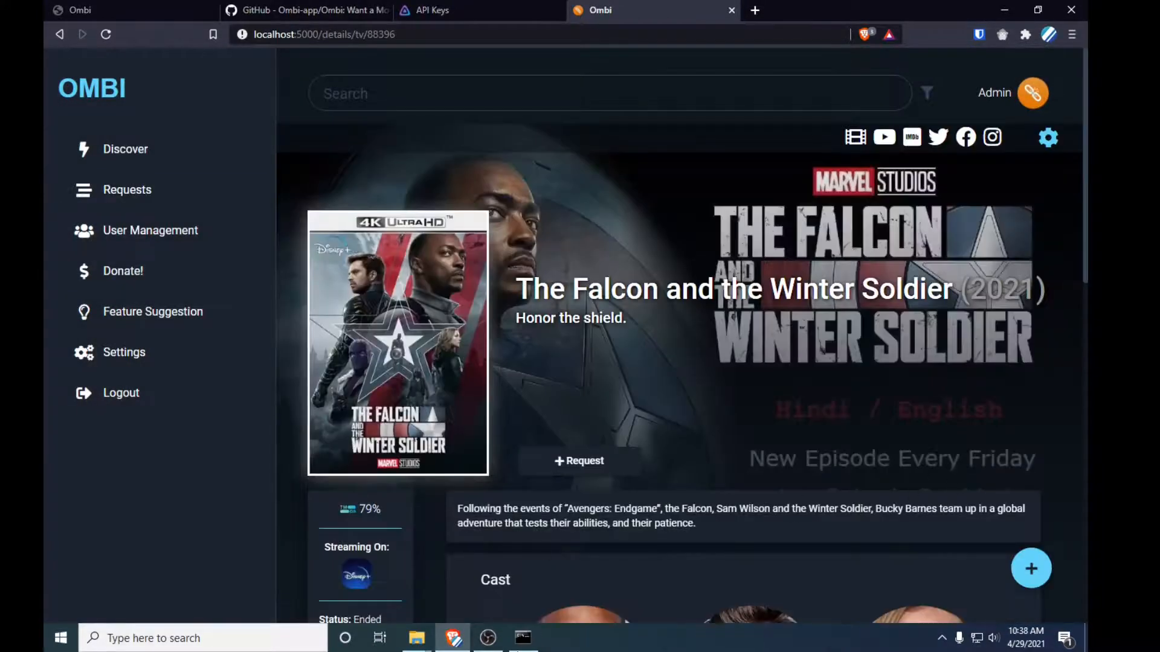
pyautogui.moveTo(563, 442)
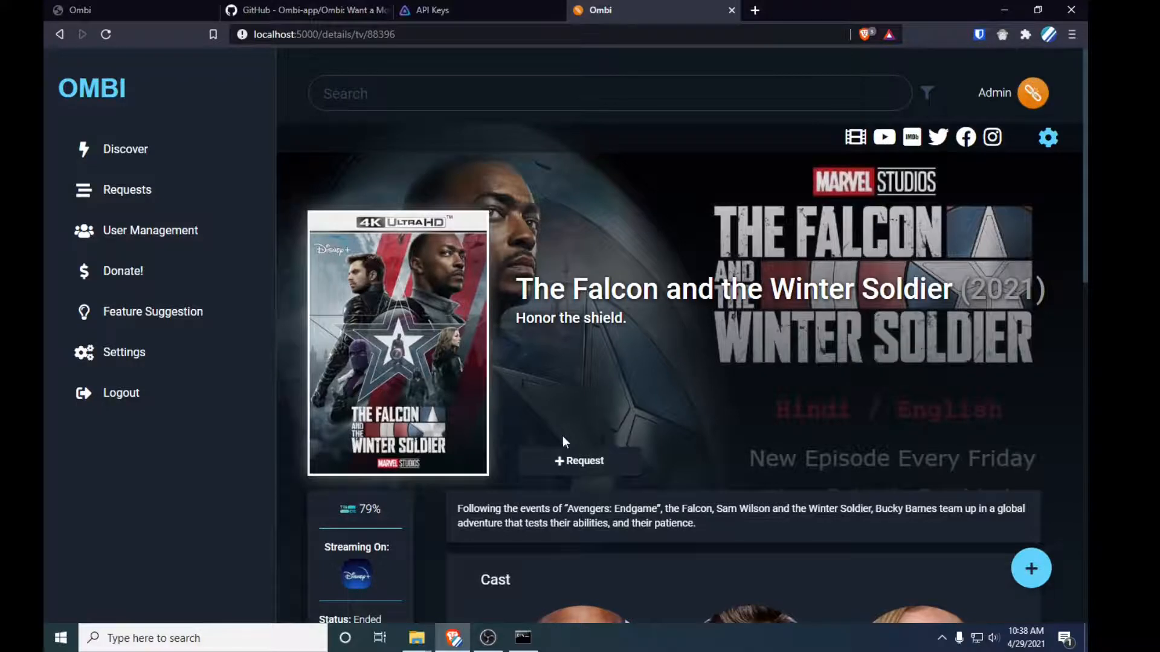
pyautogui.click(126, 190)
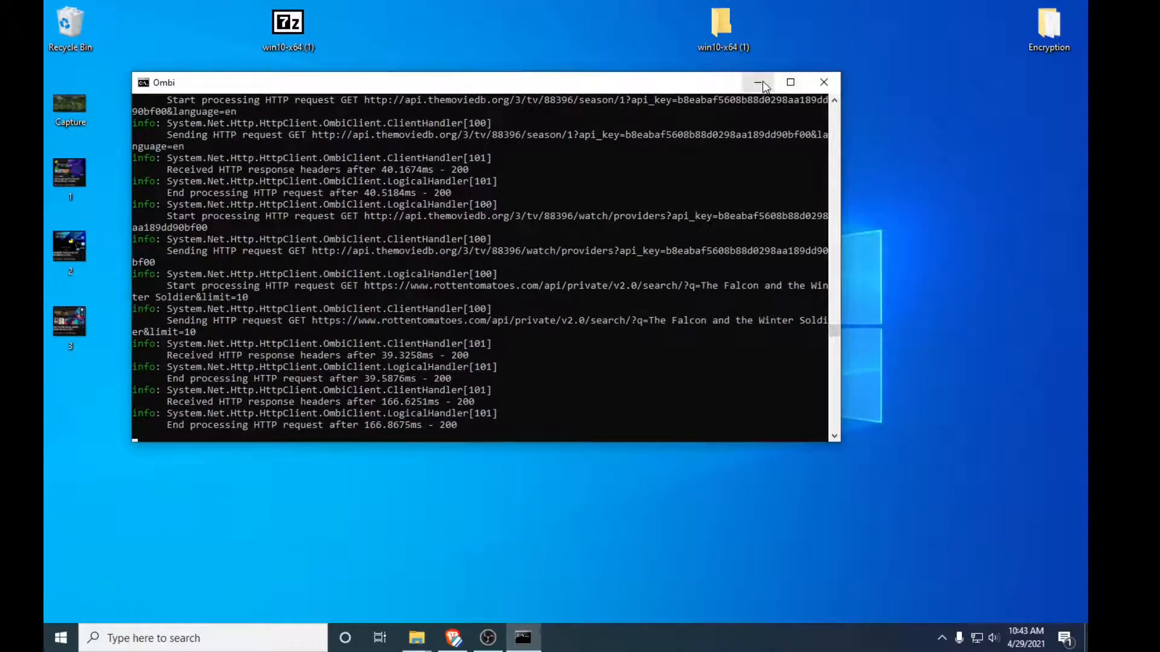
pyautogui.moveTo(759, 83)
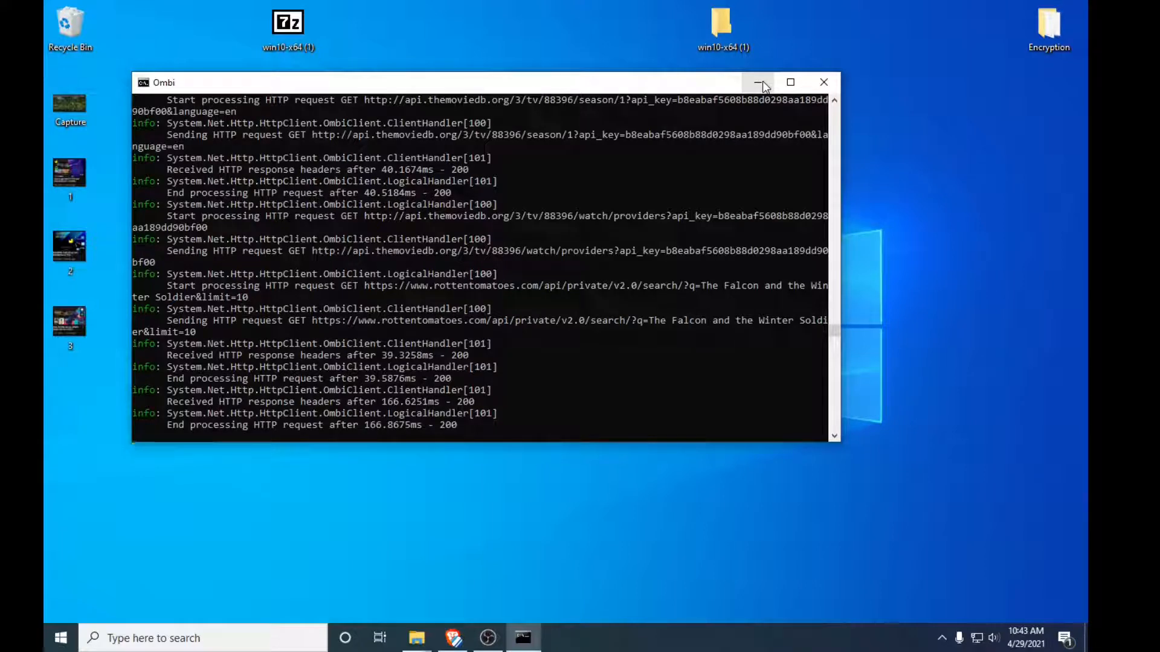
# Minimize the running Ombi server console to the taskbar
pyautogui.click(759, 82)
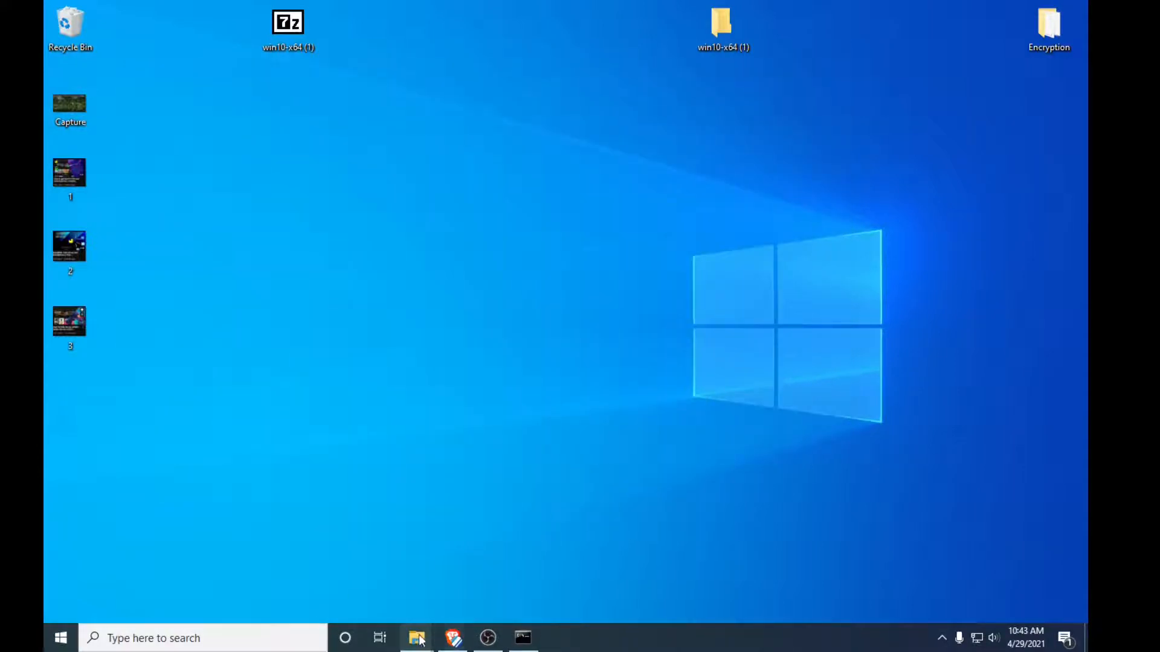
pyautogui.moveTo(416, 637)
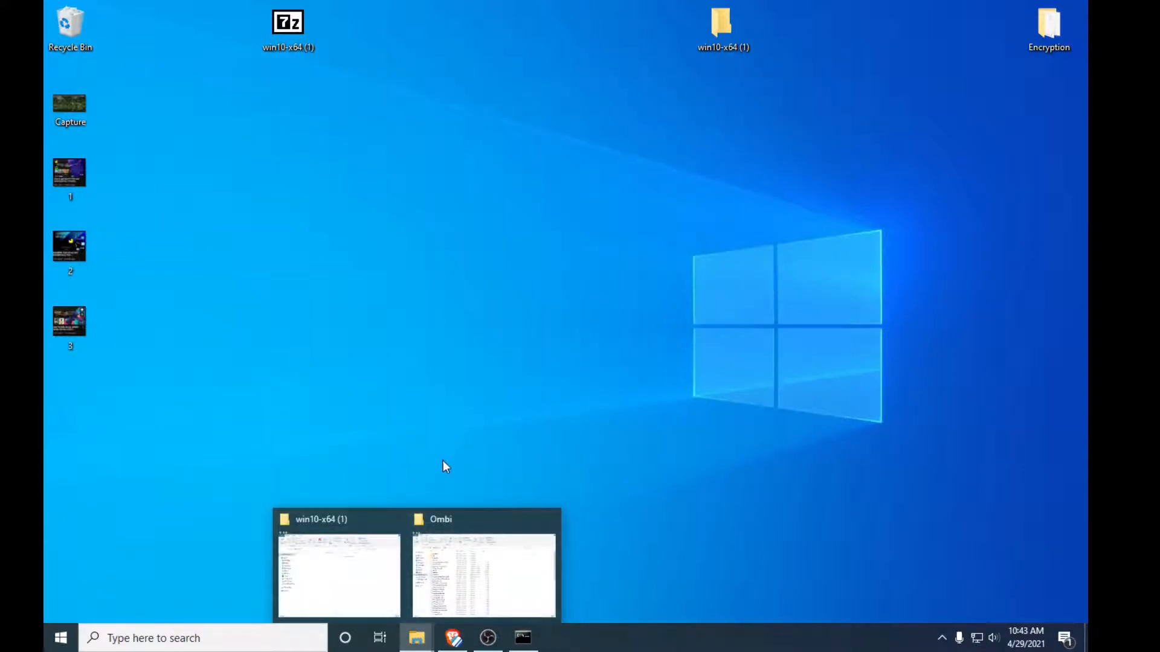
# Send a shortcut of the Ombi application from its folder to the desktop
pyautogui.click(483, 573)
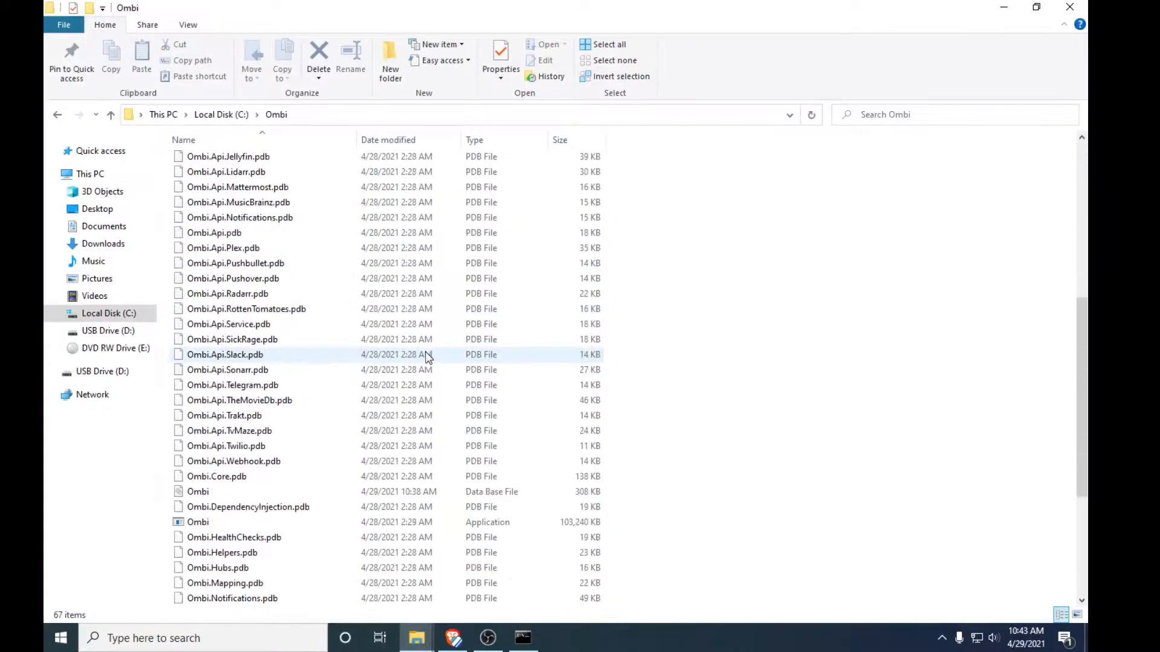
pyautogui.scroll(3)
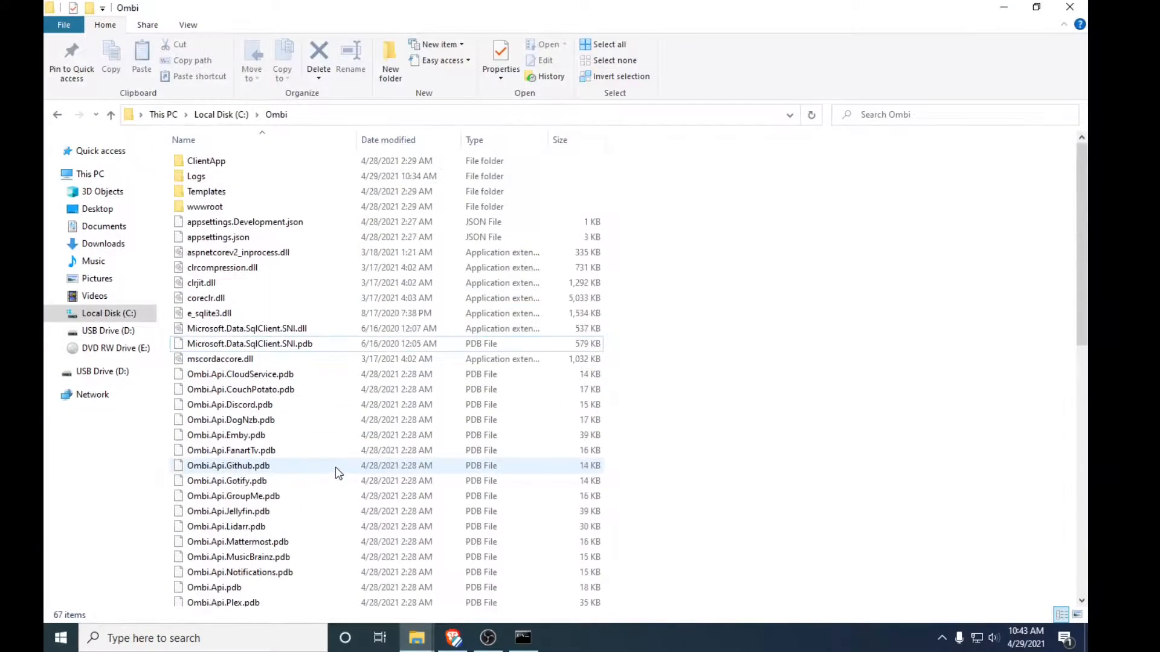
pyautogui.scroll(-3)
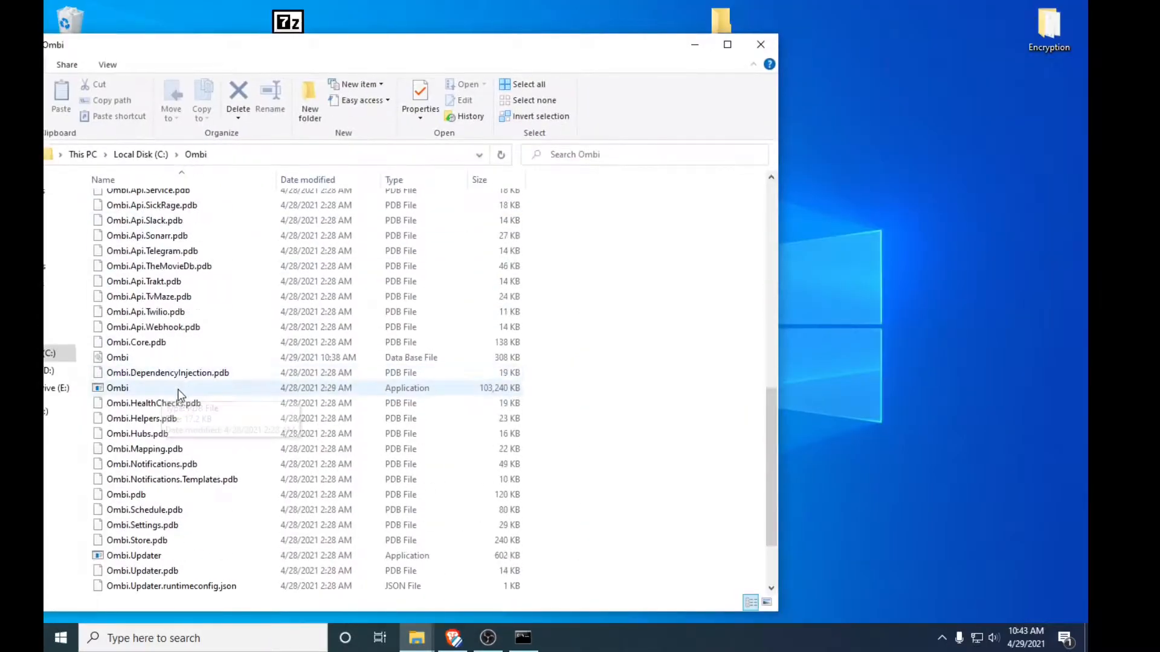
pyautogui.click(117, 388)
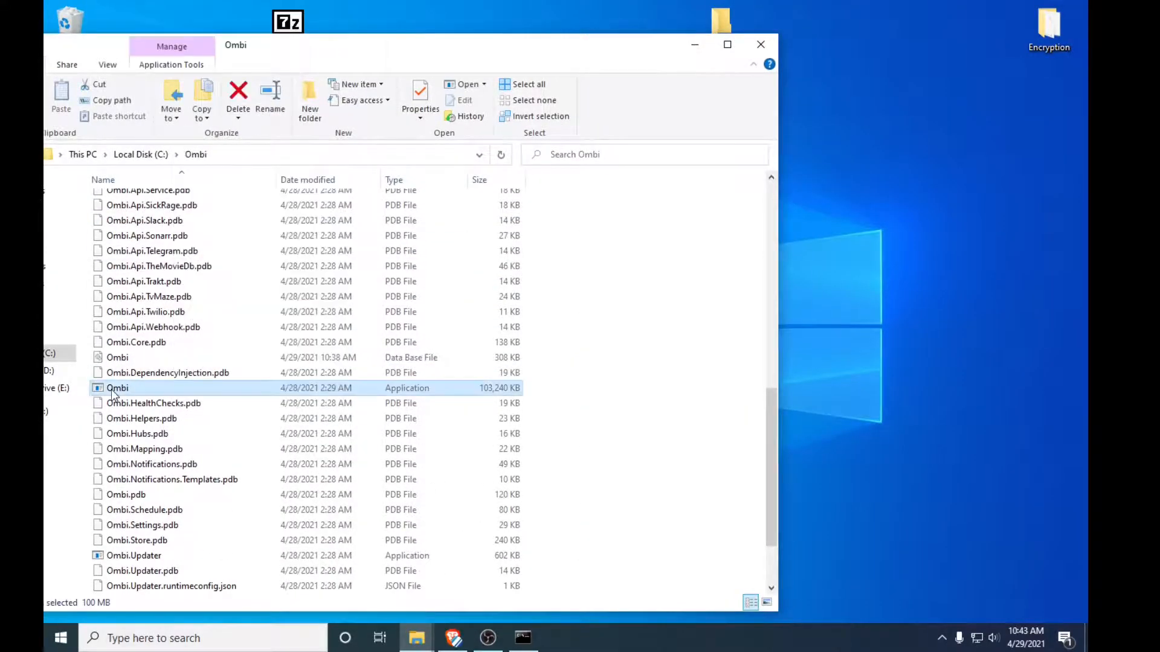
pyautogui.rightClick(117, 388)
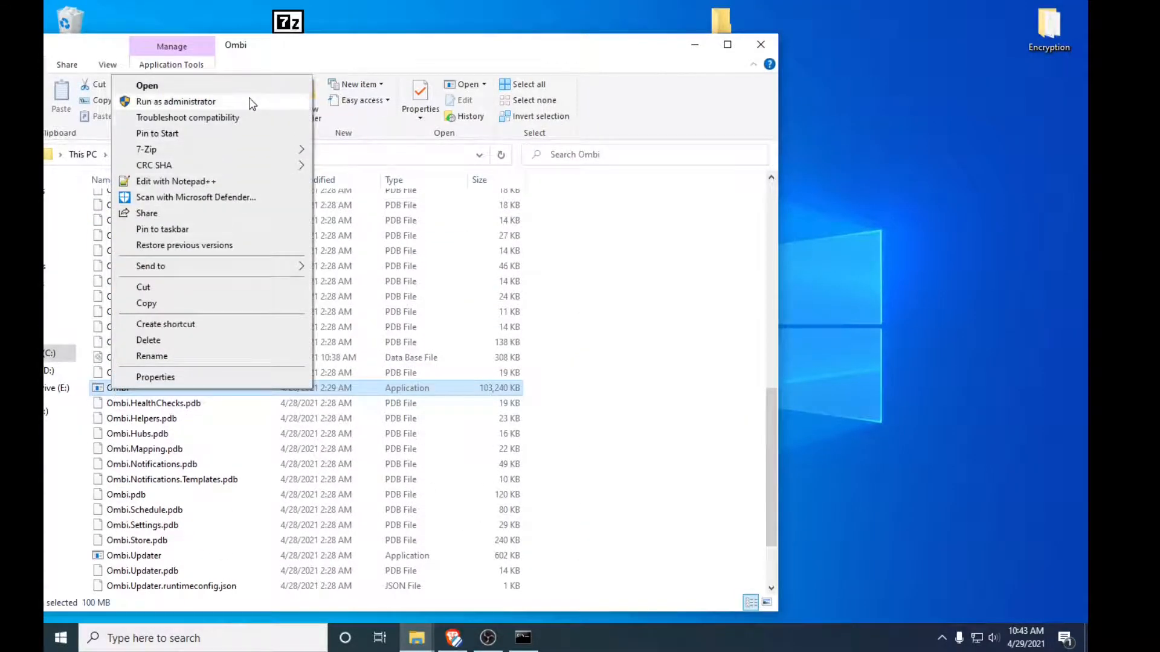
pyautogui.moveTo(282, 272)
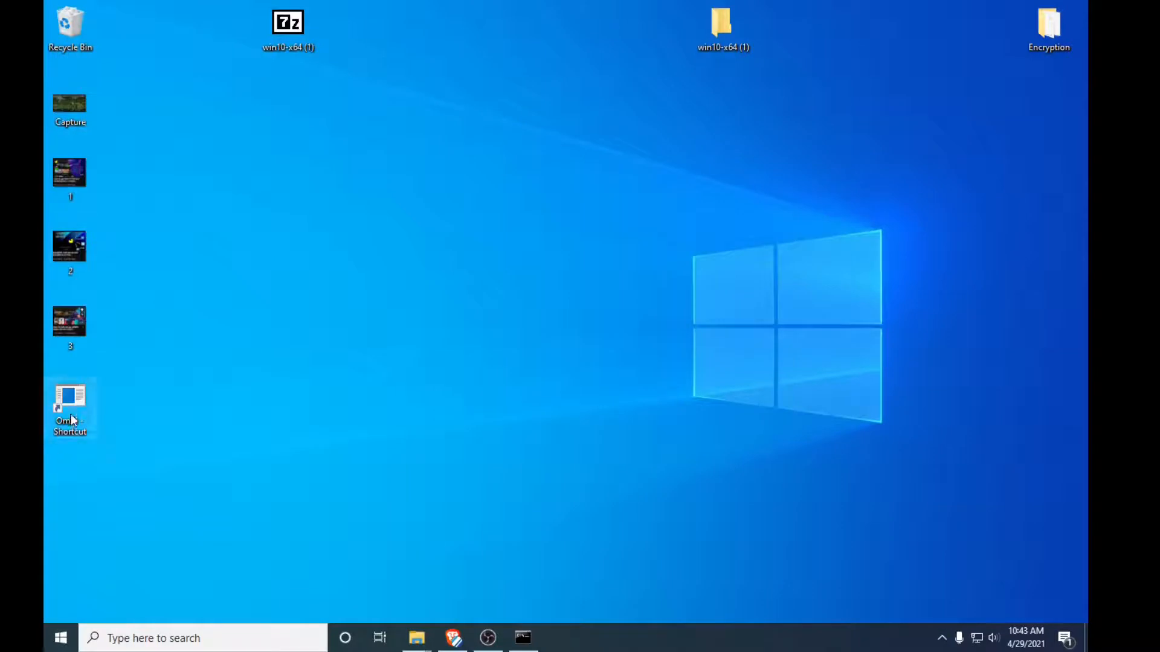
pyautogui.click(70, 407)
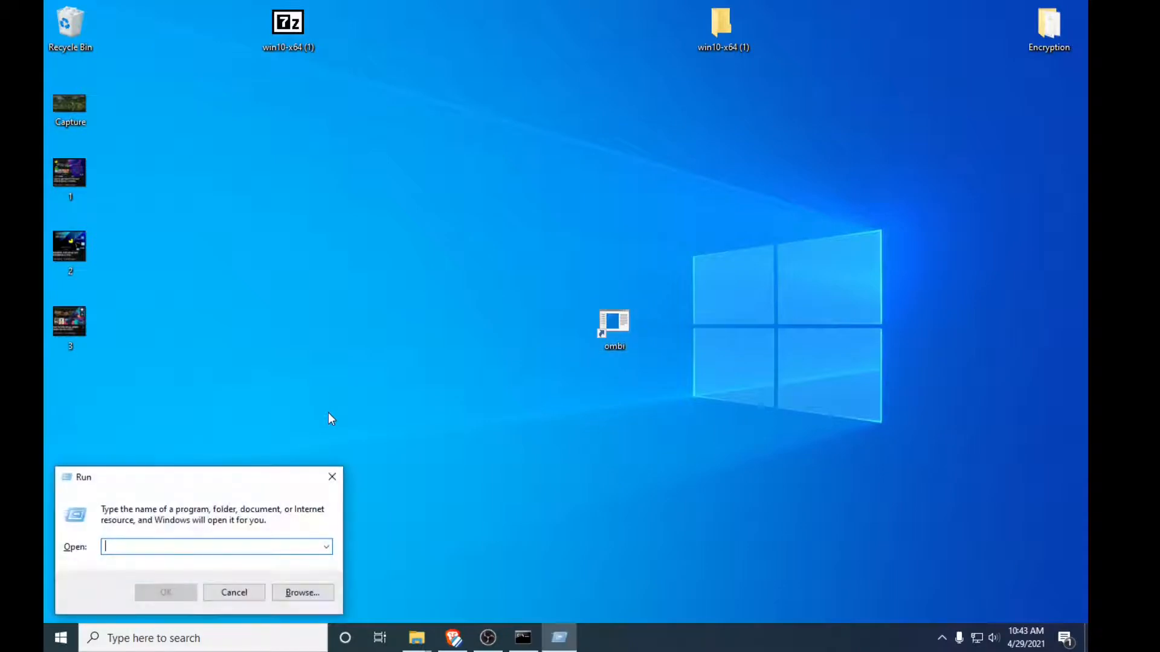
# Move the ombi shortcut into the shell:startup folder and close Explorer
pyautogui.write('shel')
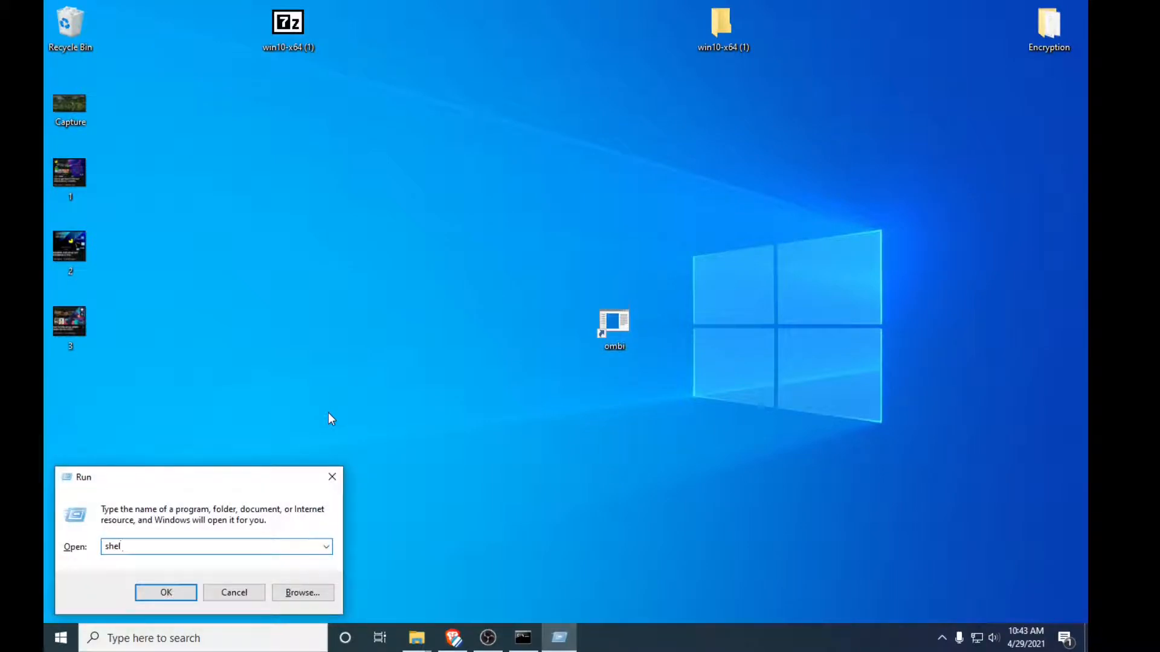
pyautogui.write('l:')
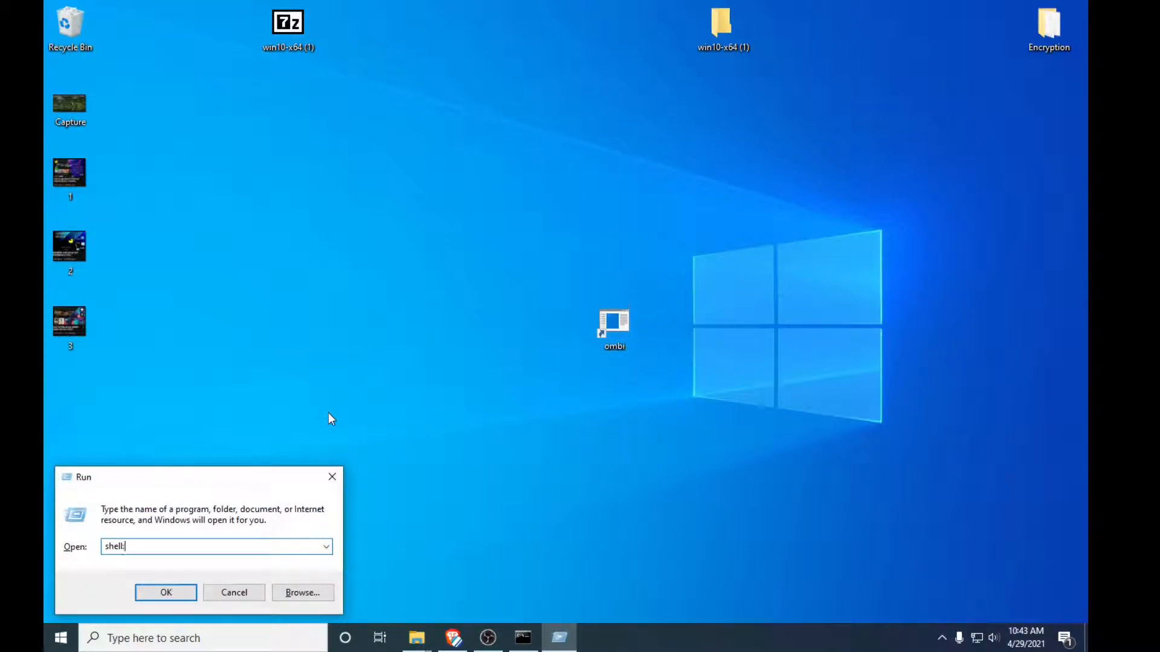
pyautogui.write('start')
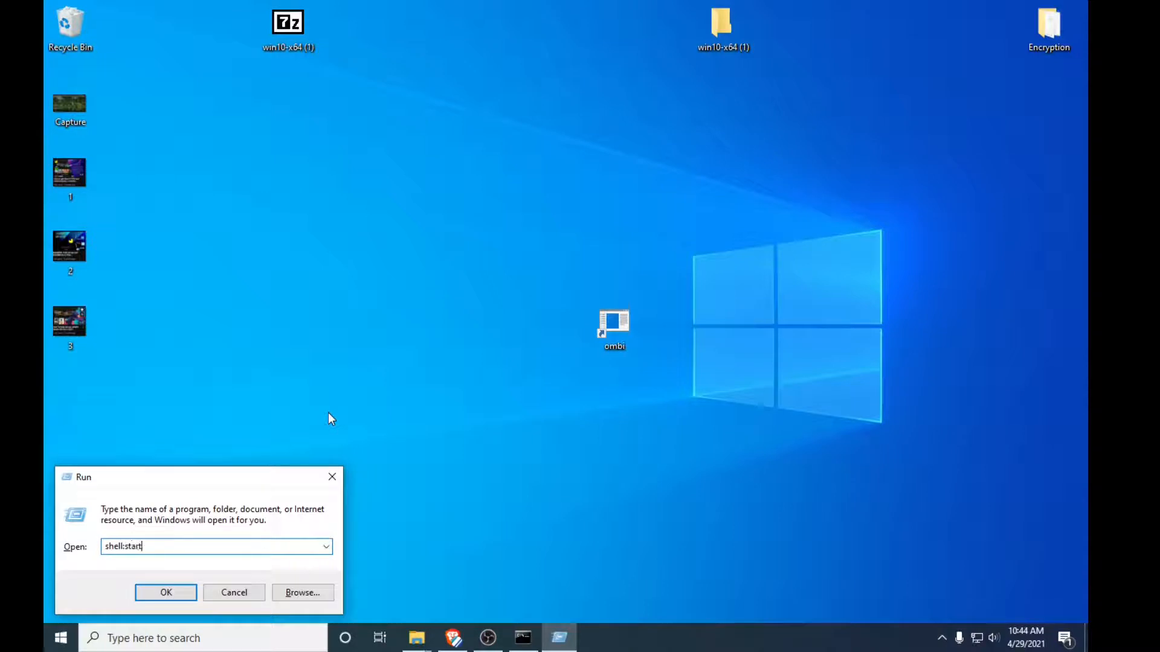
pyautogui.click(166, 592)
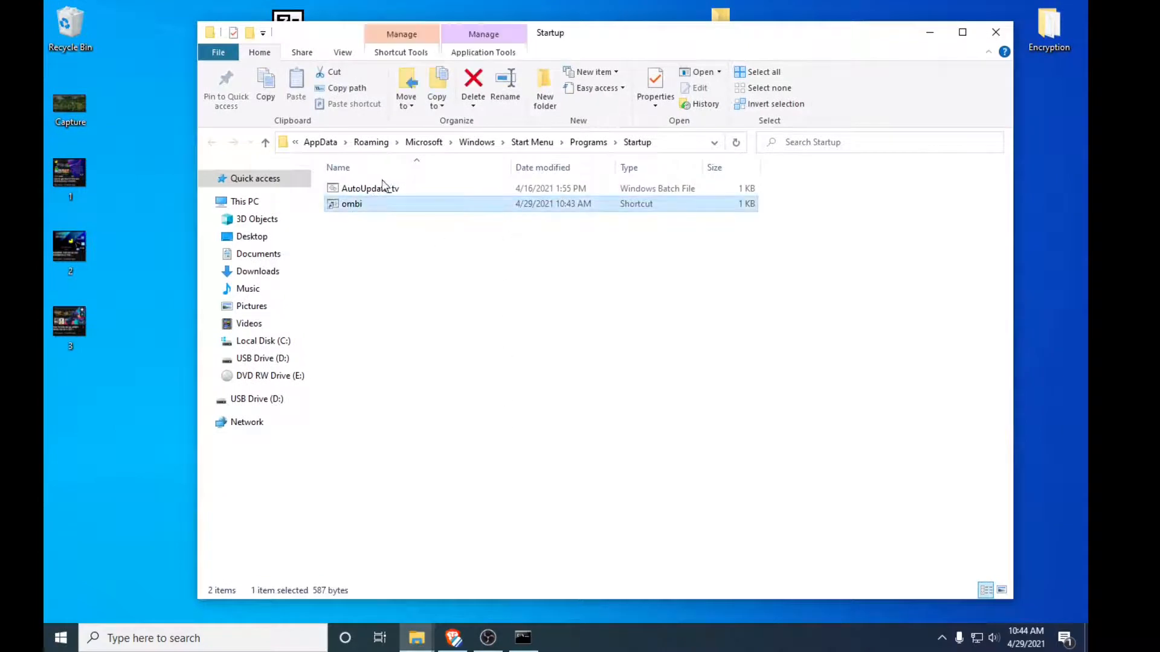
pyautogui.moveTo(588, 143)
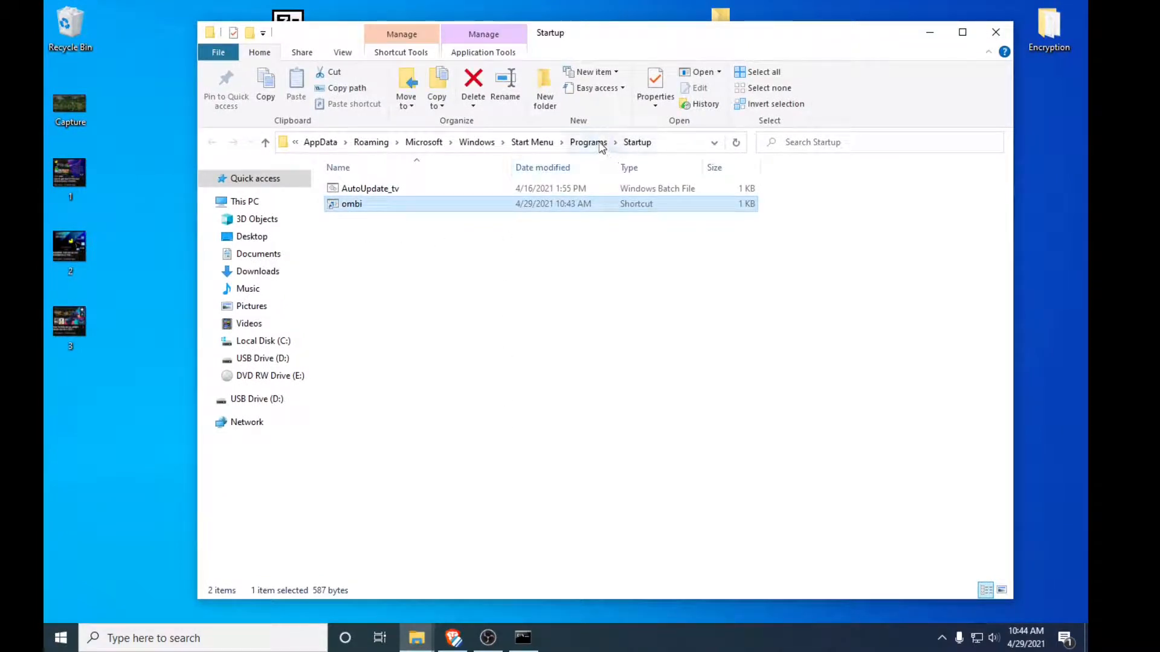
pyautogui.click(605, 436)
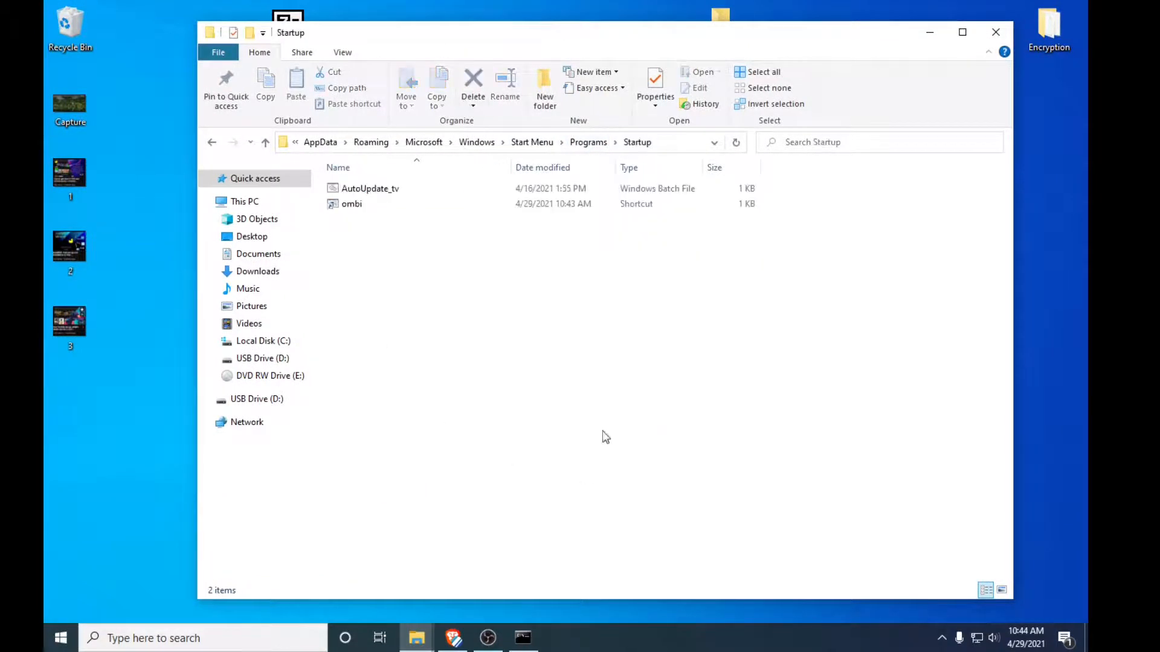
pyautogui.moveTo(540, 329)
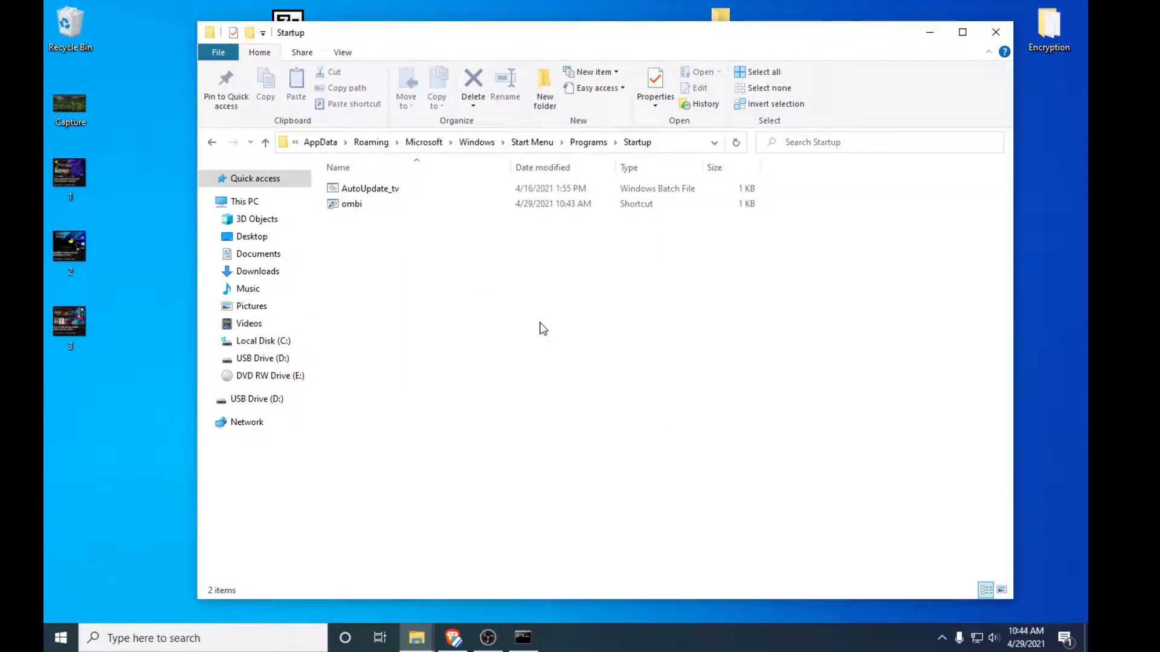
pyautogui.moveTo(523, 373)
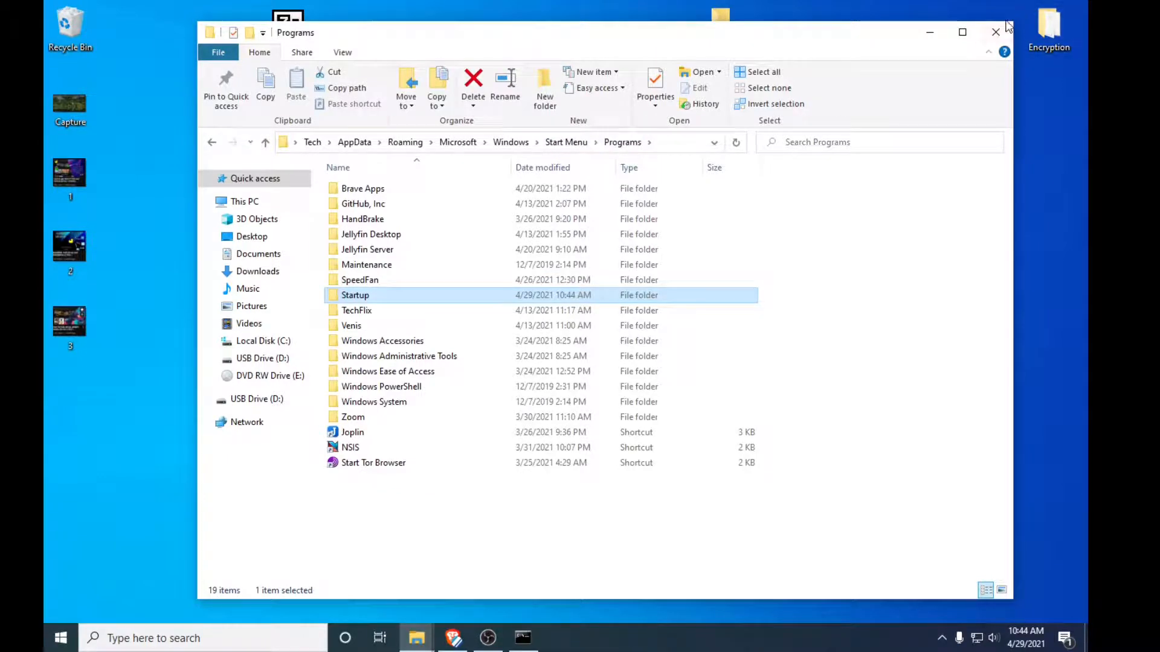
pyautogui.click(995, 31)
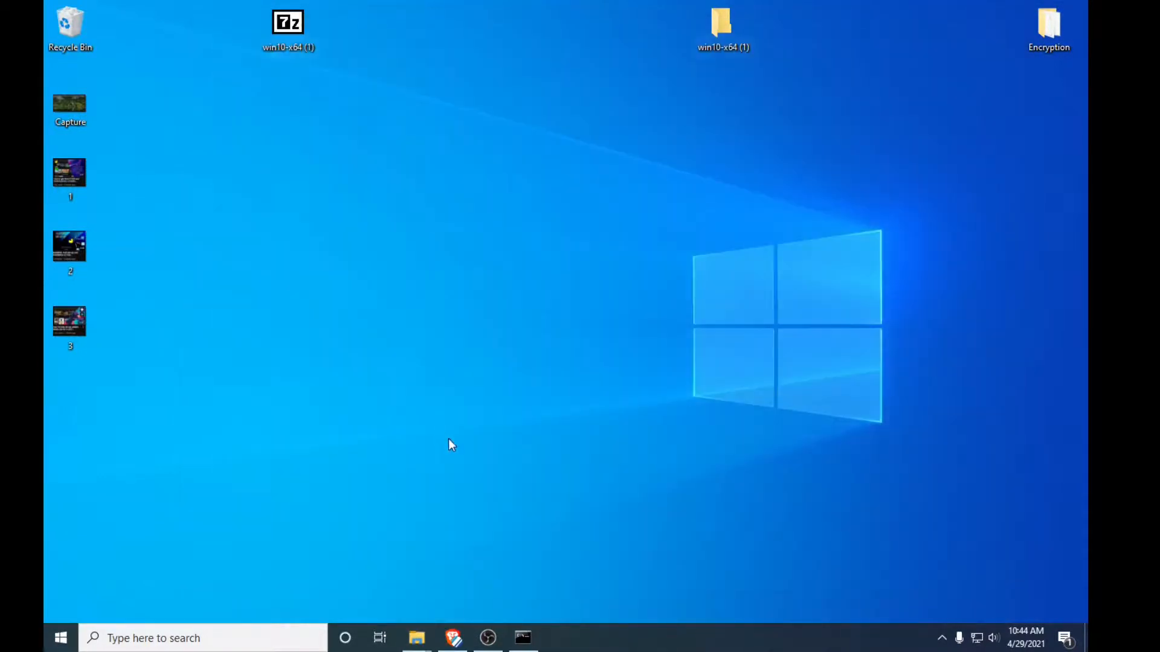
pyautogui.moveTo(536, 355)
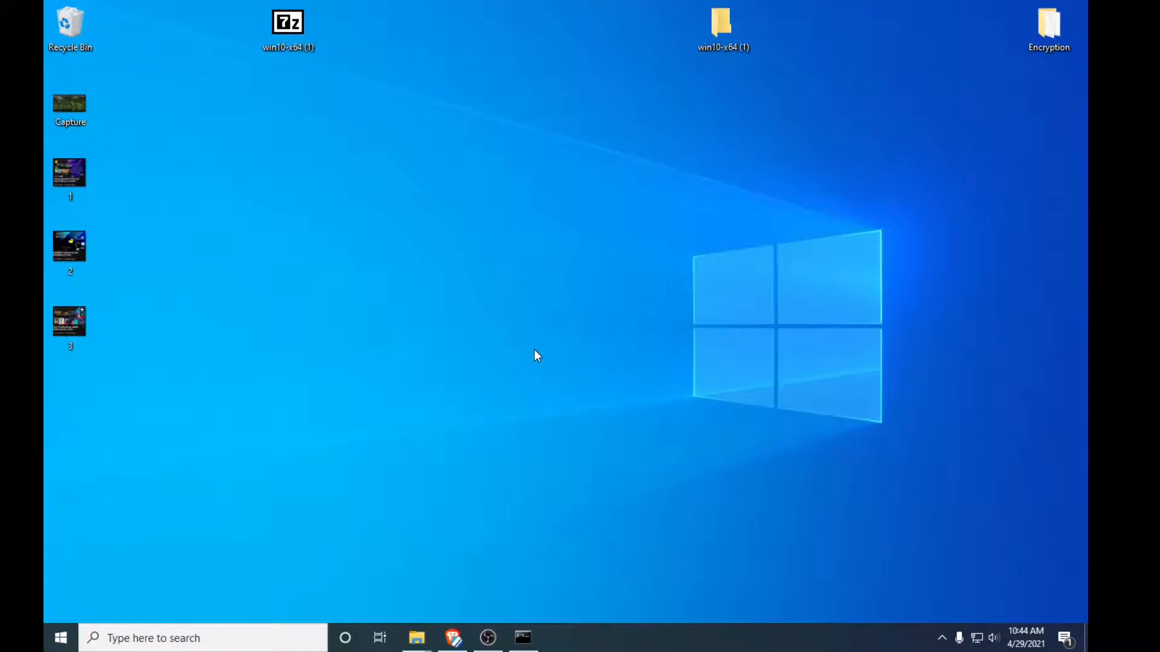
# Launch Notepad++ and close its leftover open files for a fresh document
pyautogui.press('Win+r')
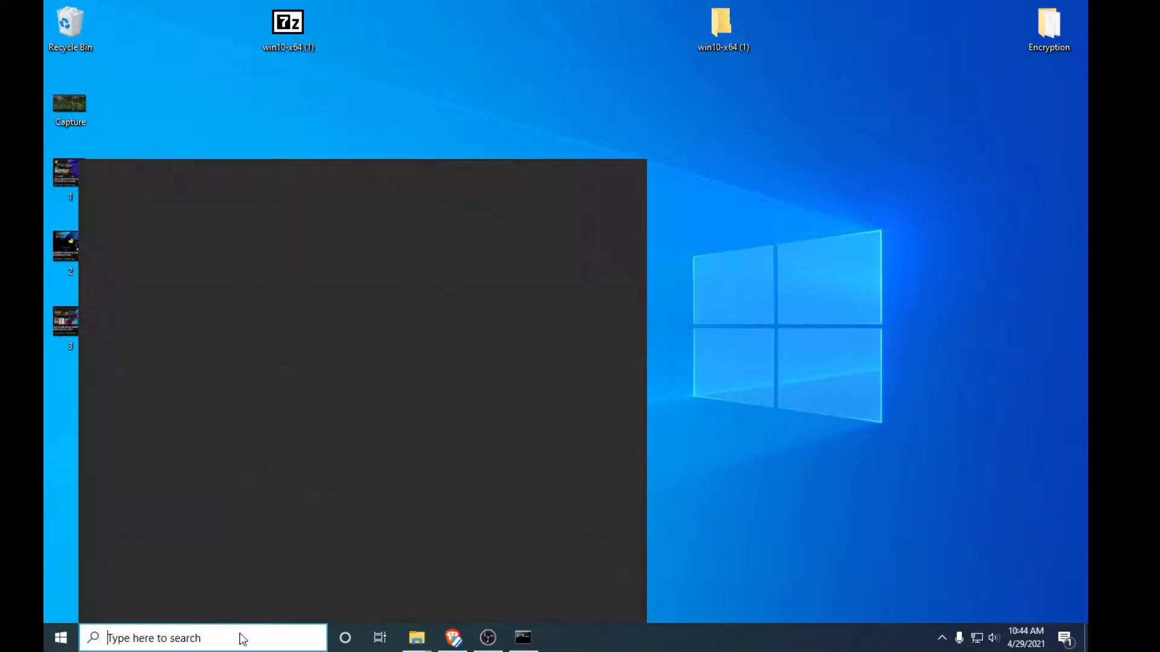
pyautogui.write('notepad++')
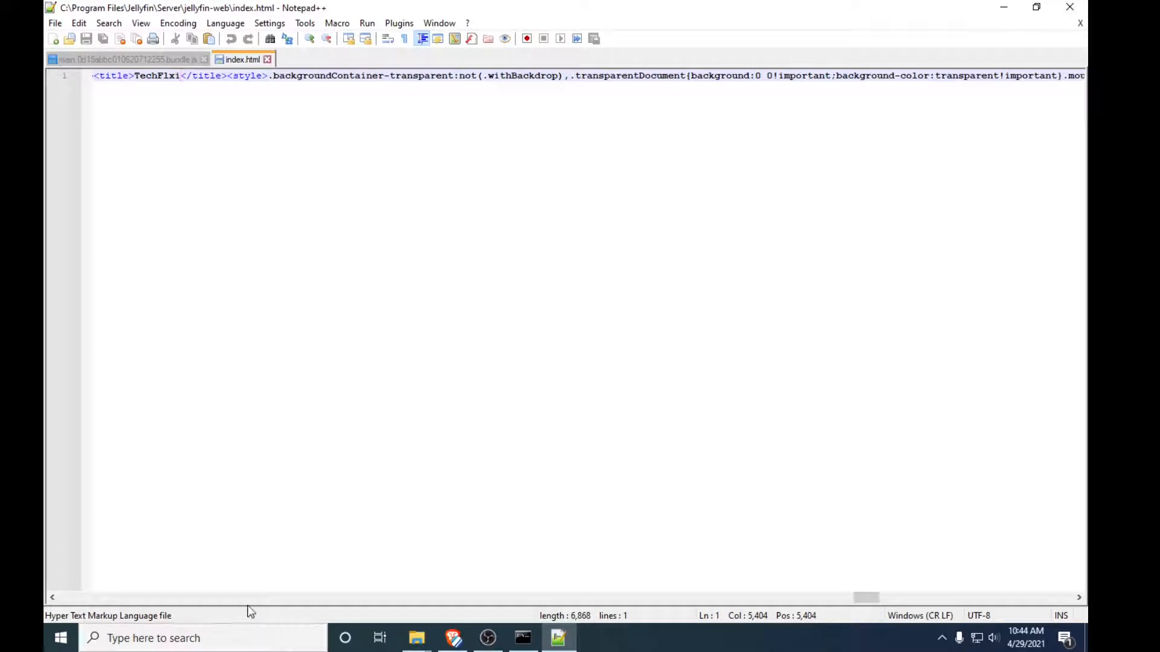
pyautogui.click(126, 59)
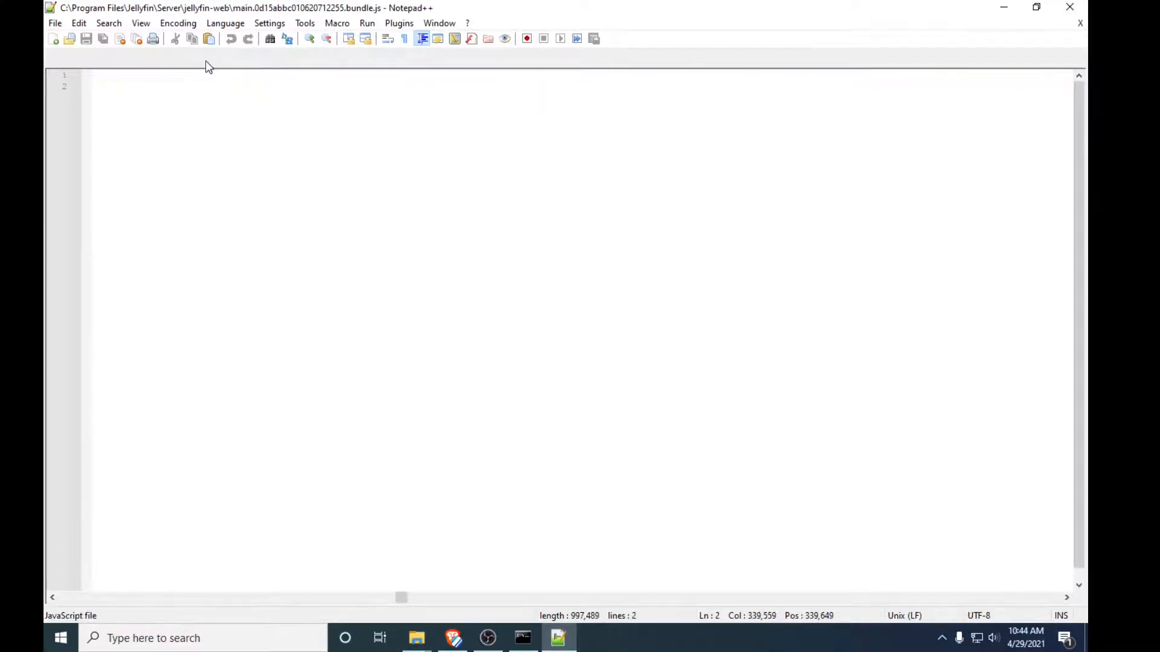
pyautogui.click(54, 39)
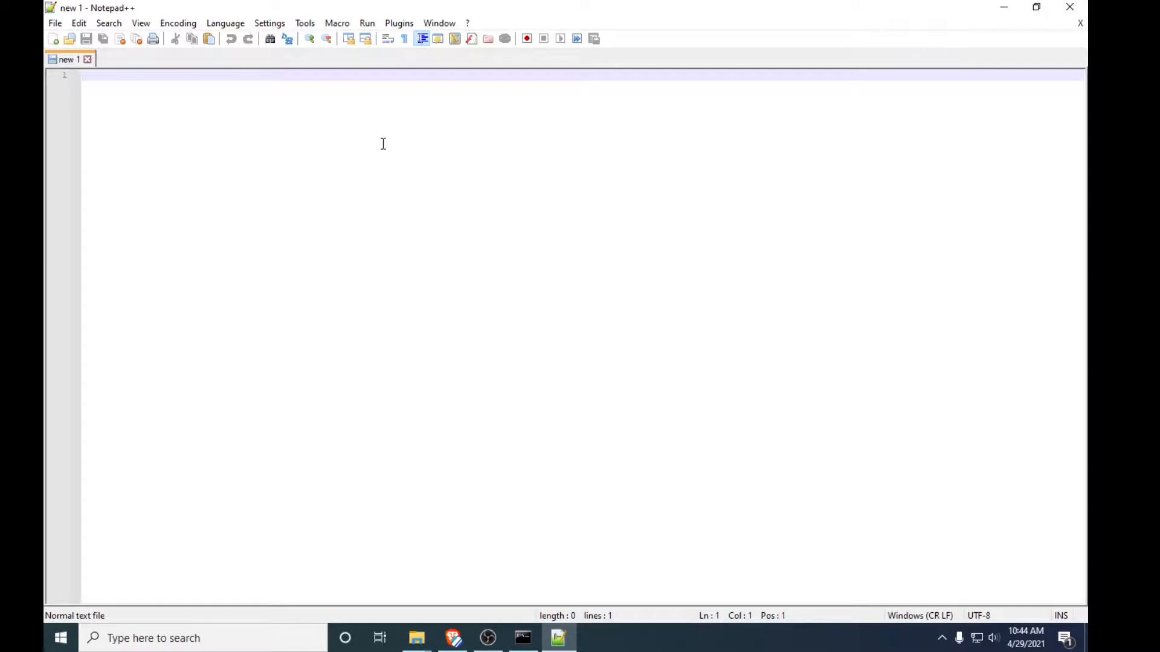
# Write the two-line launcher: cd C:/ombi followed by ombi.exe
pyautogui.write('cd c')
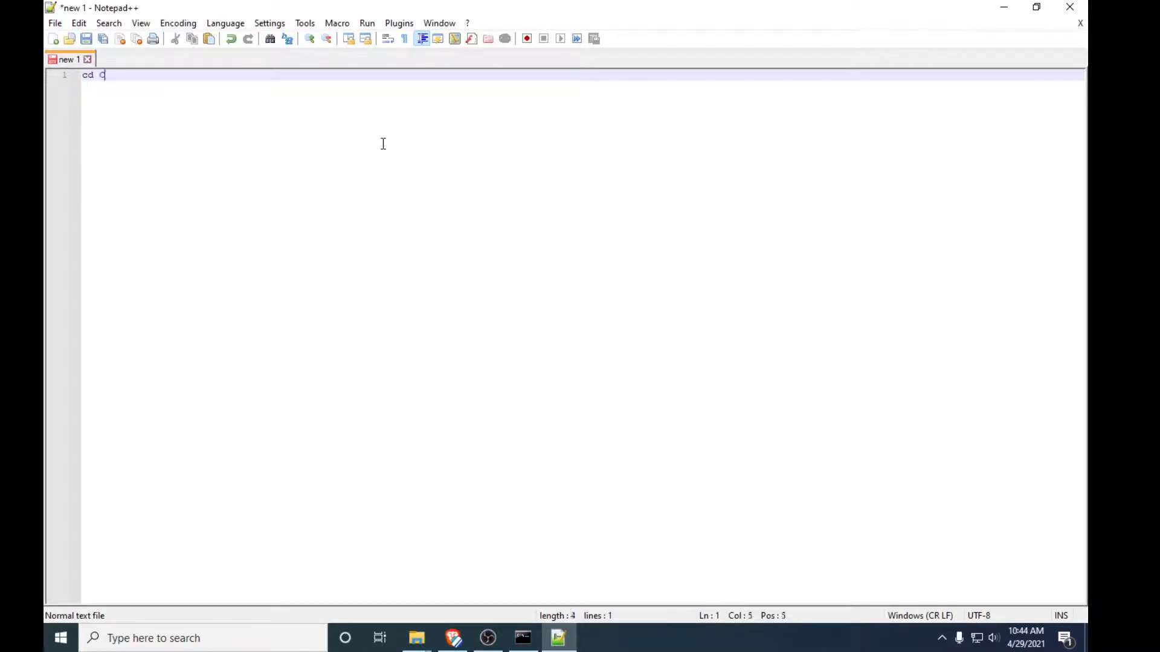
pyautogui.write(';.')
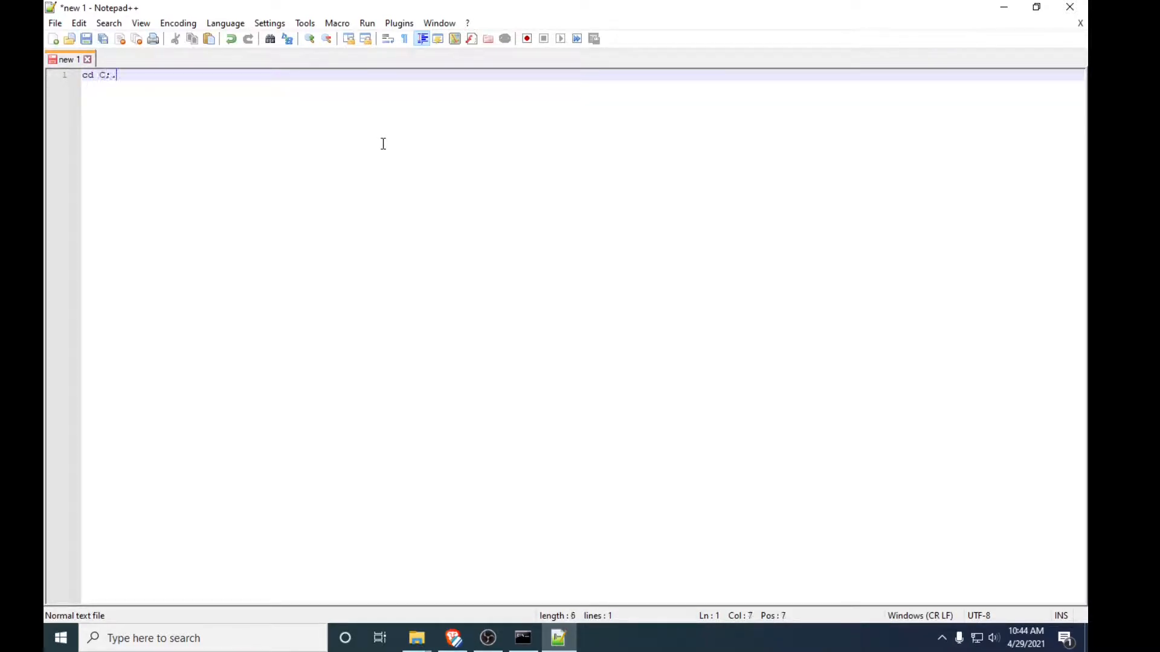
pyautogui.write('/')
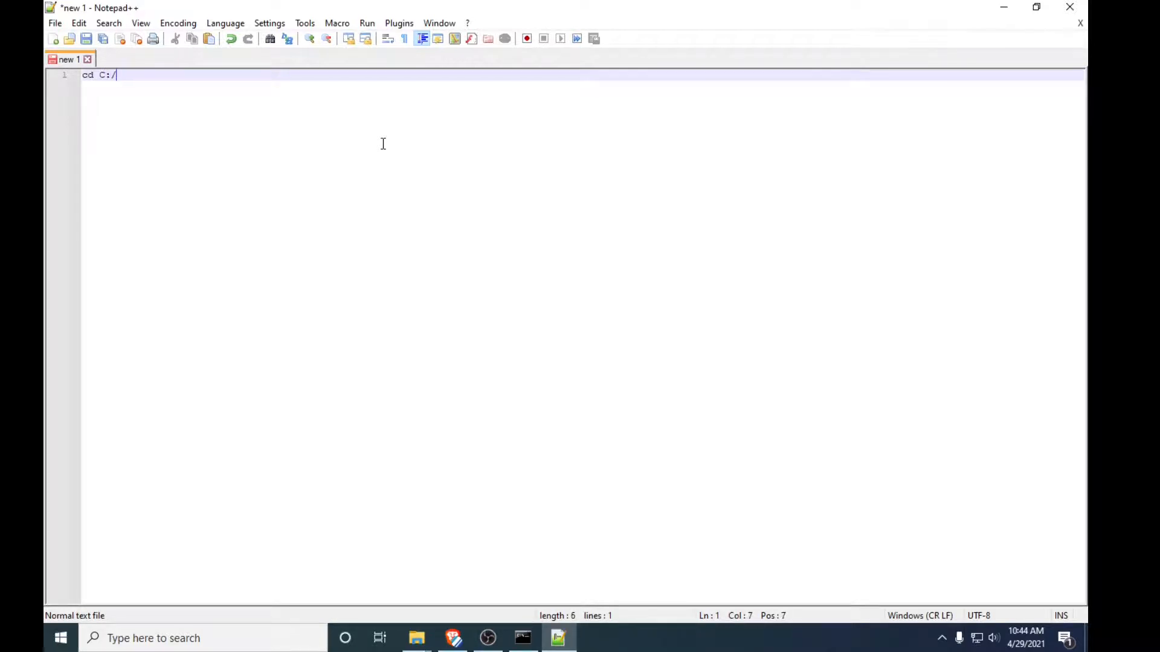
pyautogui.write('ombi')
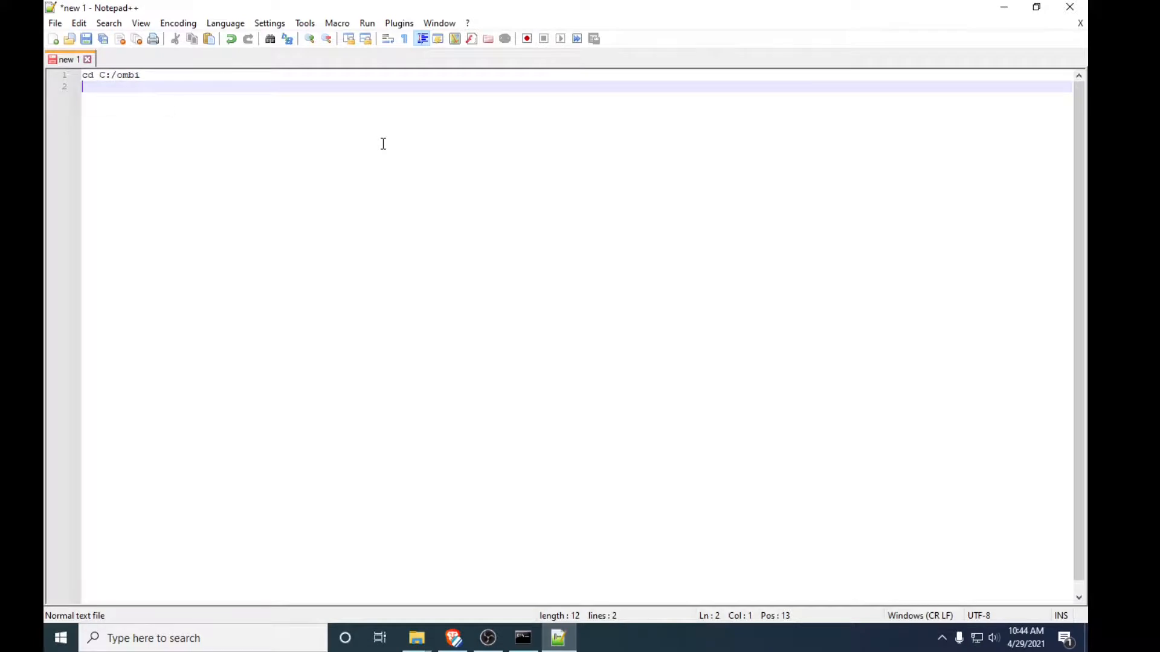
pyautogui.write('ombi.')
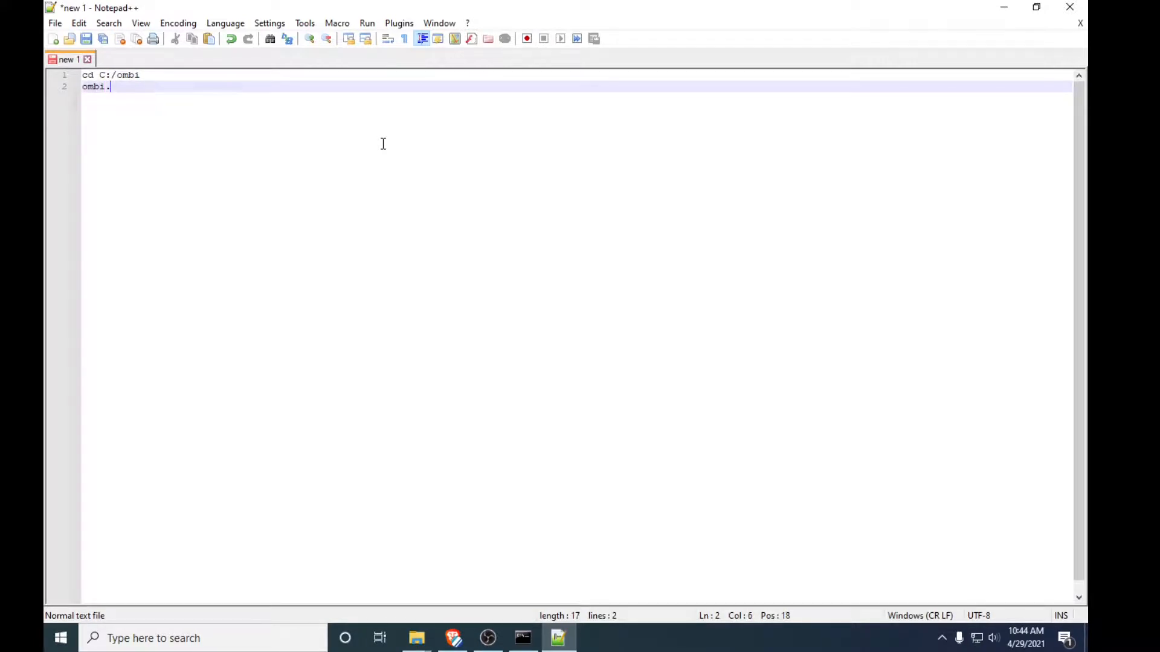
pyautogui.write('exe')
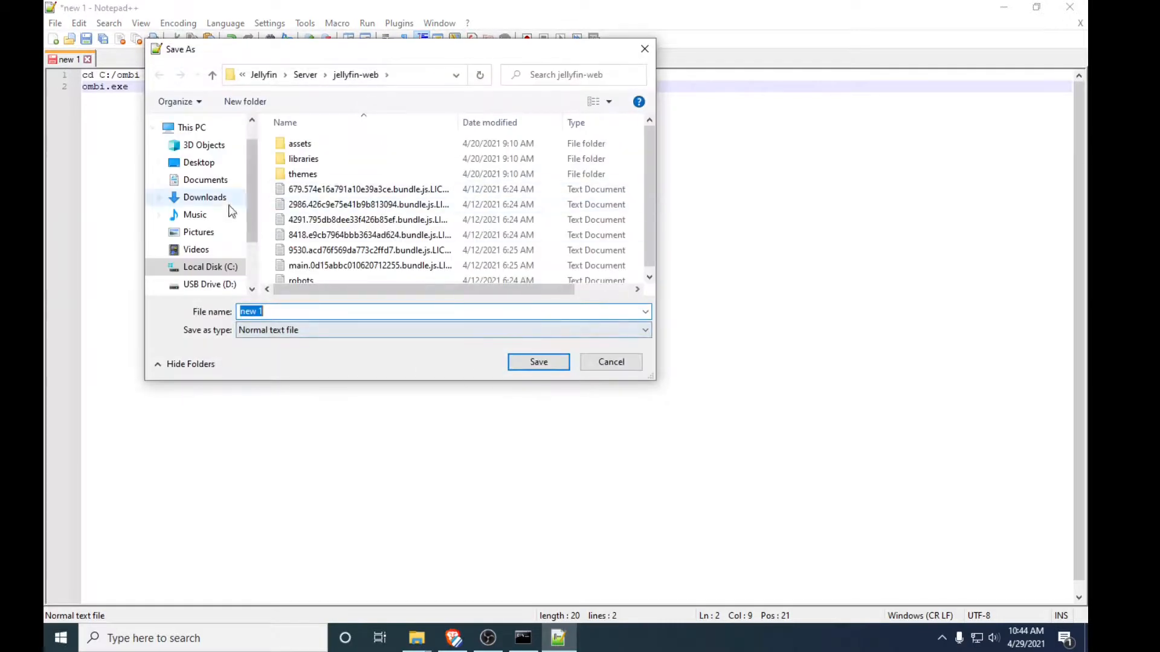
# Save the script as ombi.bat (All types) in the shell:startup folder
pyautogui.click(348, 74)
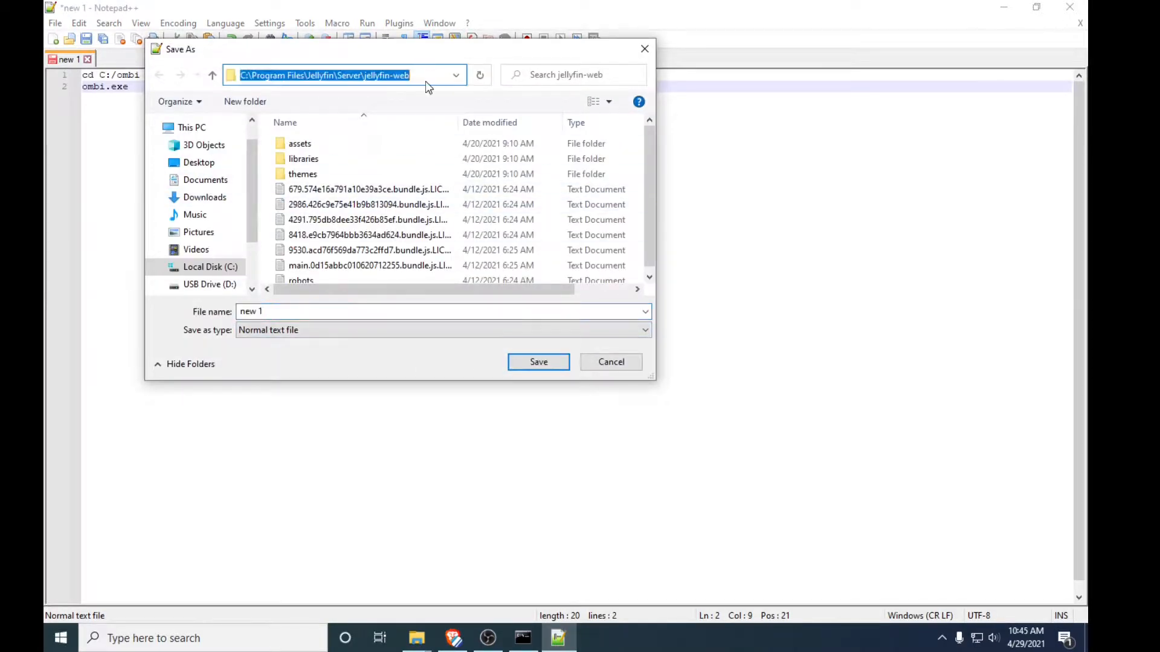
pyautogui.write('shell')
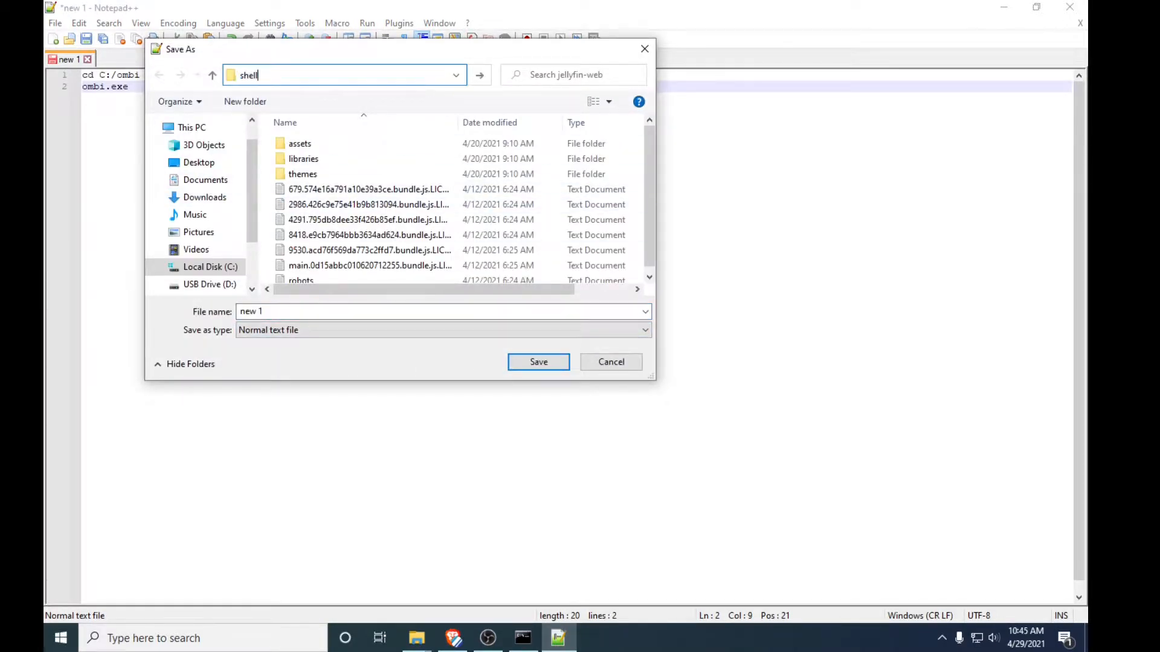
pyautogui.write(':start')
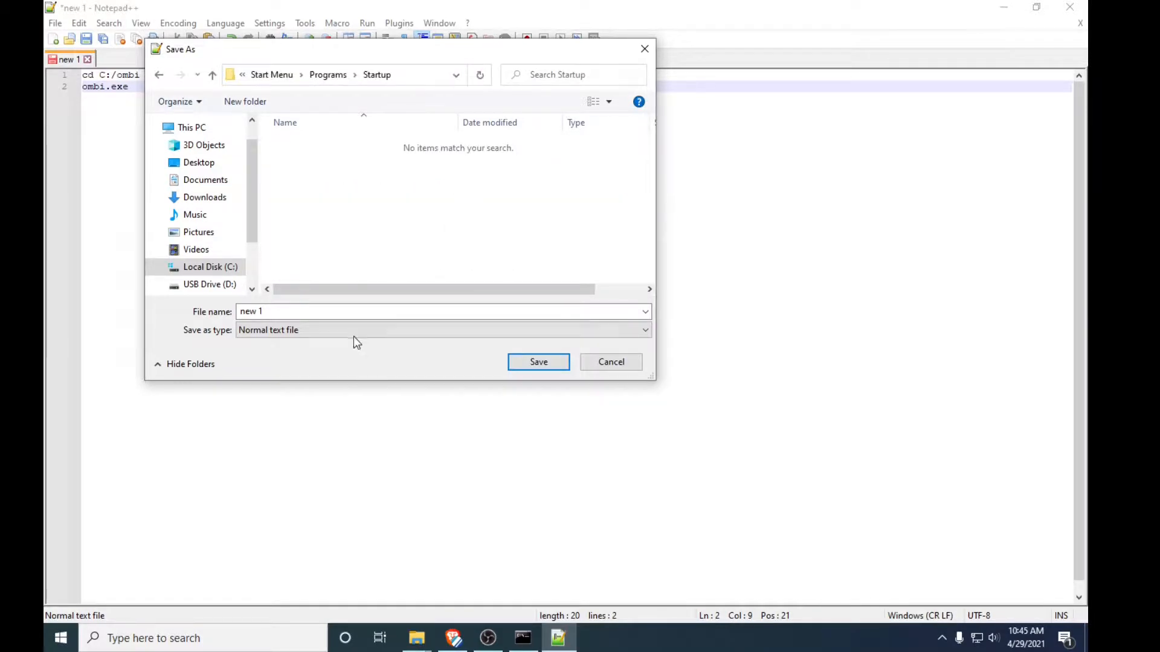
pyautogui.click(440, 330)
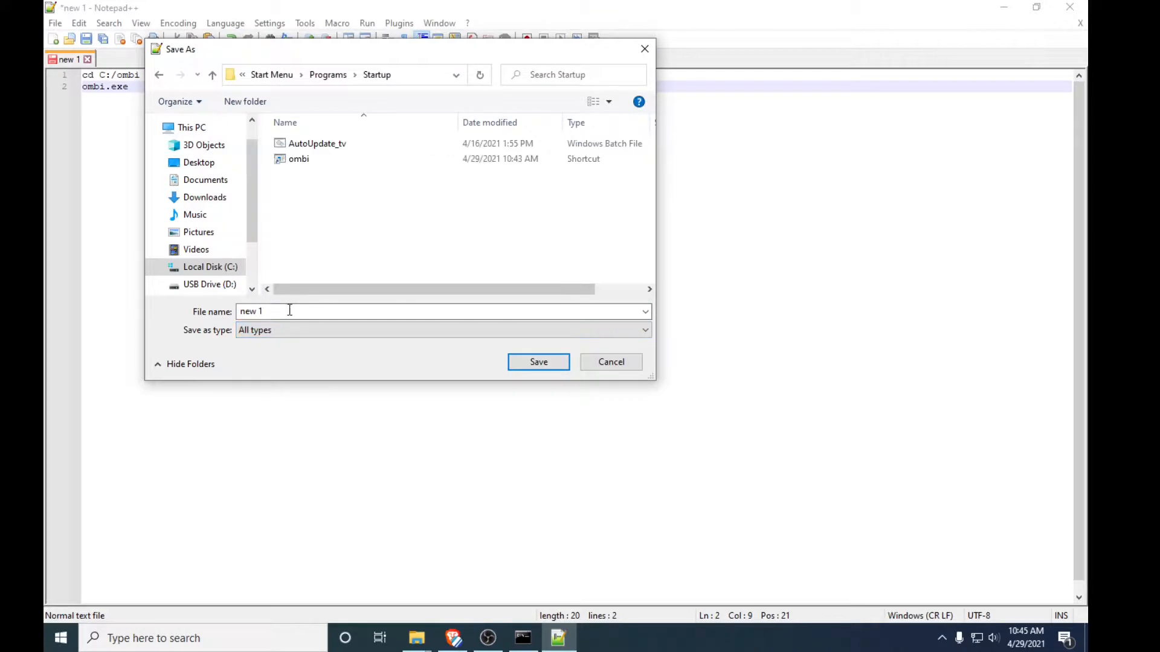
pyautogui.write('o')
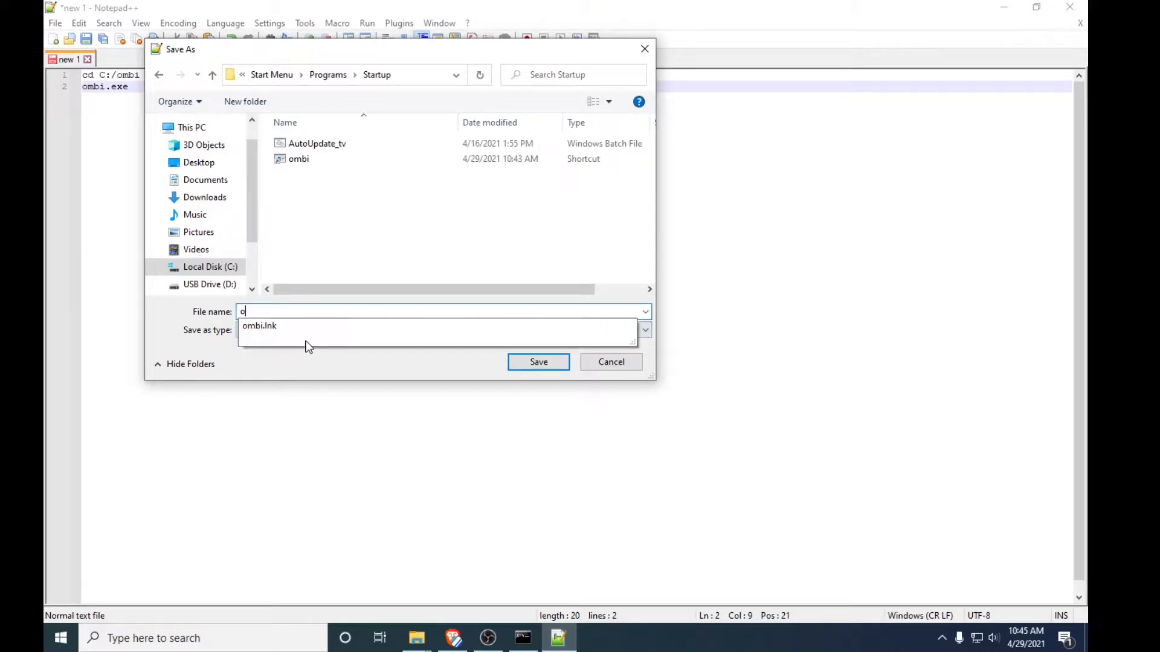
pyautogui.write('ombi.bat')
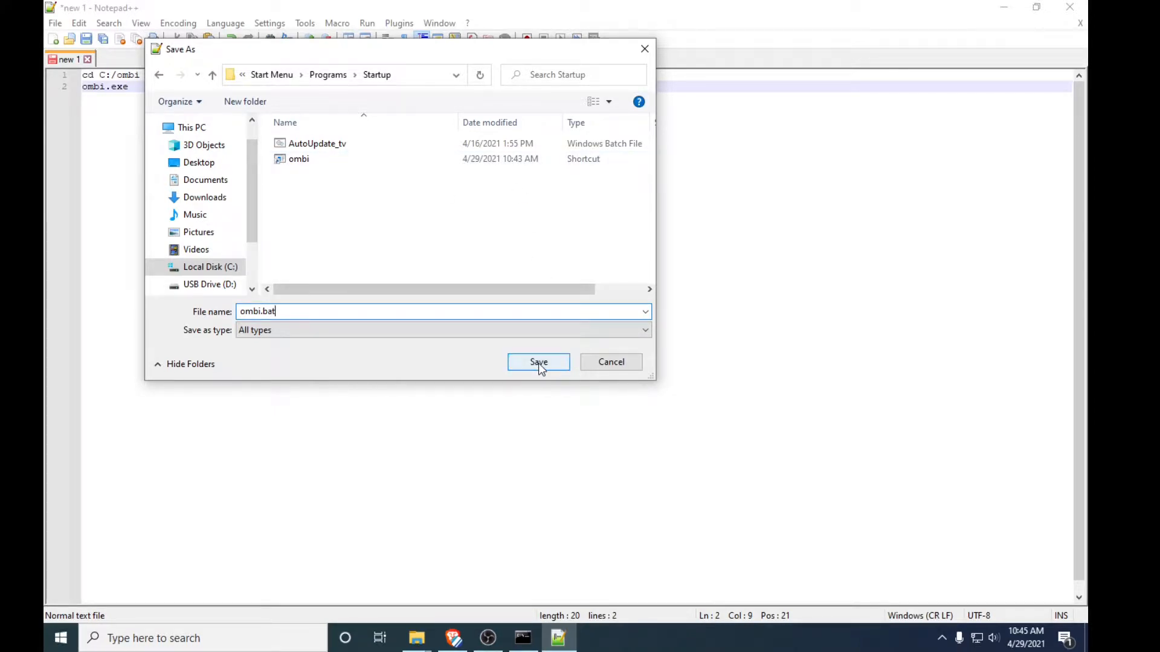
pyautogui.click(298, 158)
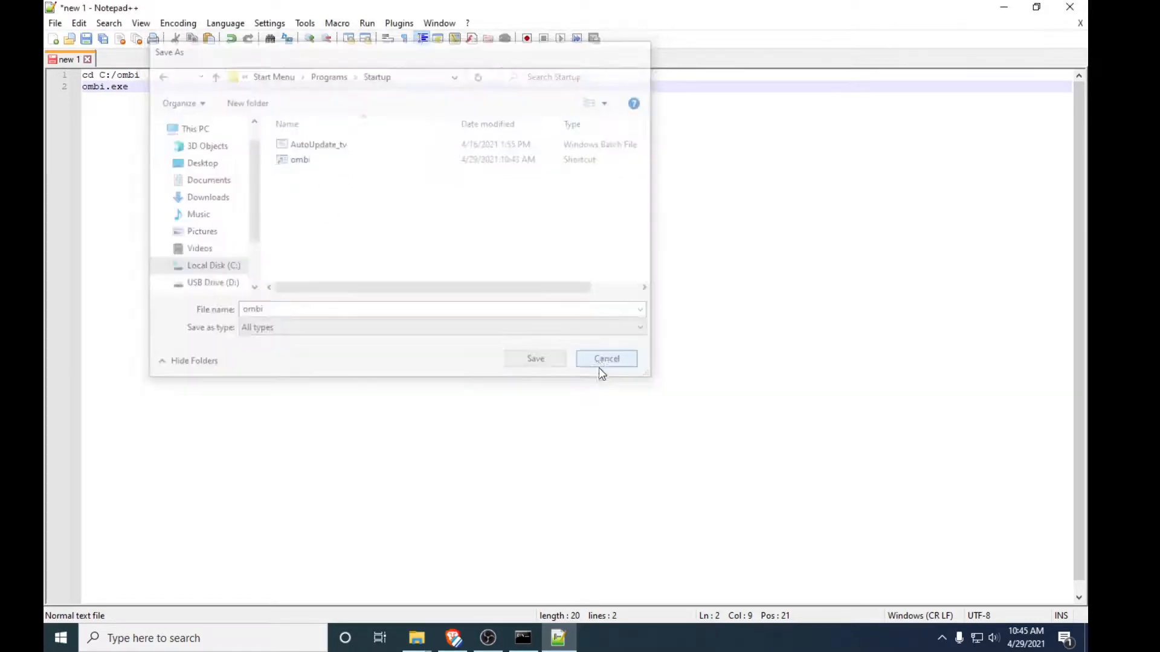
pyautogui.click(605, 359)
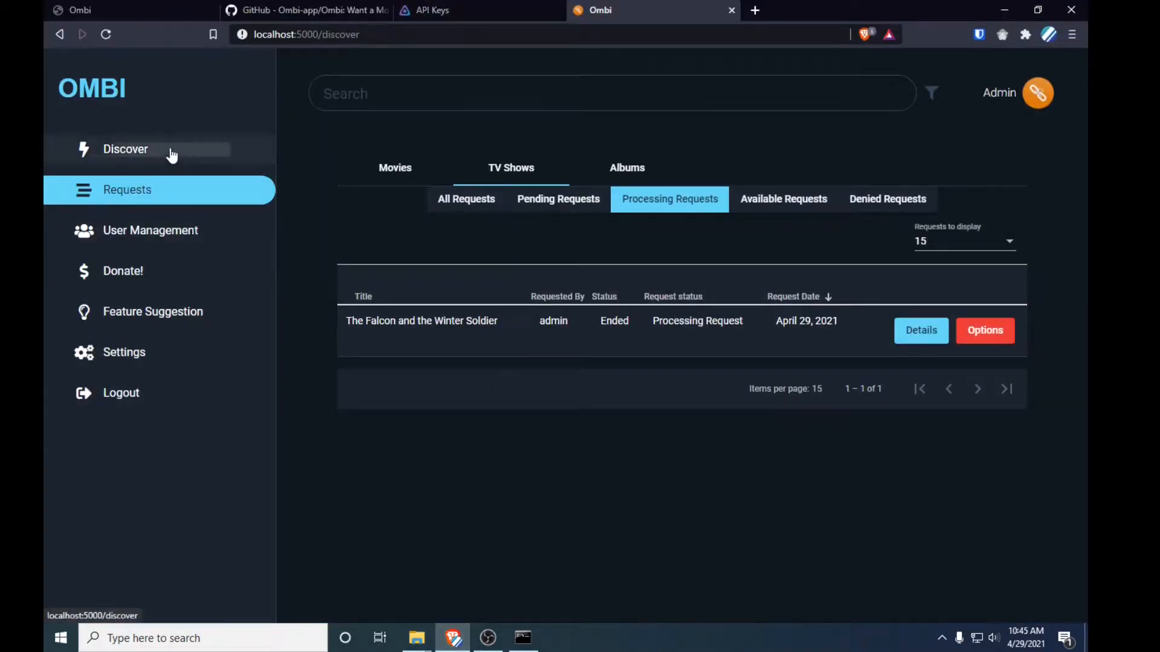
# Browse the Discover page's Popular, Trending and Upcoming rows
pyautogui.click(125, 149)
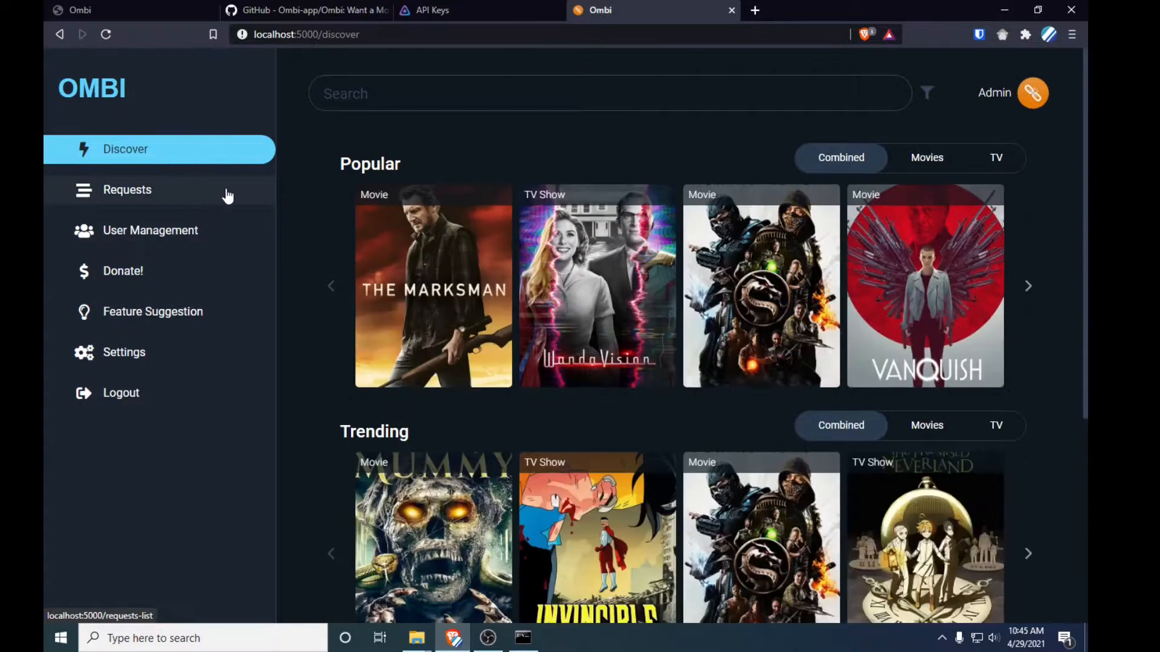
pyautogui.moveTo(714, 169)
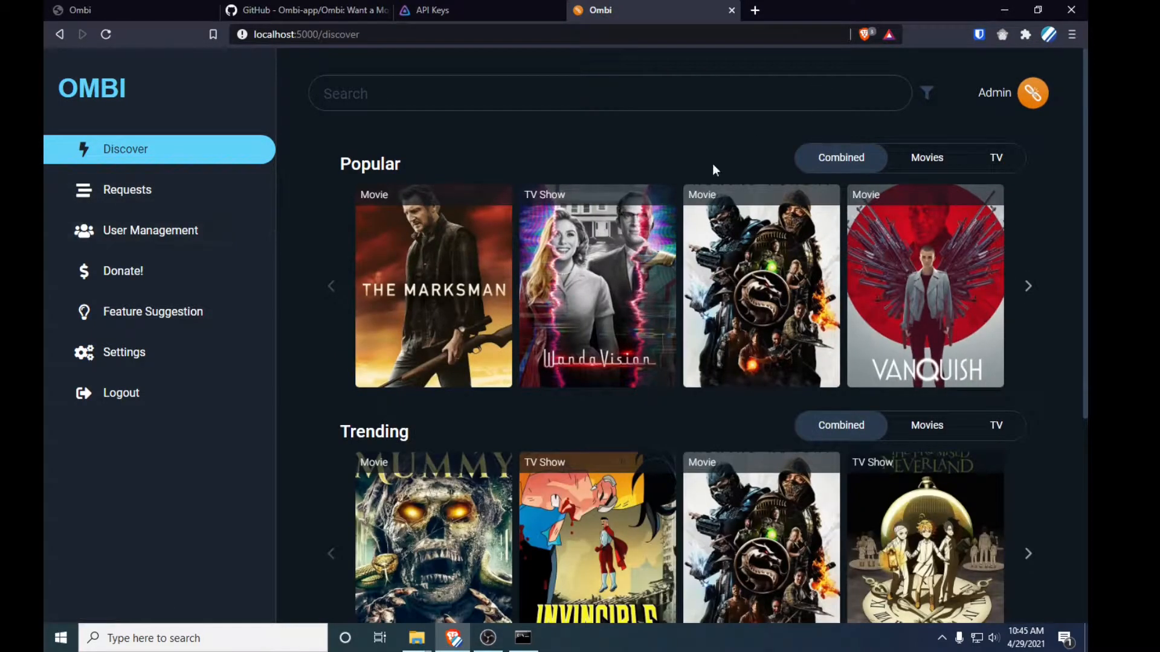
pyautogui.scroll(-3)
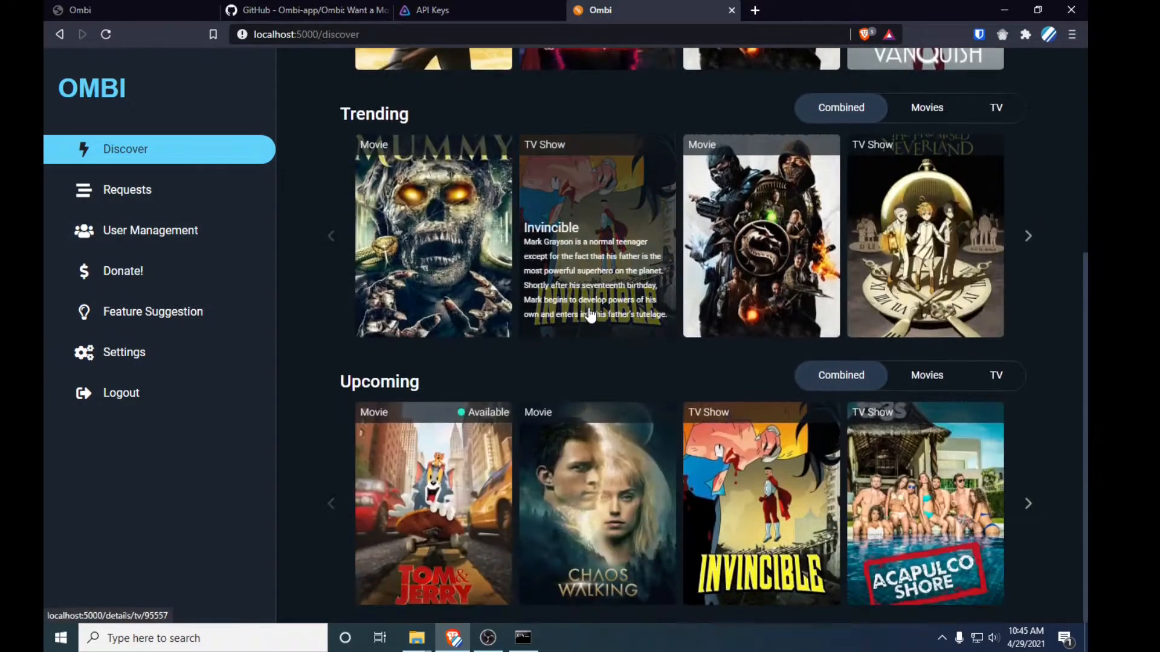
pyautogui.scroll(3)
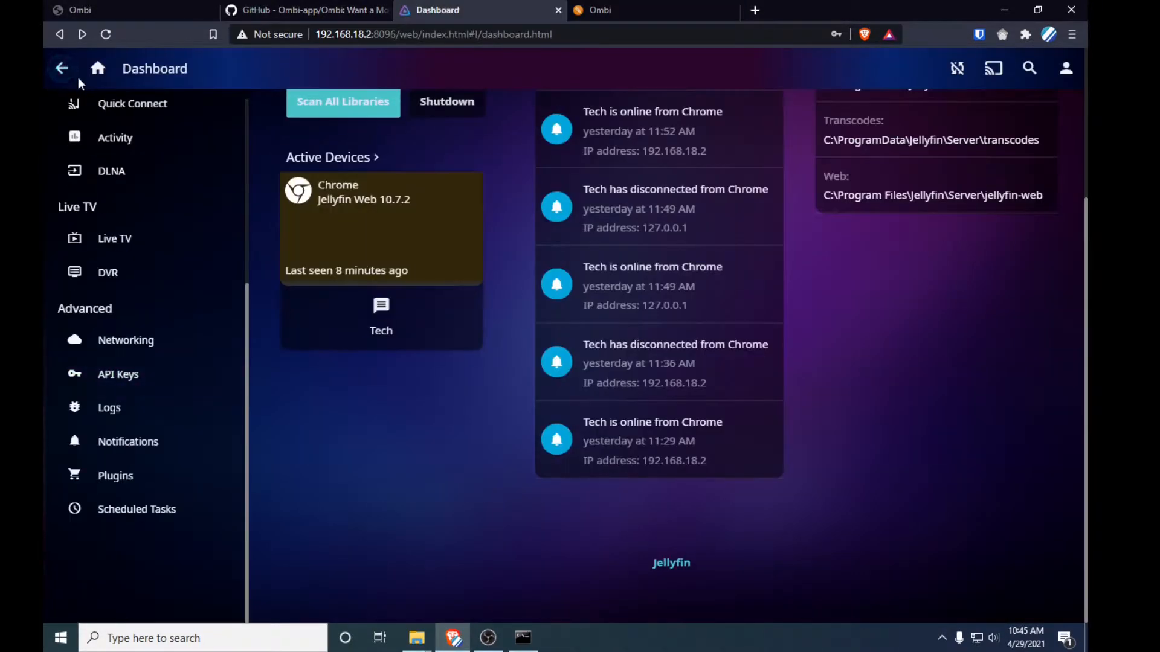
# Leave the Dashboard for the TechFlix home screen, dismissing the accidental YouTube tab and side menu
pyautogui.click(61, 67)
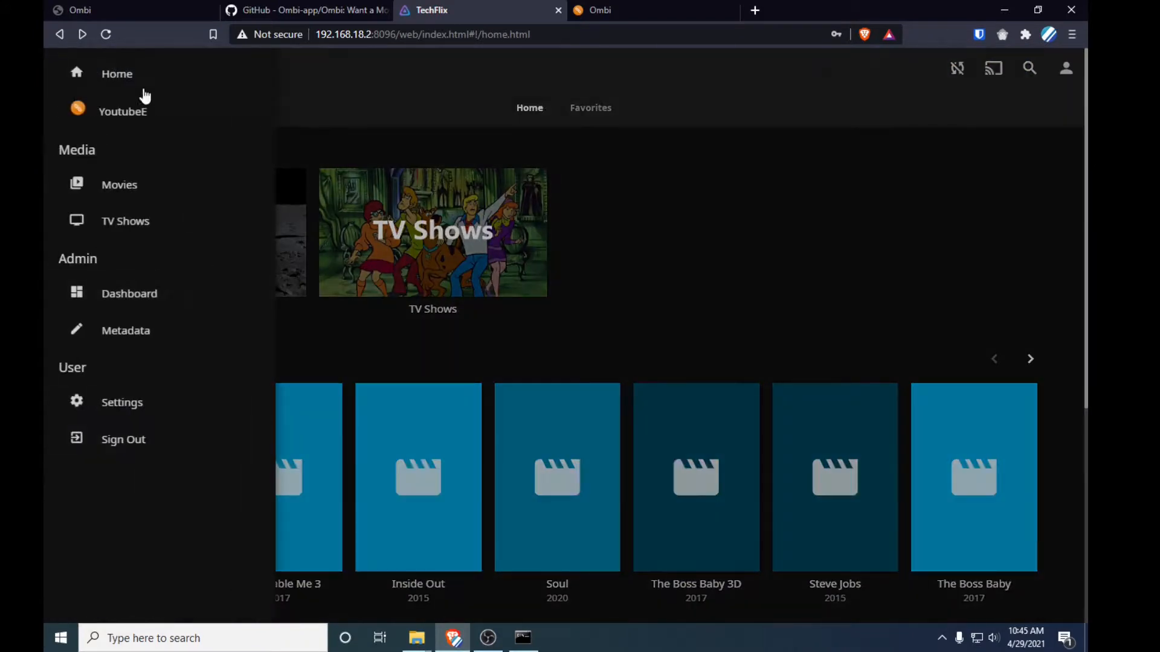
pyautogui.moveTo(123, 112)
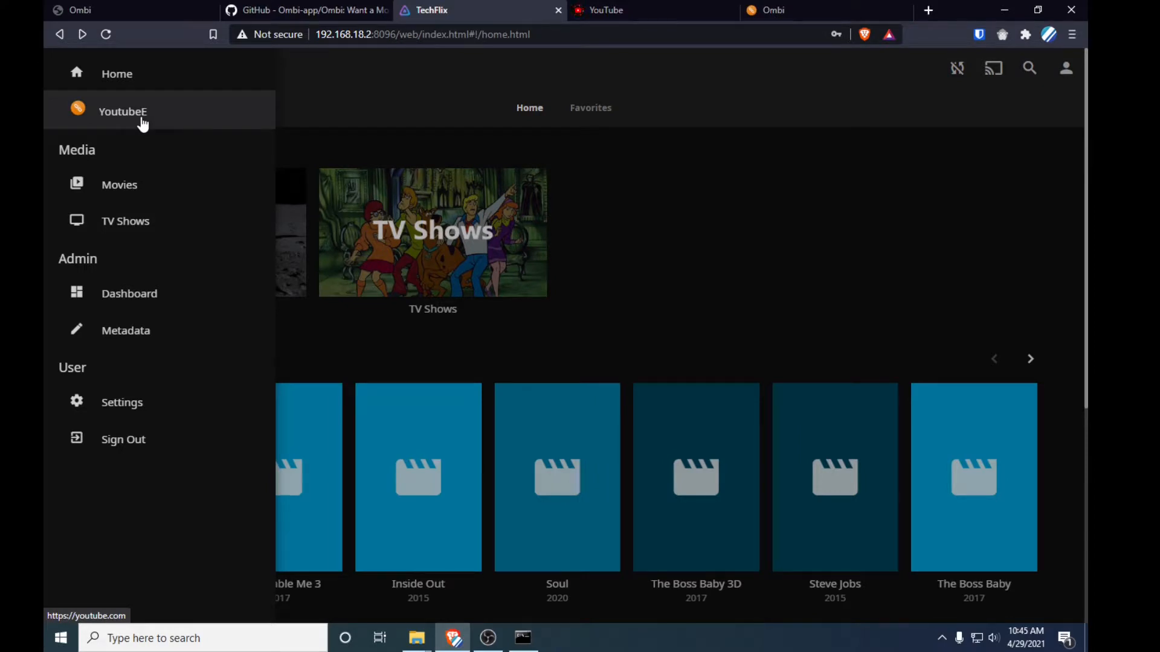
pyautogui.moveTo(826, 10)
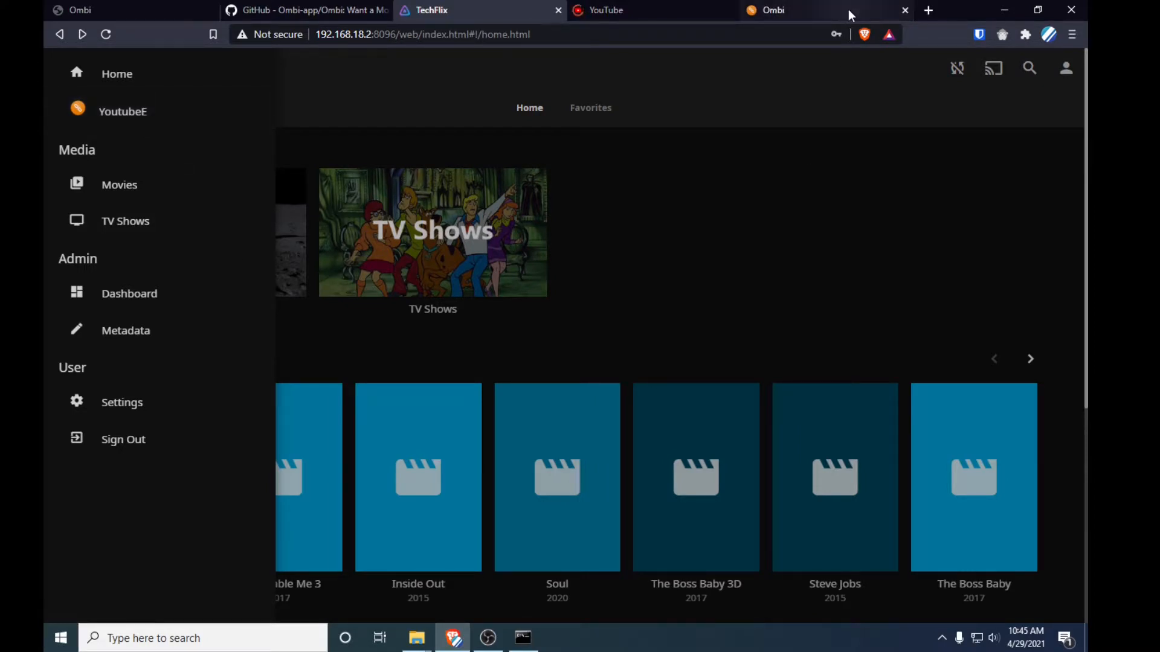
pyautogui.moveTo(847, 15)
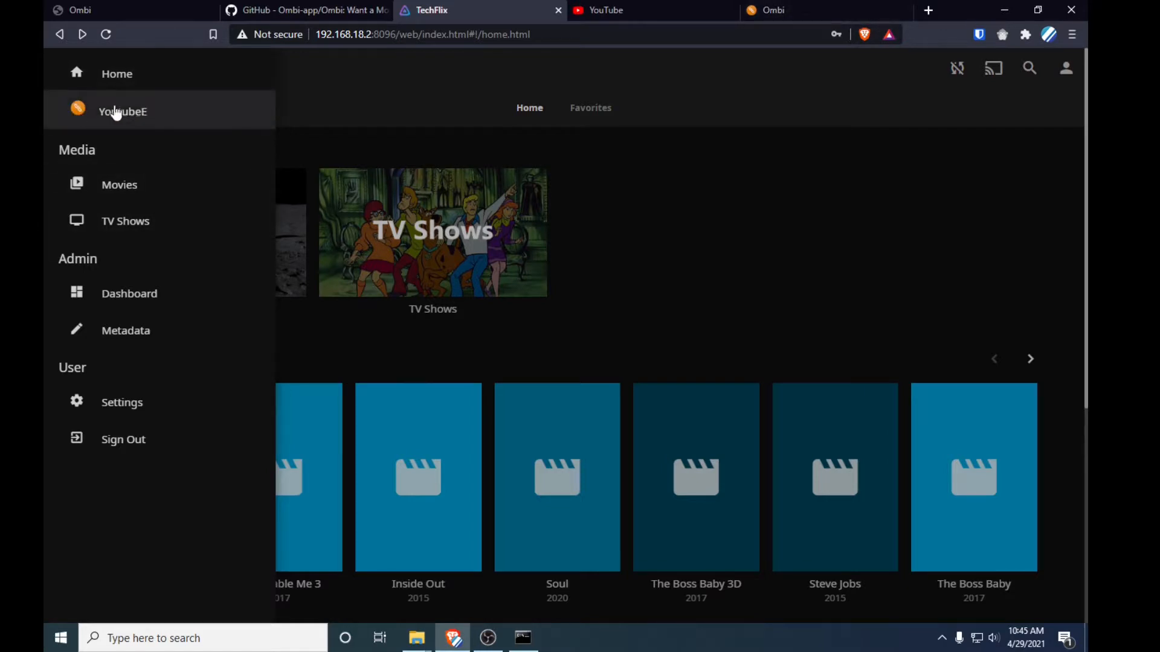
pyautogui.moveTo(701, 161)
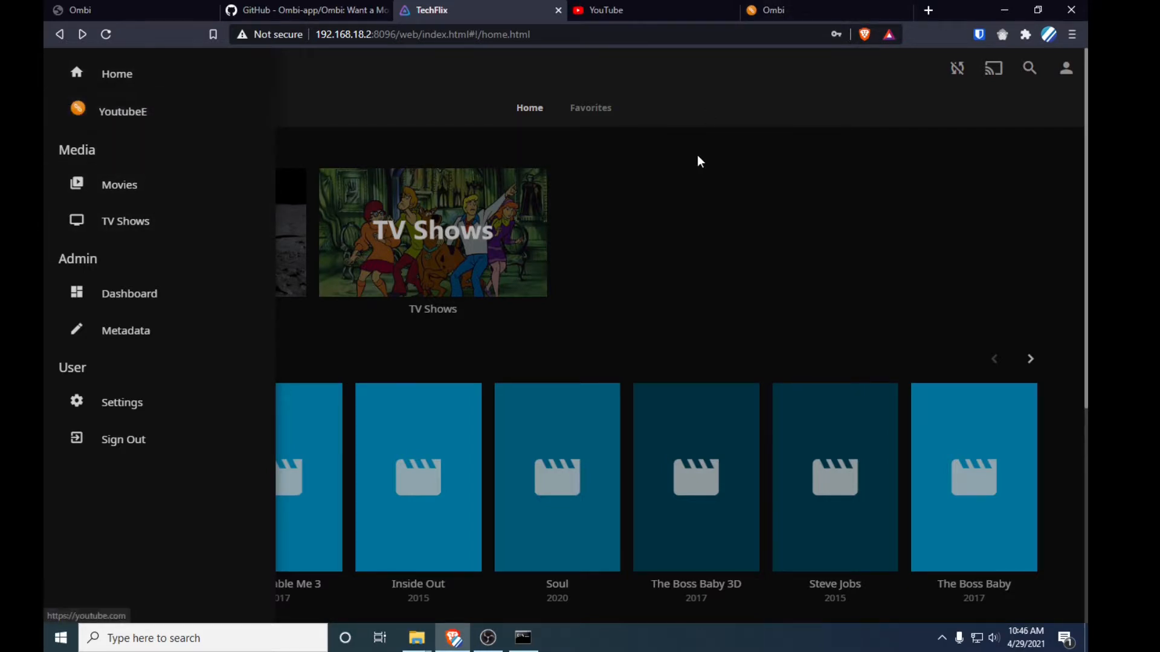
pyautogui.moveTo(707, 21)
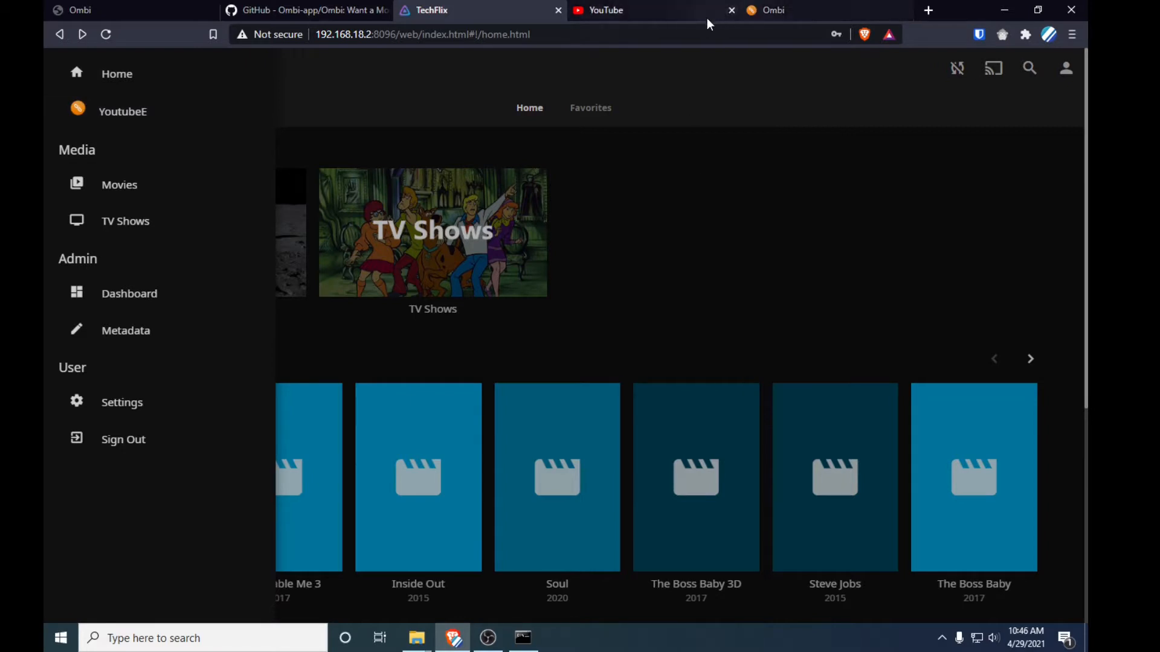
pyautogui.click(732, 10)
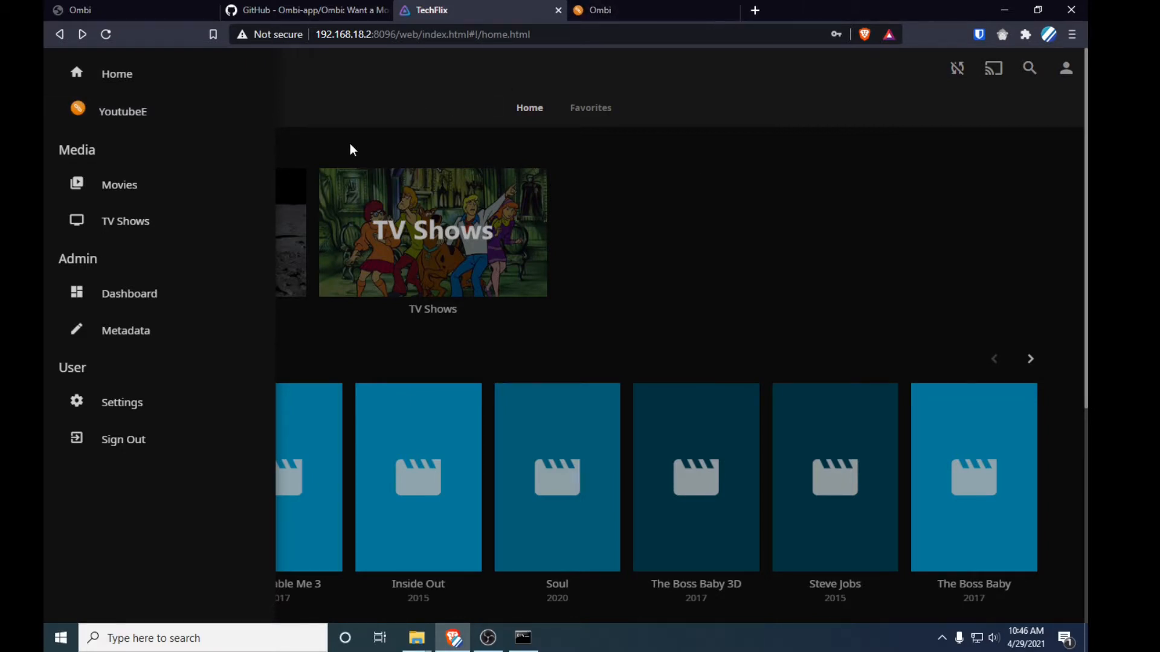
pyautogui.moveTo(674, 254)
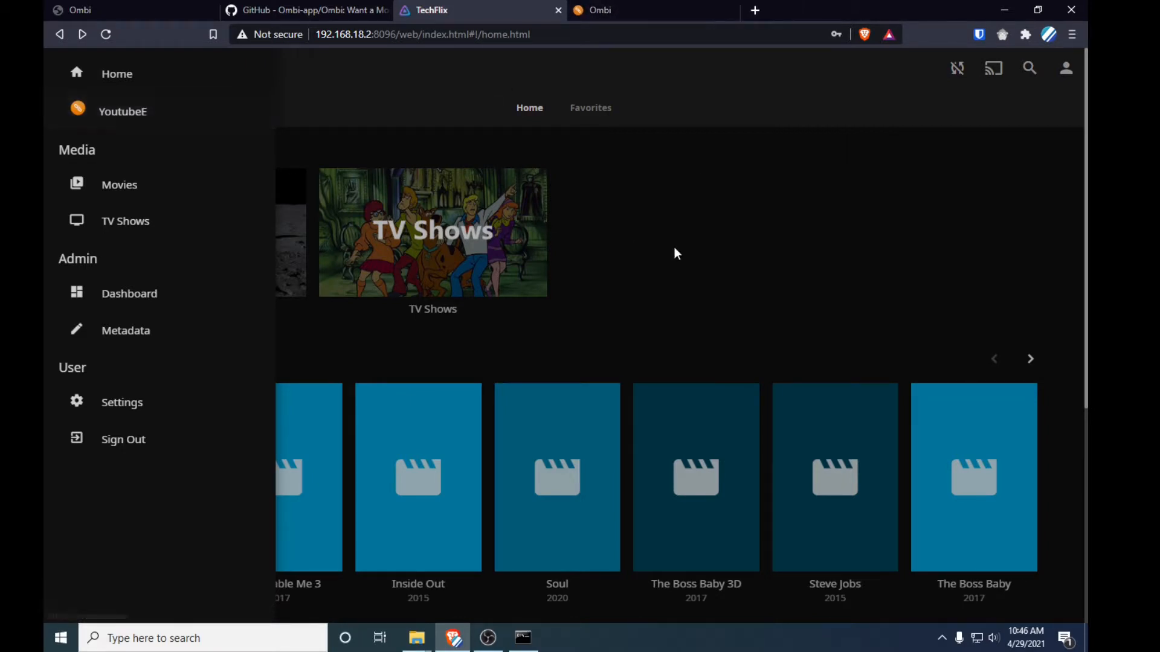
pyautogui.click(62, 68)
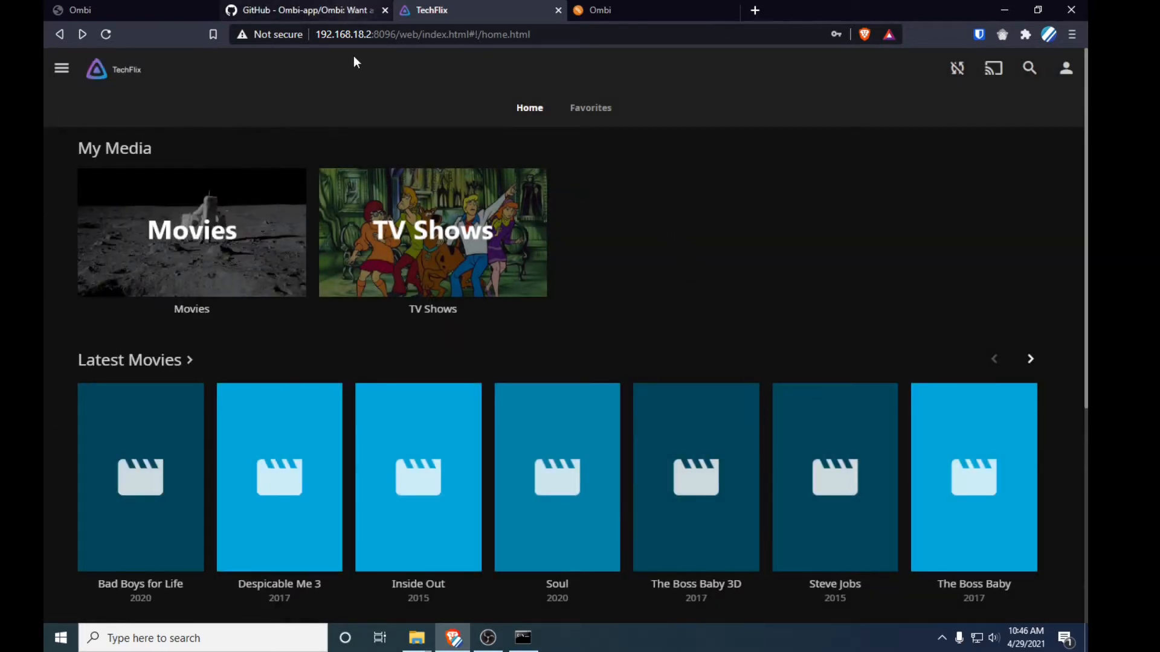